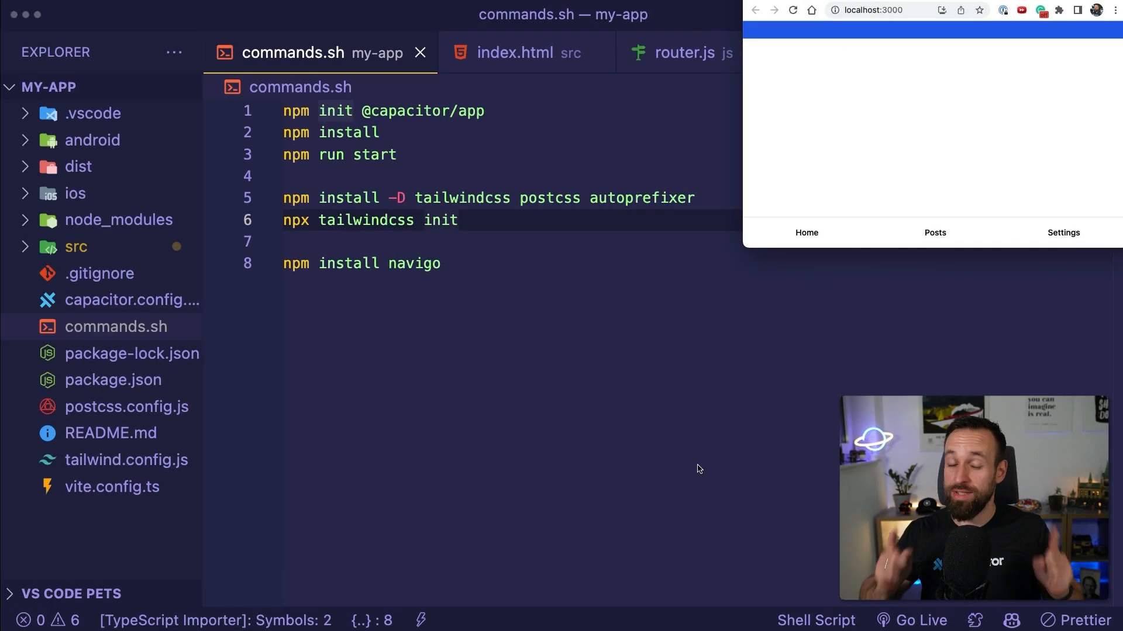
mouse_move(661, 334)
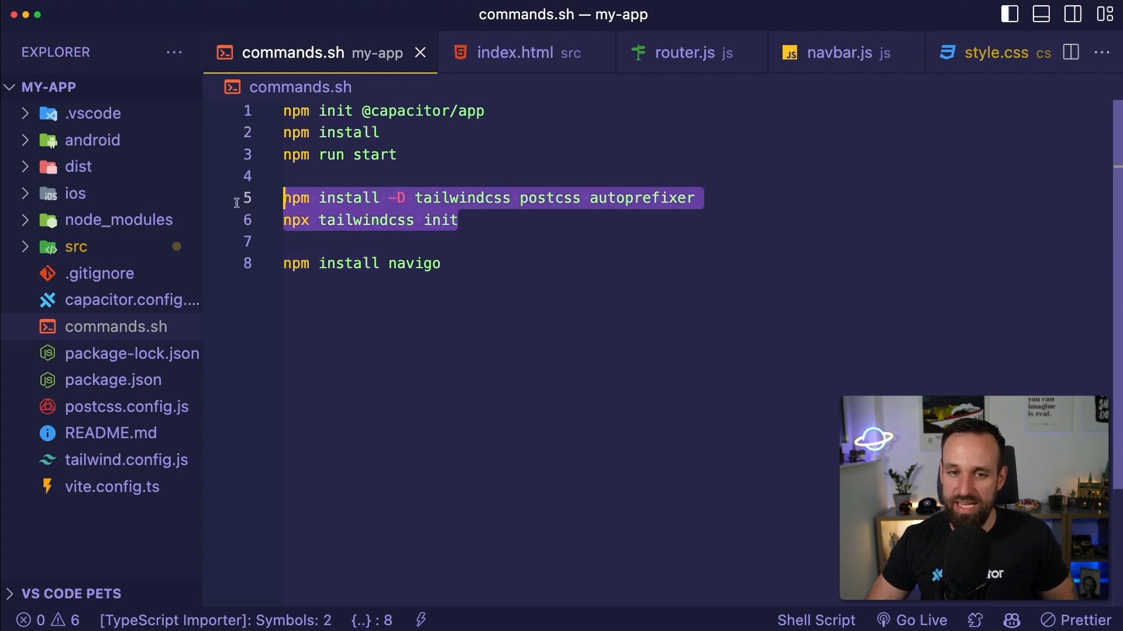
mouse_move(256, 224)
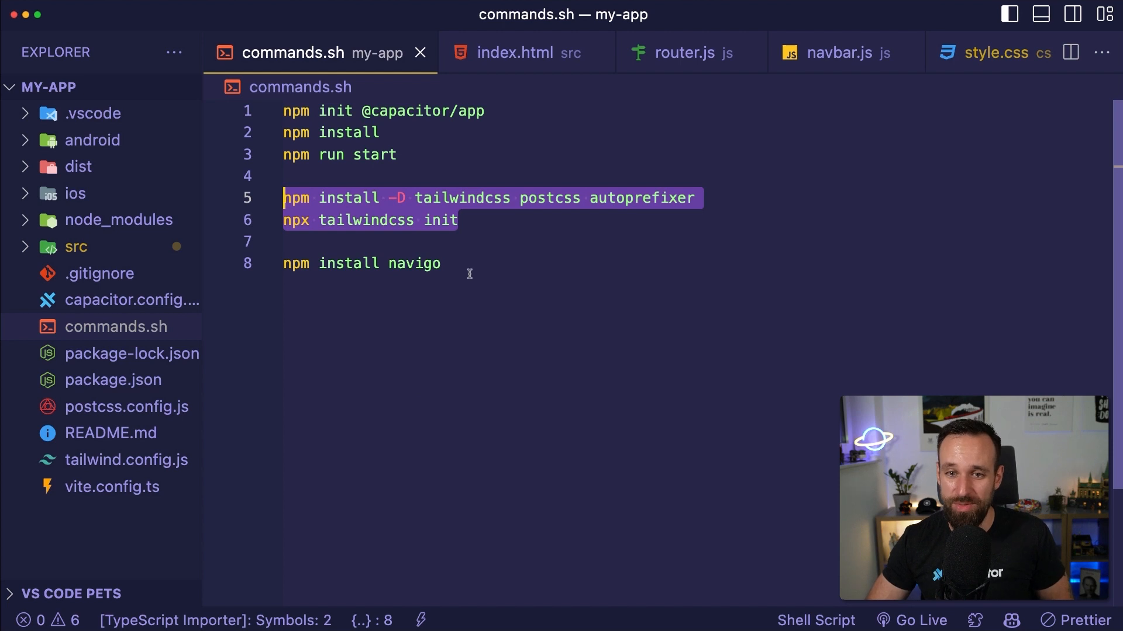
Look over the navigo install and remaining commands in commands.sh, then close the script
left_click(442, 263)
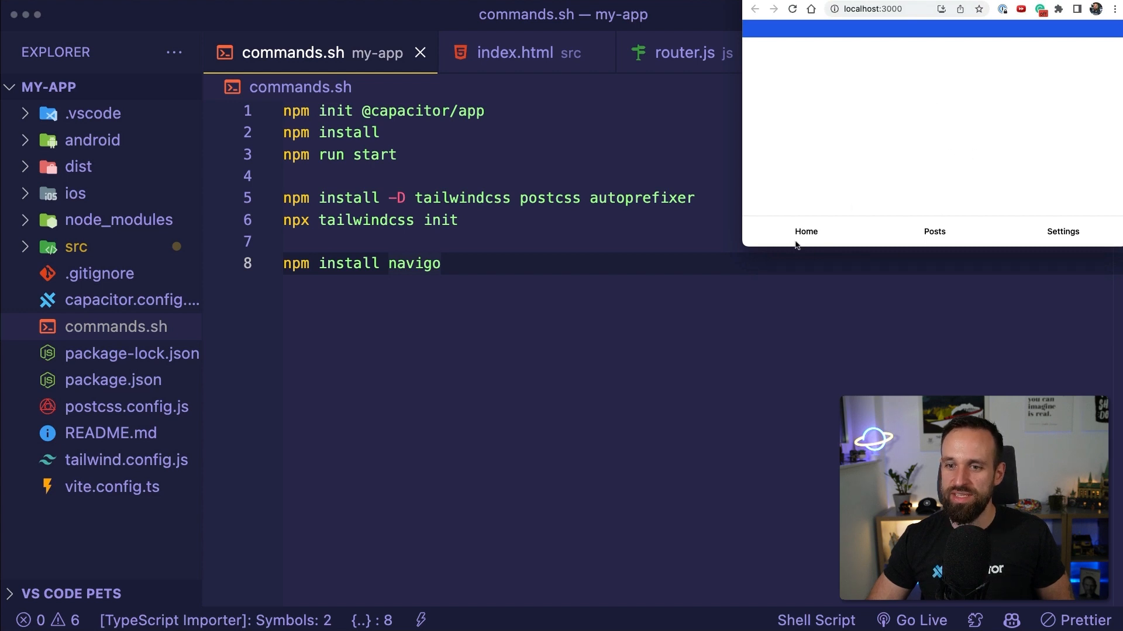
mouse_move(811, 216)
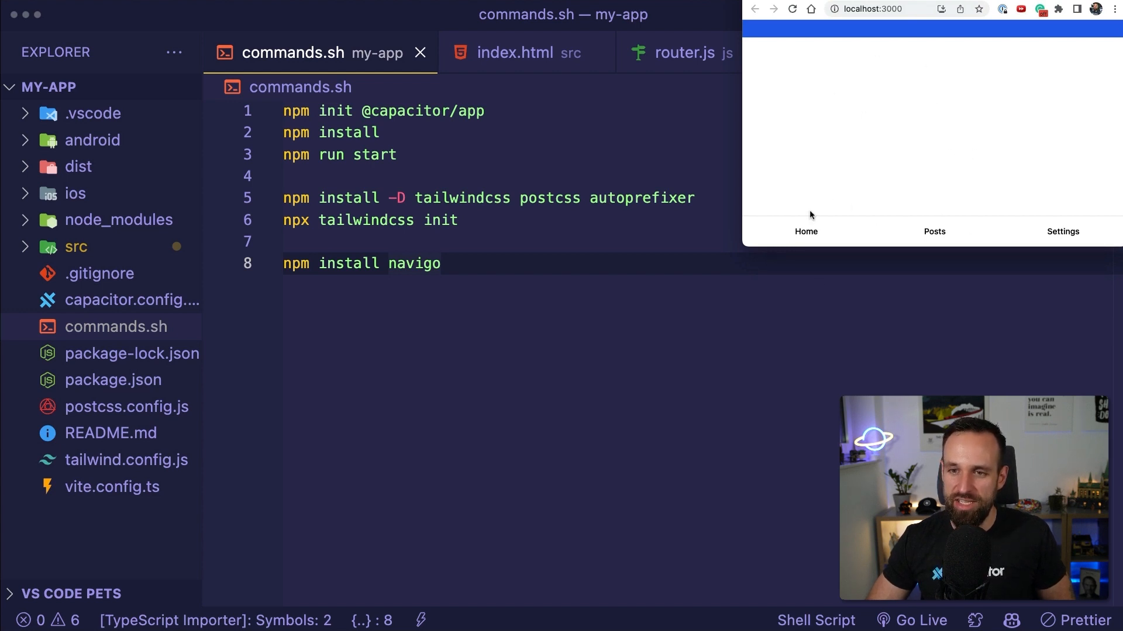
mouse_move(952, 225)
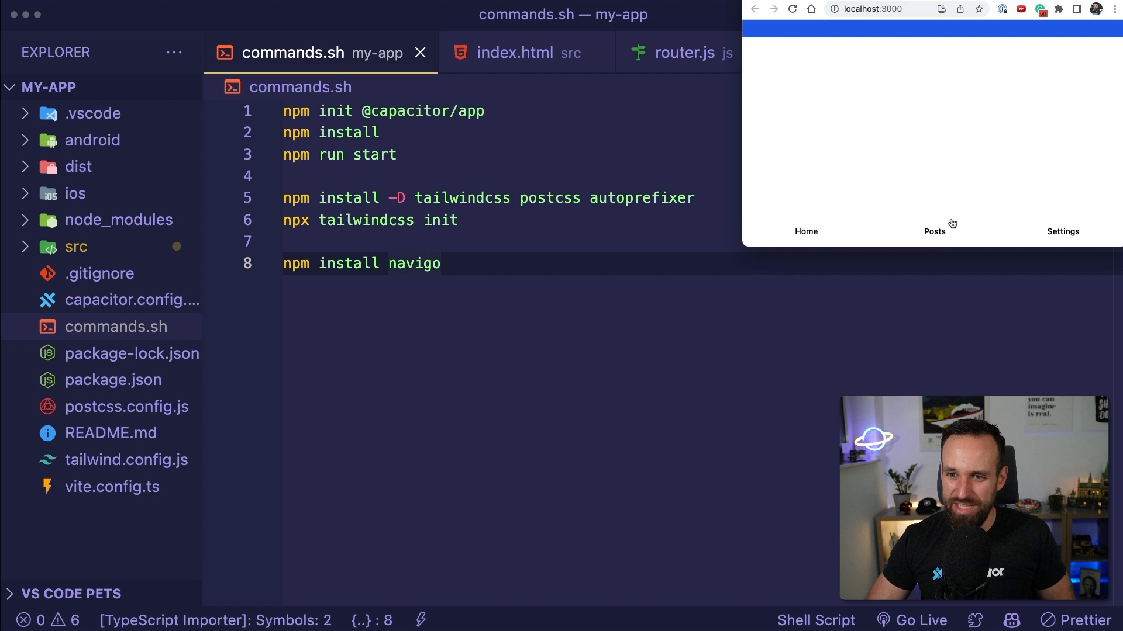
left_click(1062, 232)
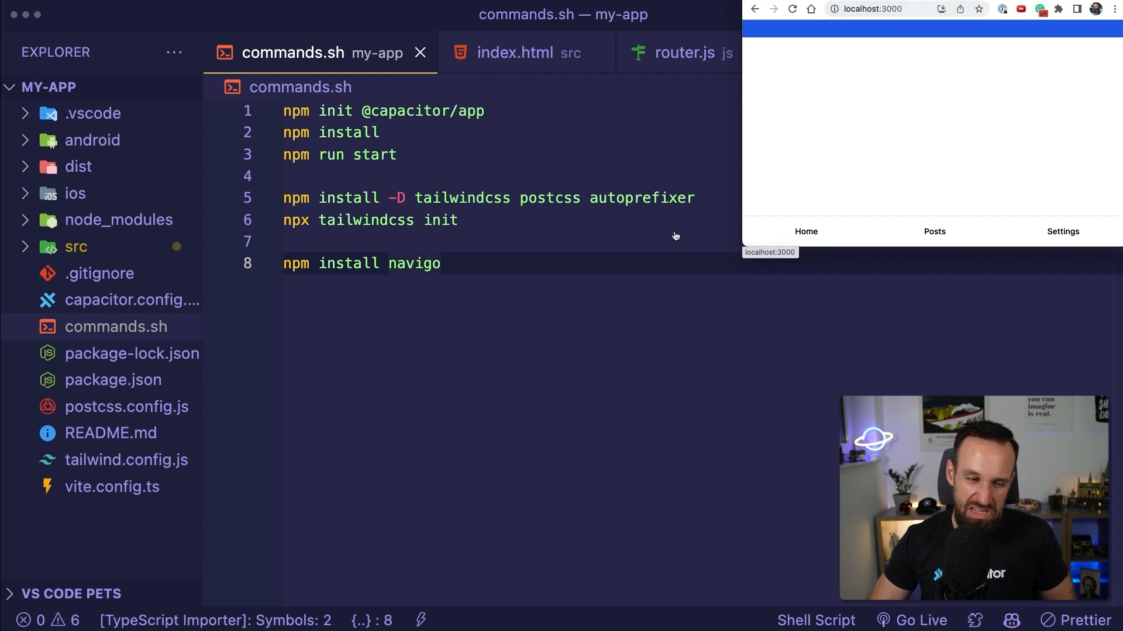
mouse_move(480, 302)
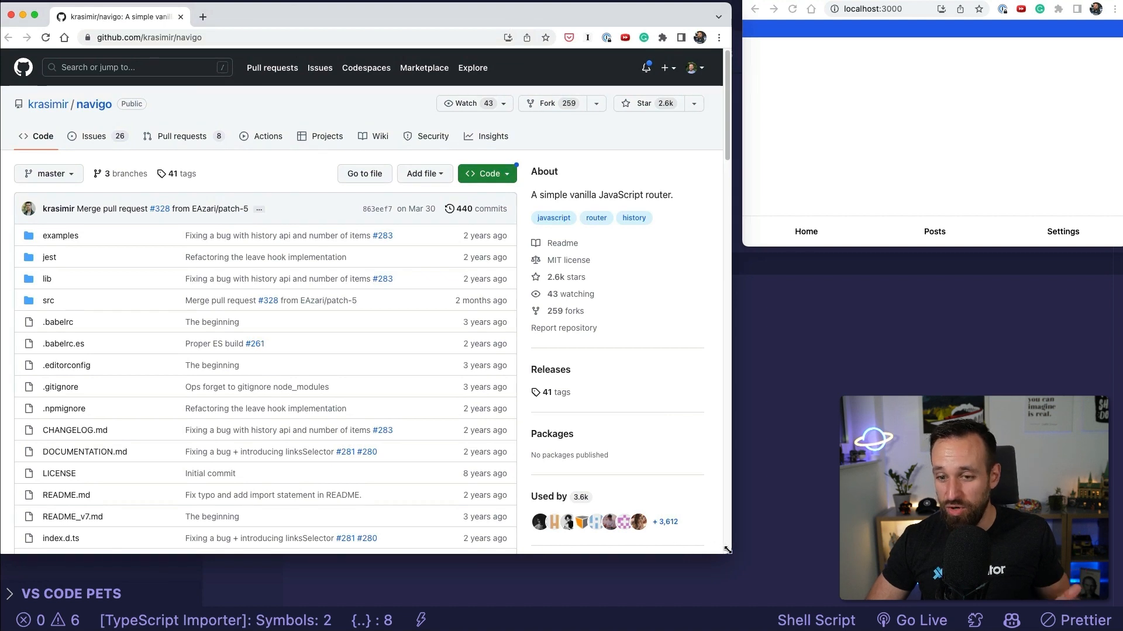
scroll("down", 3)
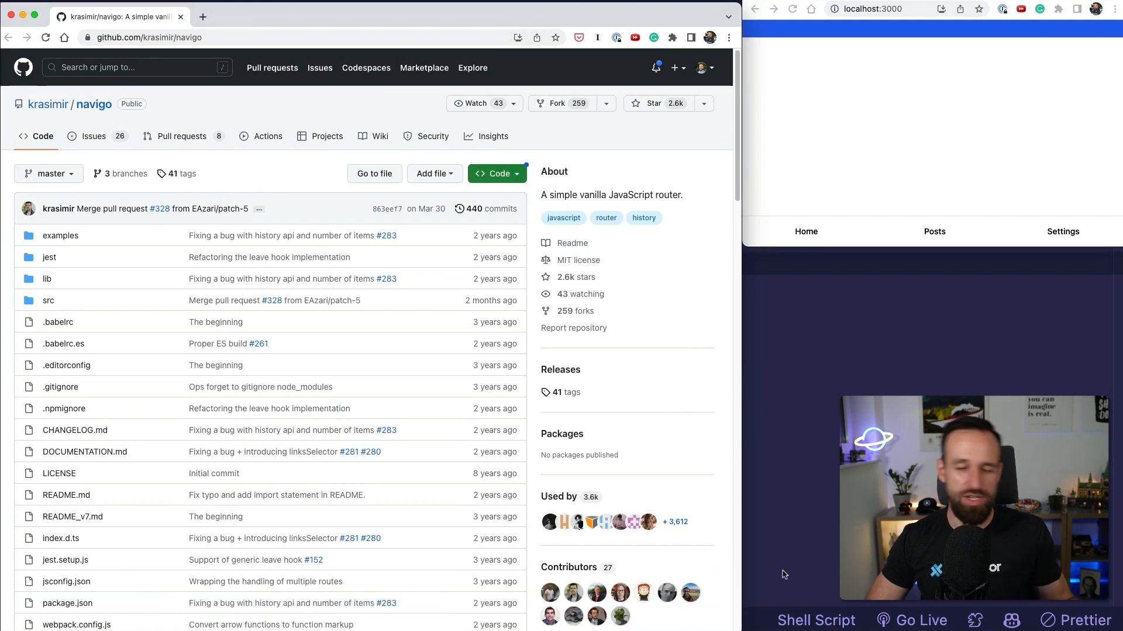
mouse_move(776, 567)
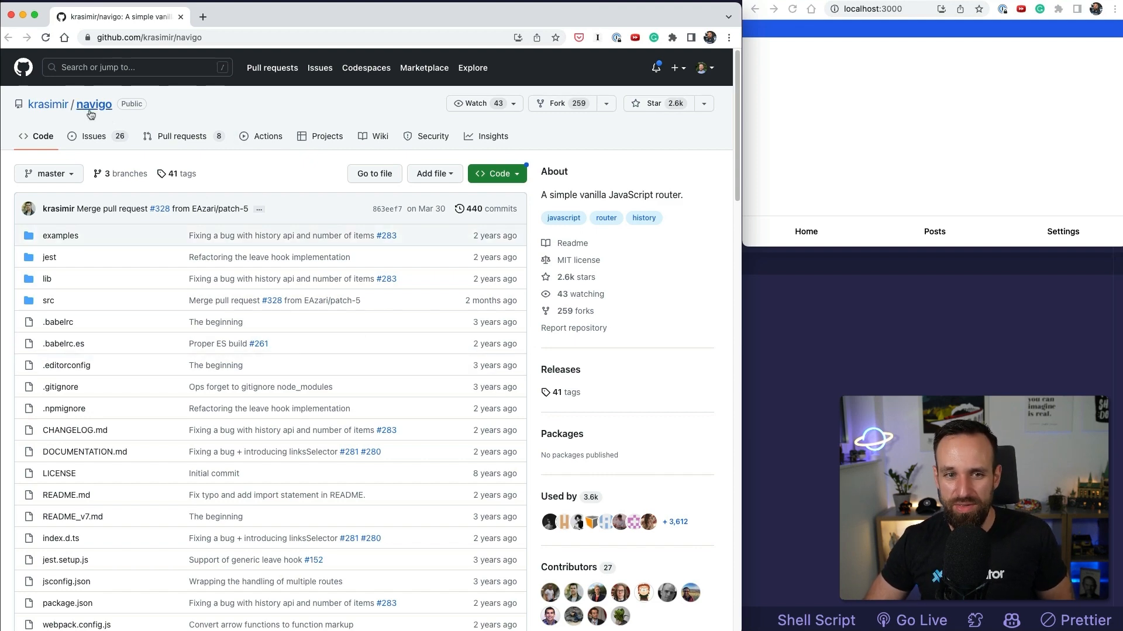
scroll("down", 3)
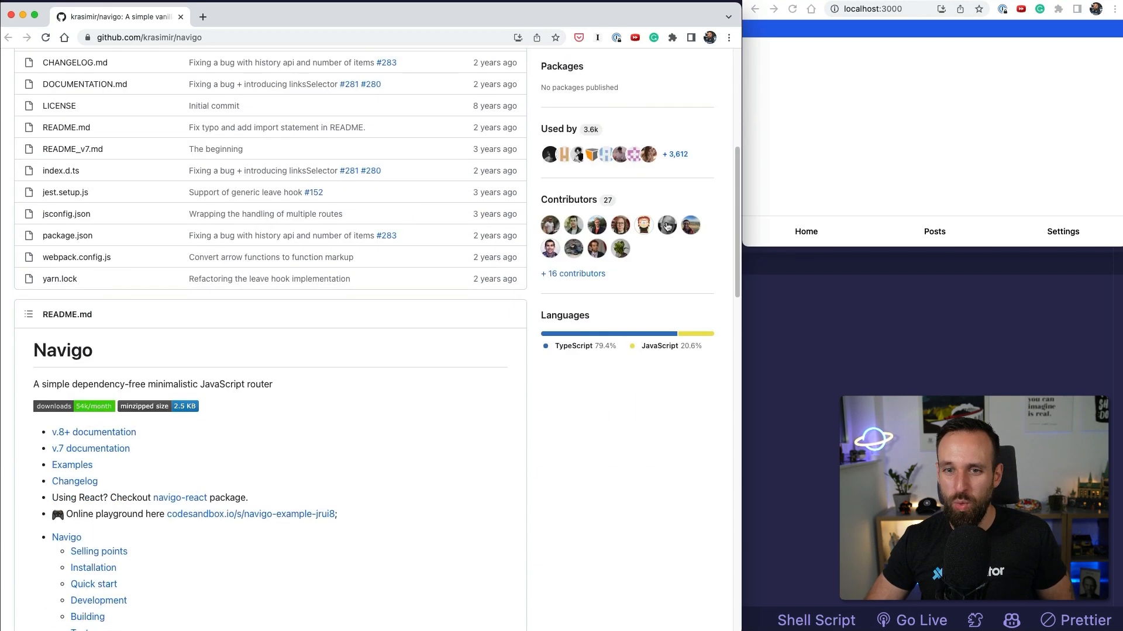
scroll("down", 3)
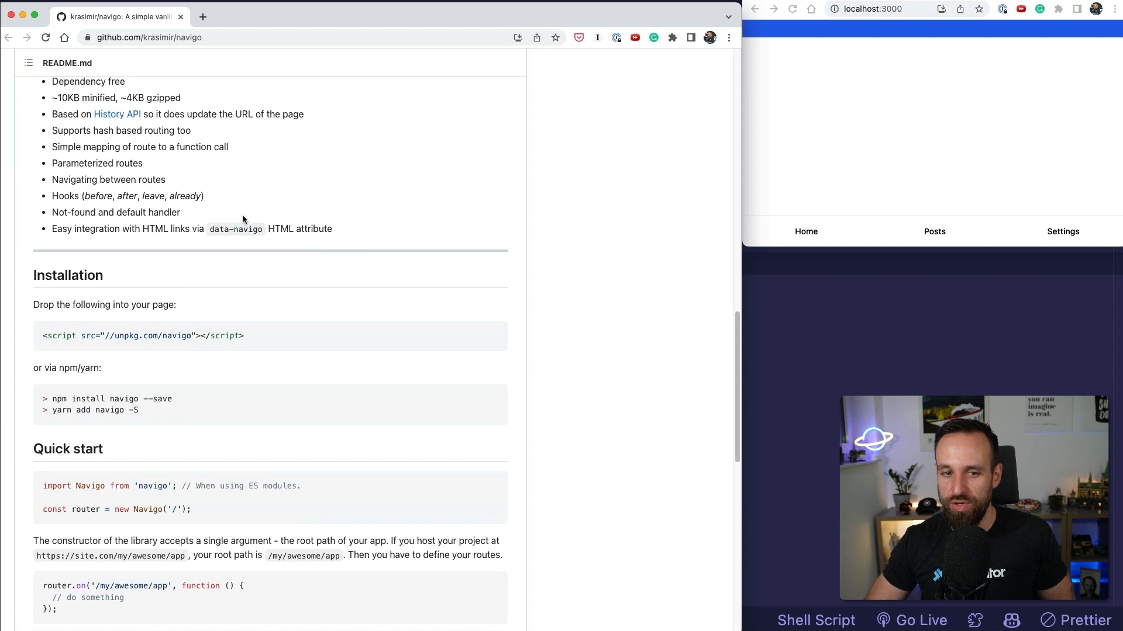
mouse_move(104, 287)
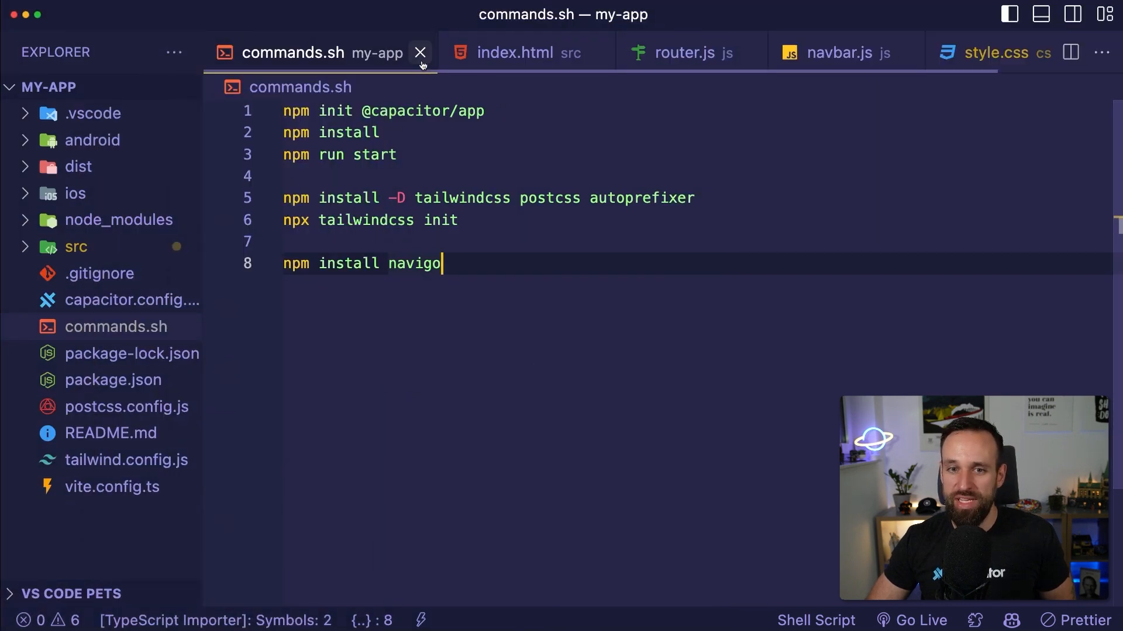
left_click(421, 53)
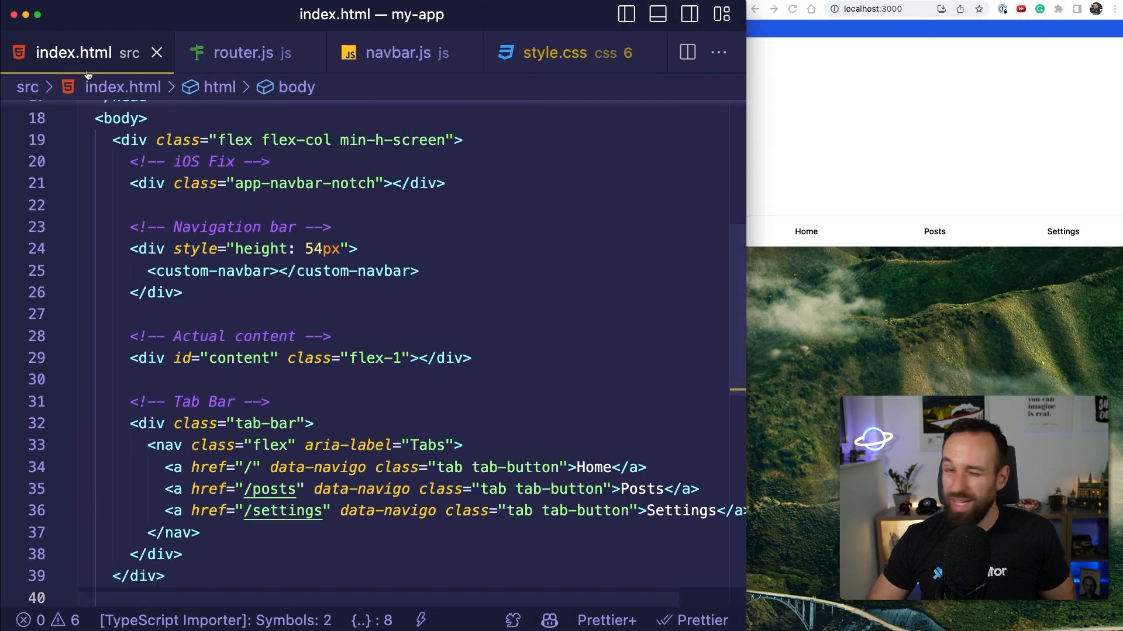
Try test text 'tasdas' in index.html's content area and remove it again
scroll("up", 3)
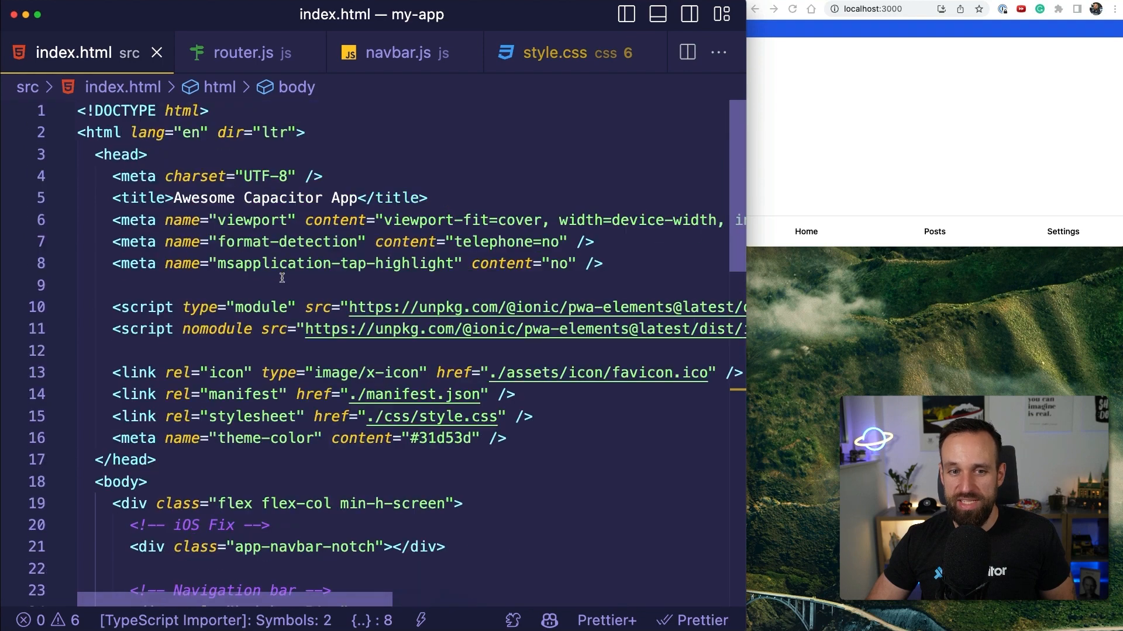
scroll("down", 3)
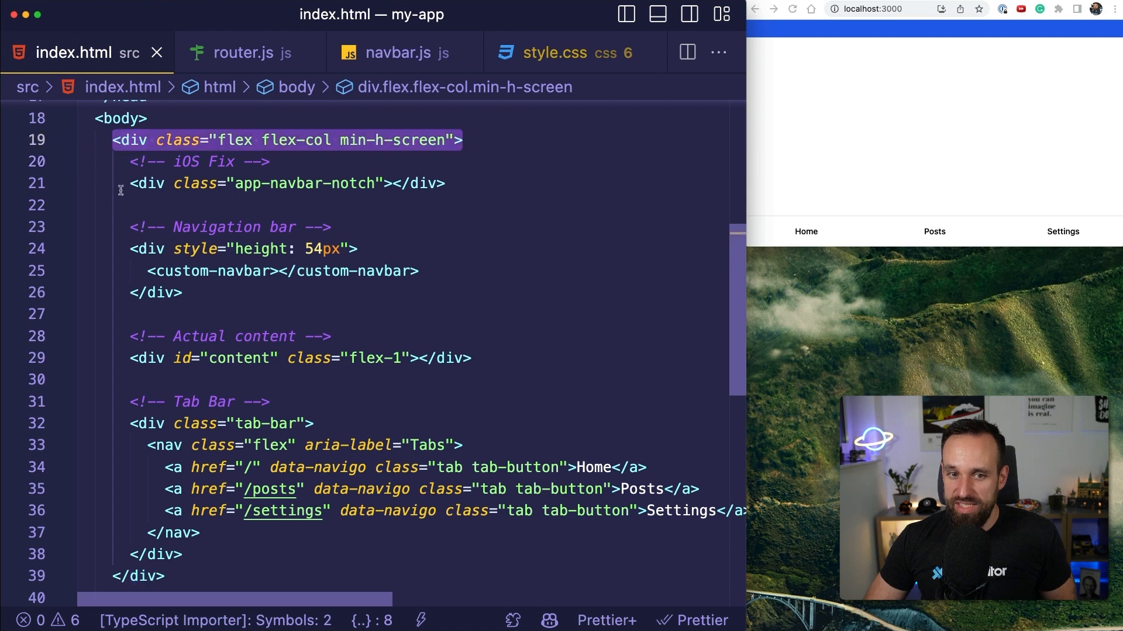
left_click(444, 184)
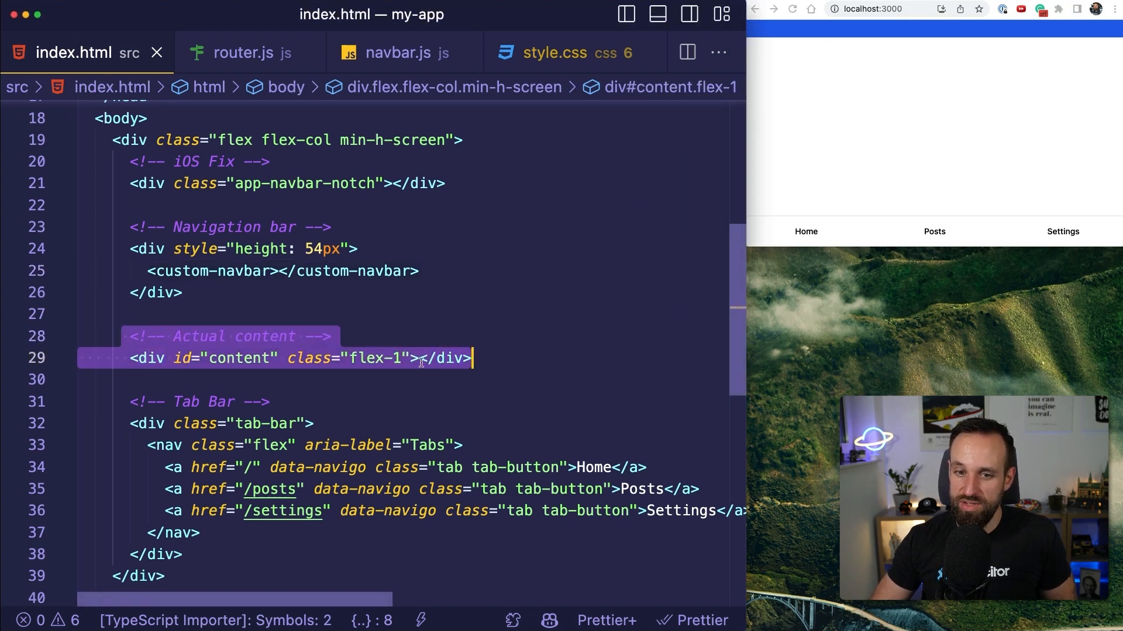
type("tasdas")
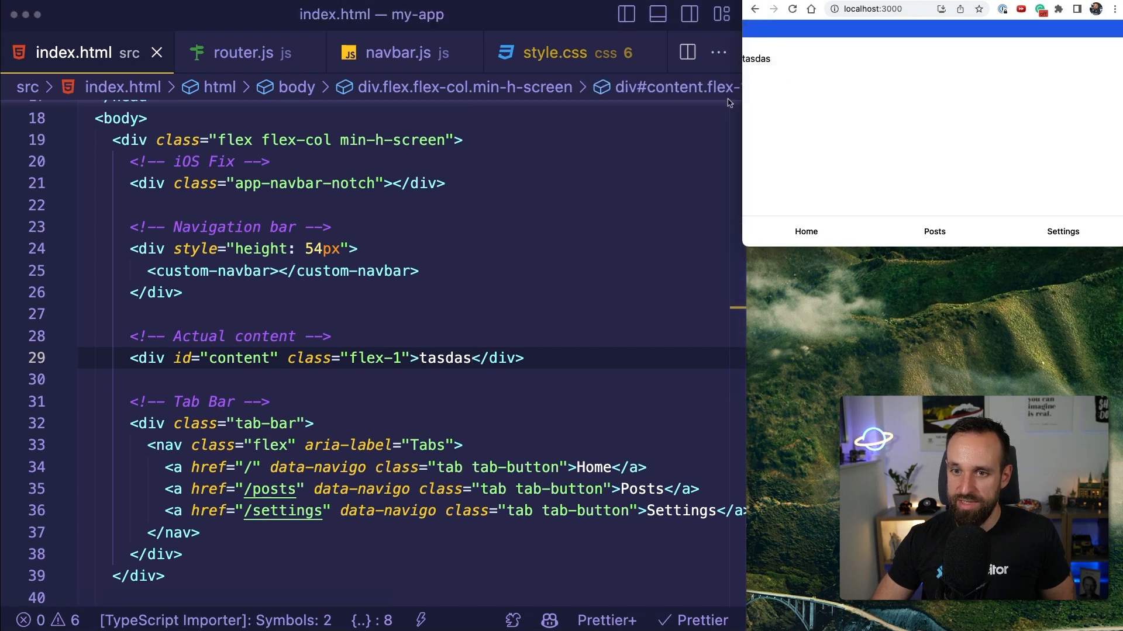
key("Backspace")
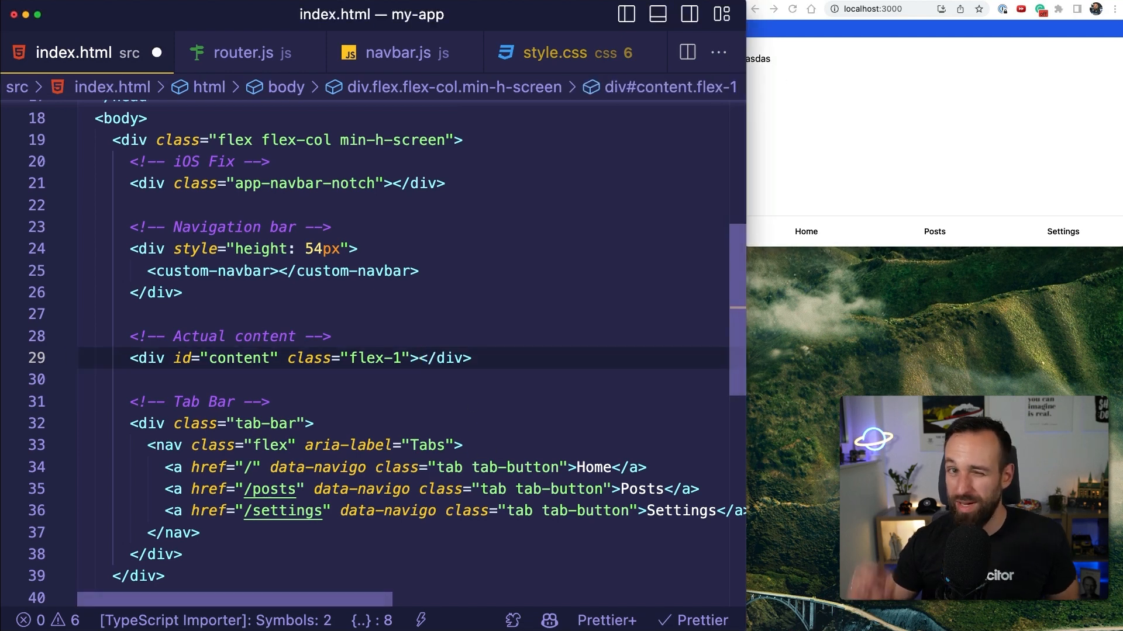
scroll("down", 3)
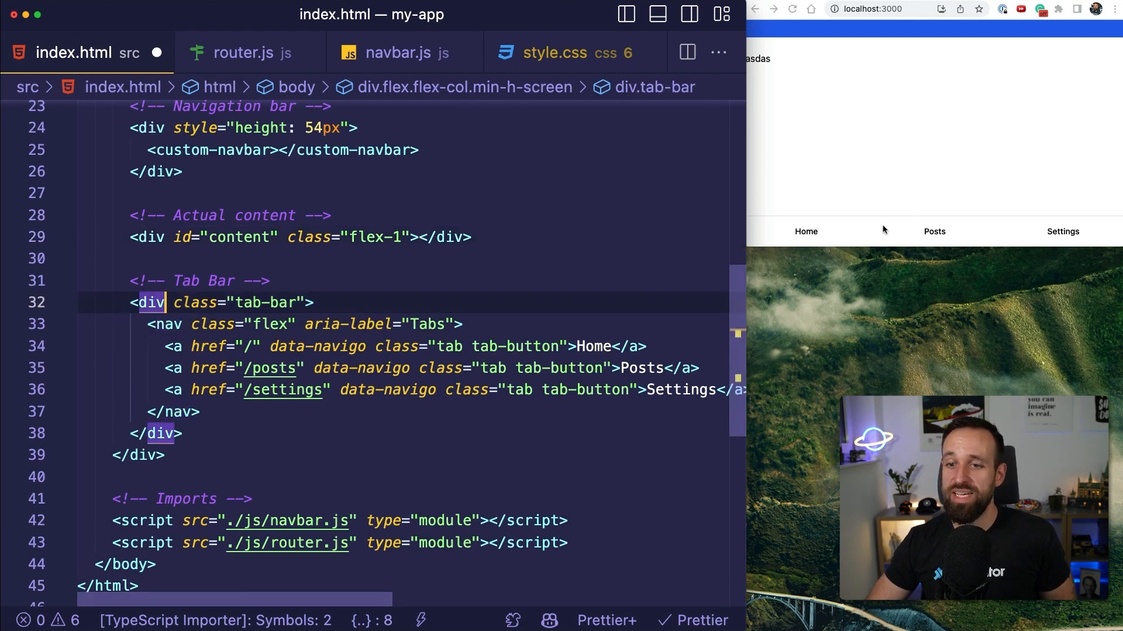
mouse_move(283, 342)
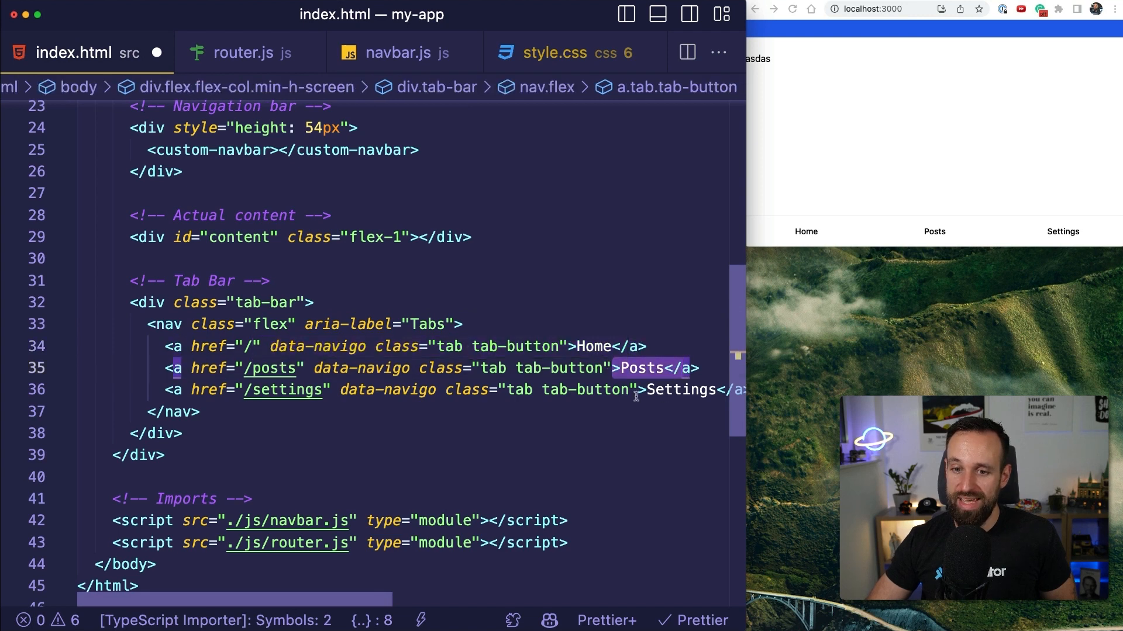
Delete the tab-button class from the Home, Posts and Settings links, keeping data-navigo
left_click(472, 346)
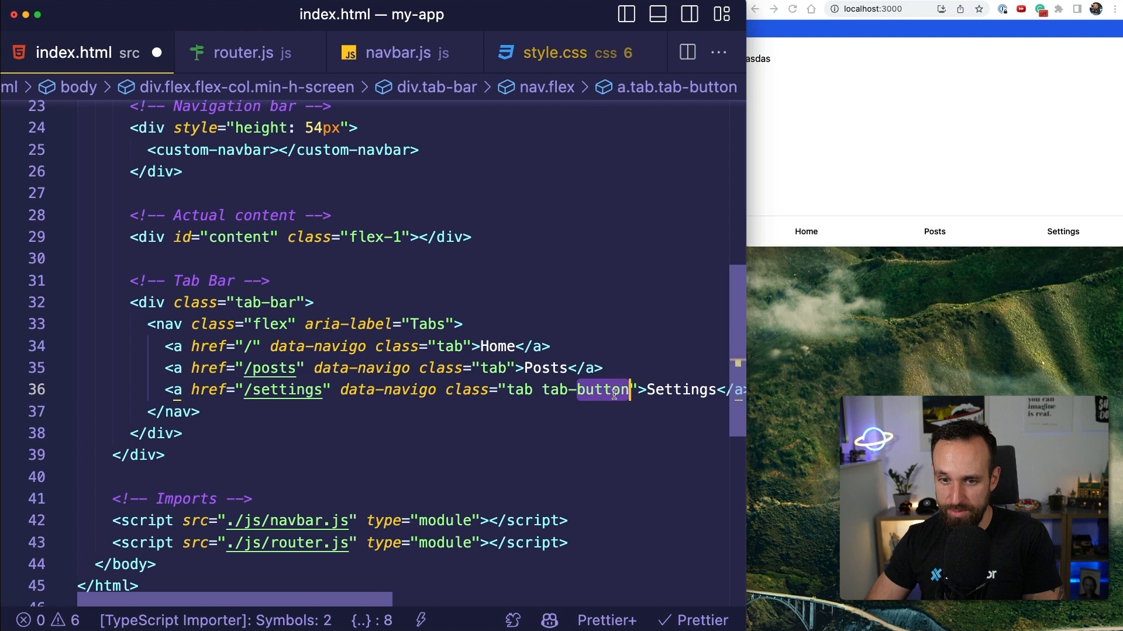
key("Backspace")
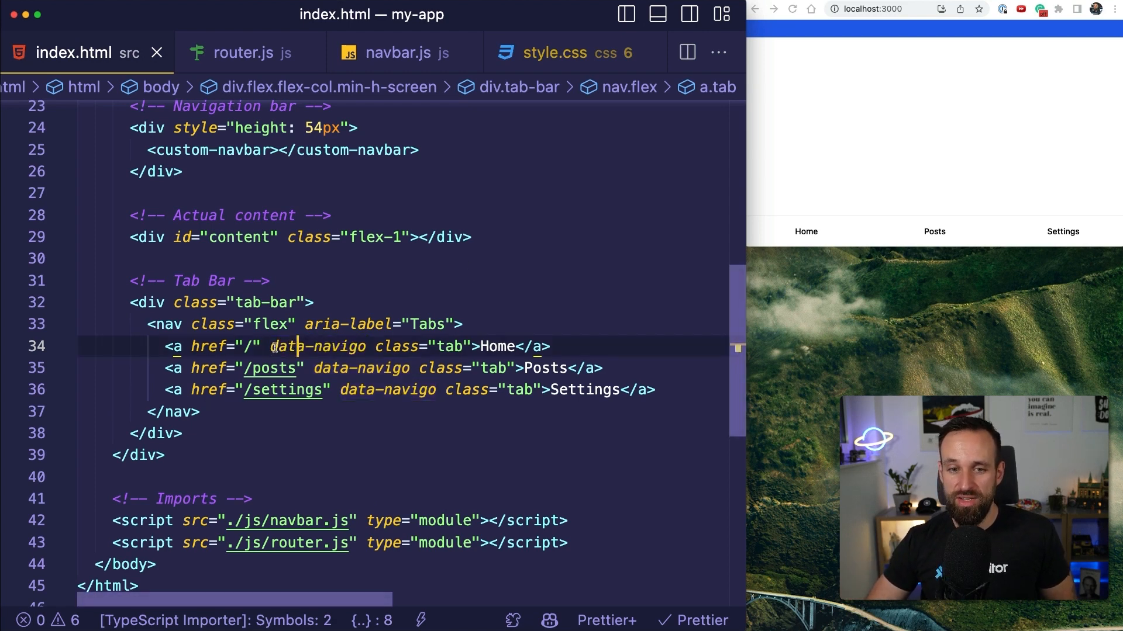
double_click(318, 346)
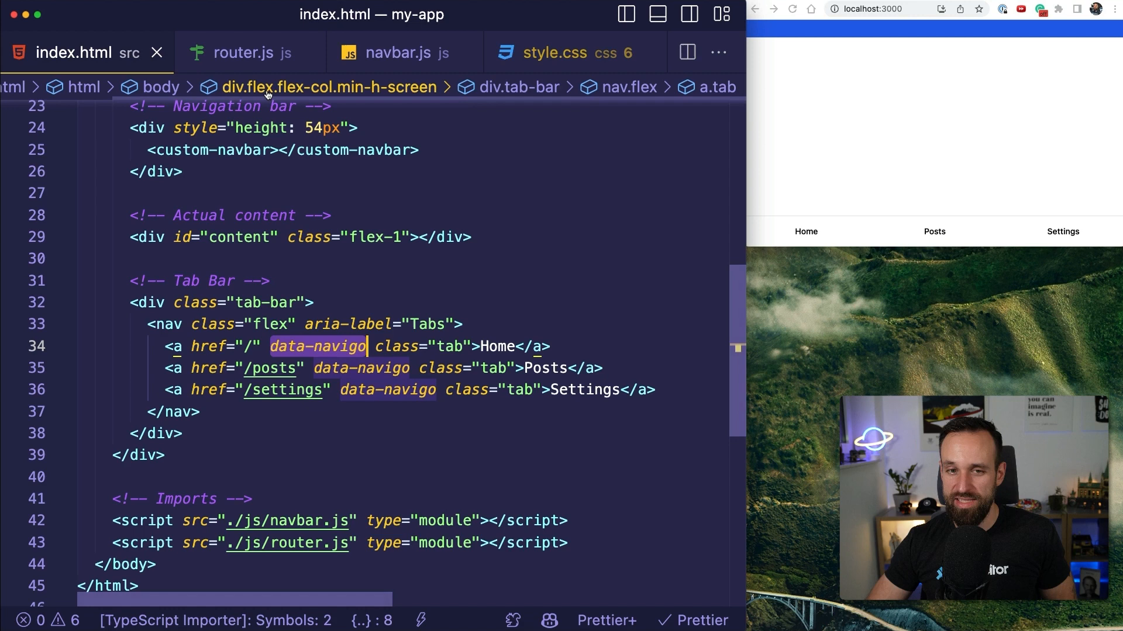
mouse_move(328, 87)
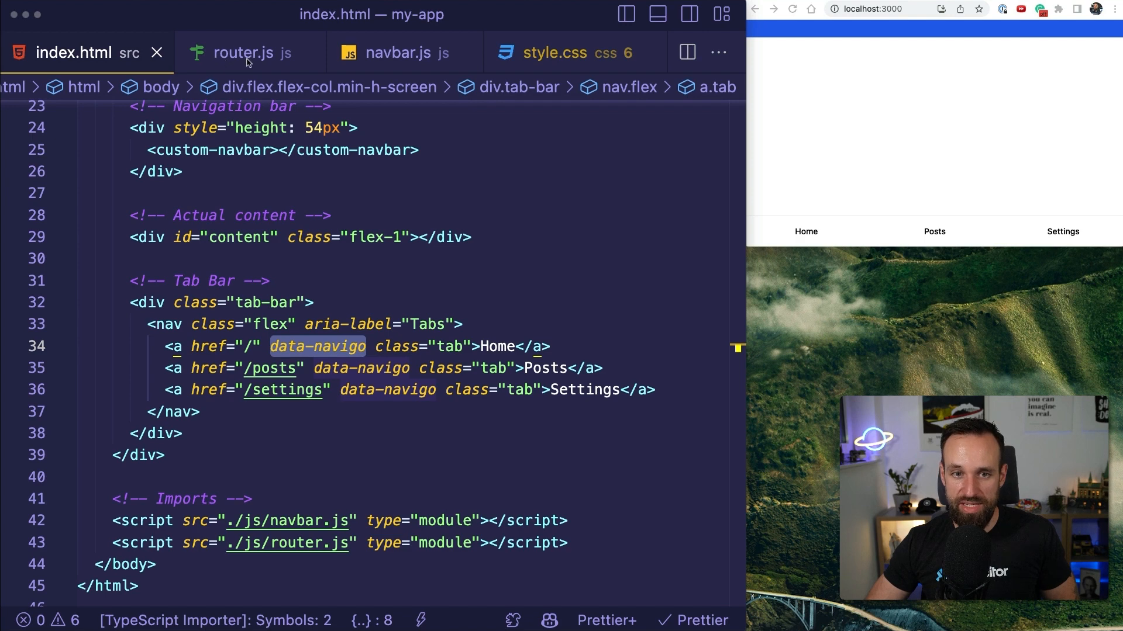
In router.js remove the blank line after the Navigo import, collapse the render helper to one line and save
left_click(244, 53)
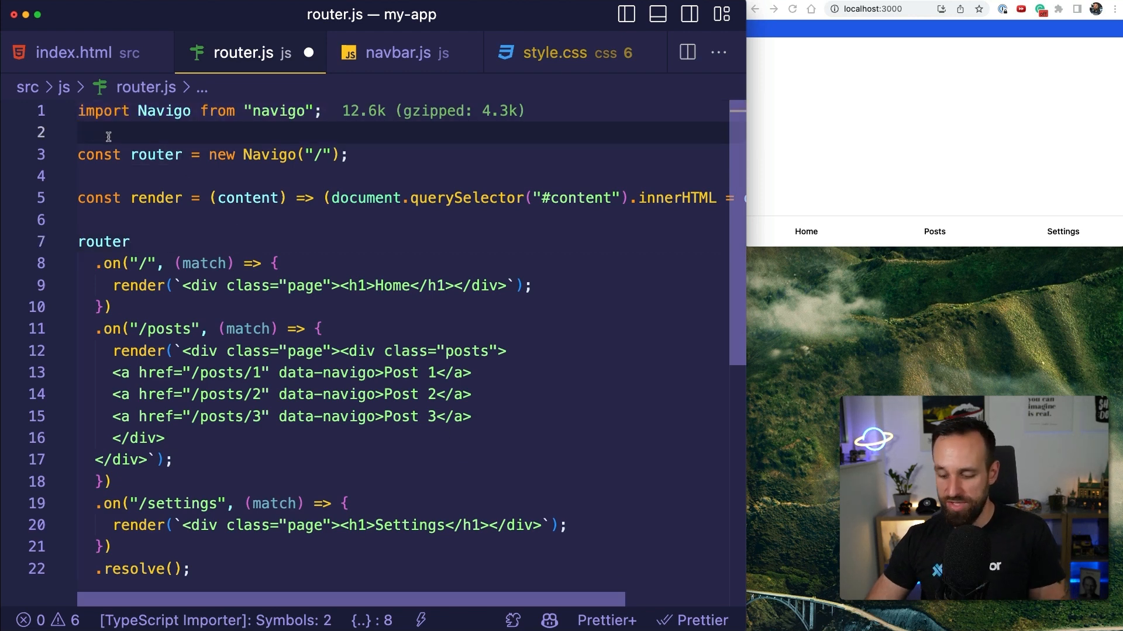
key("Backspace")
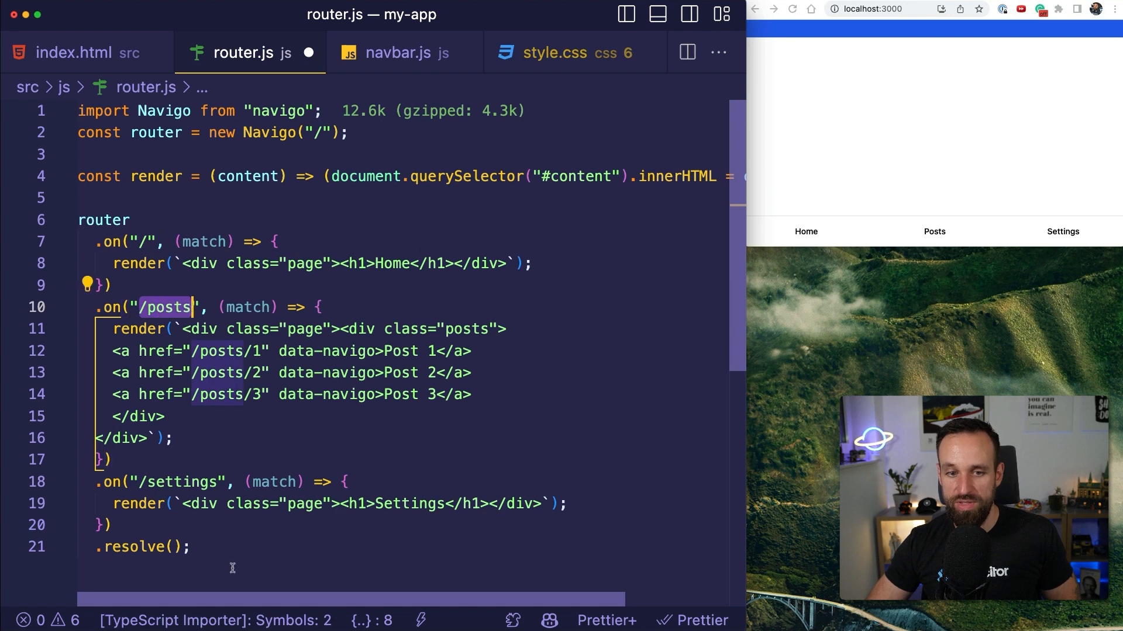
left_click(139, 547)
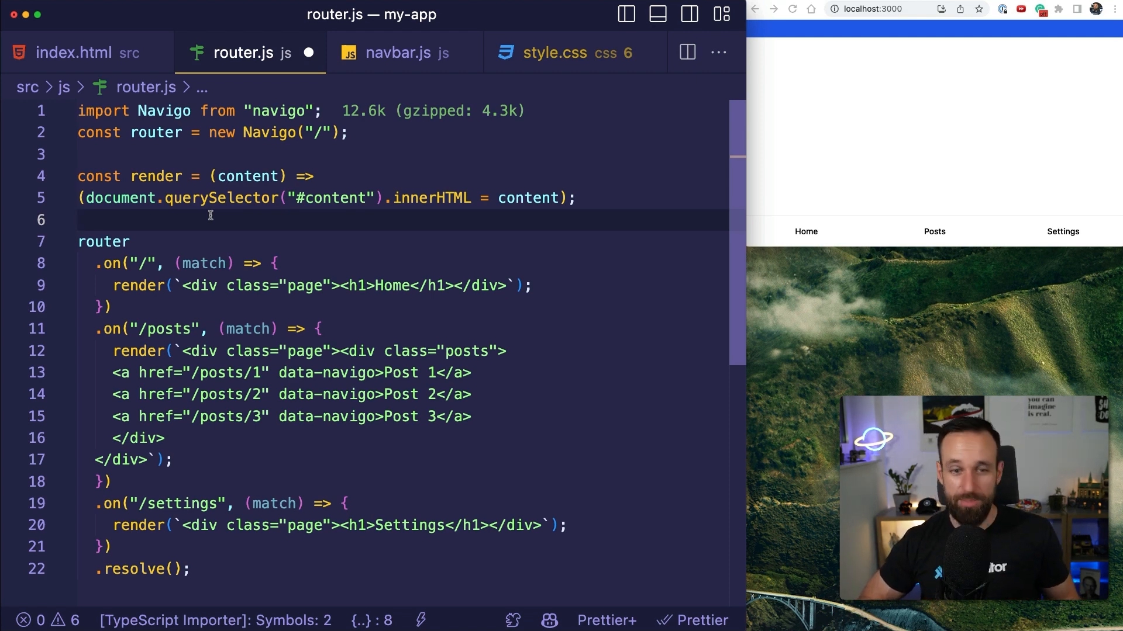
mouse_move(140, 286)
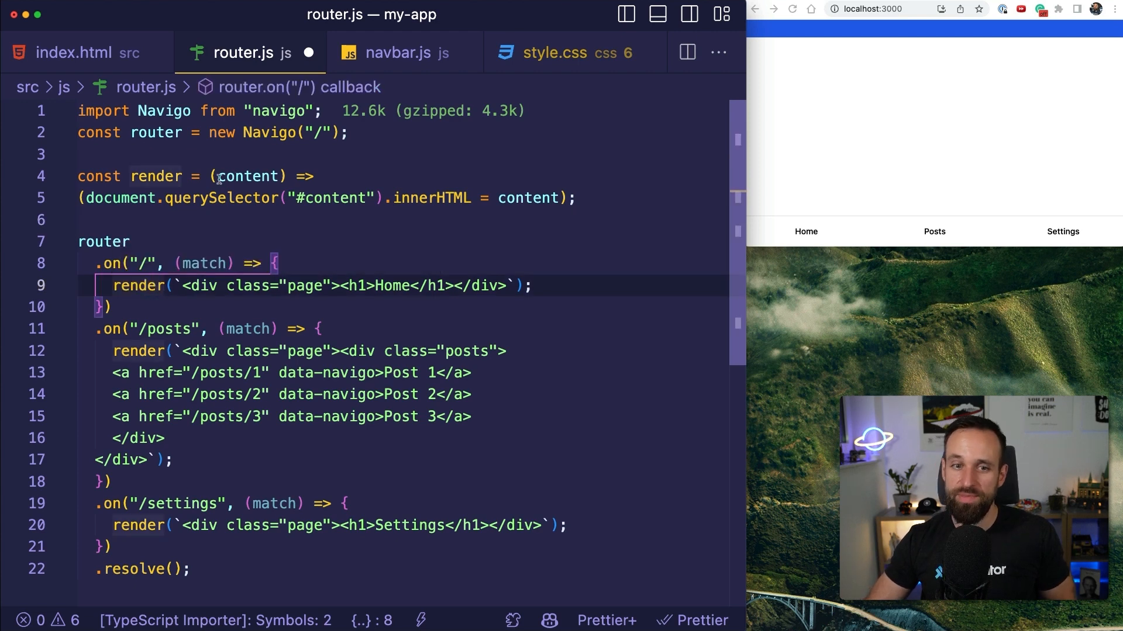
mouse_move(320, 201)
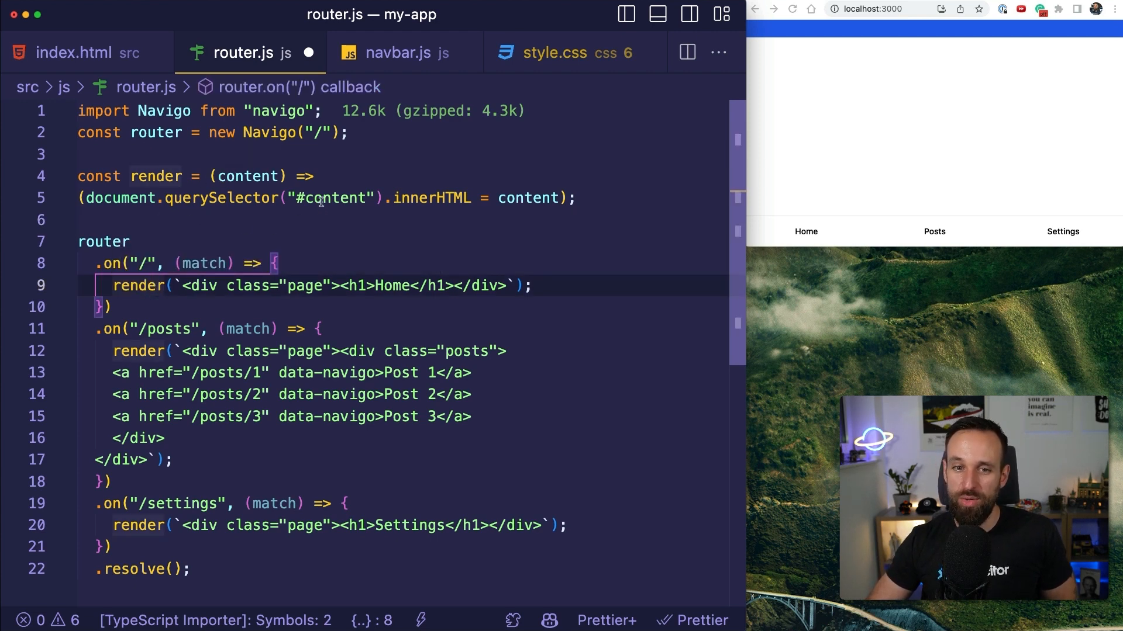
left_click(528, 198)
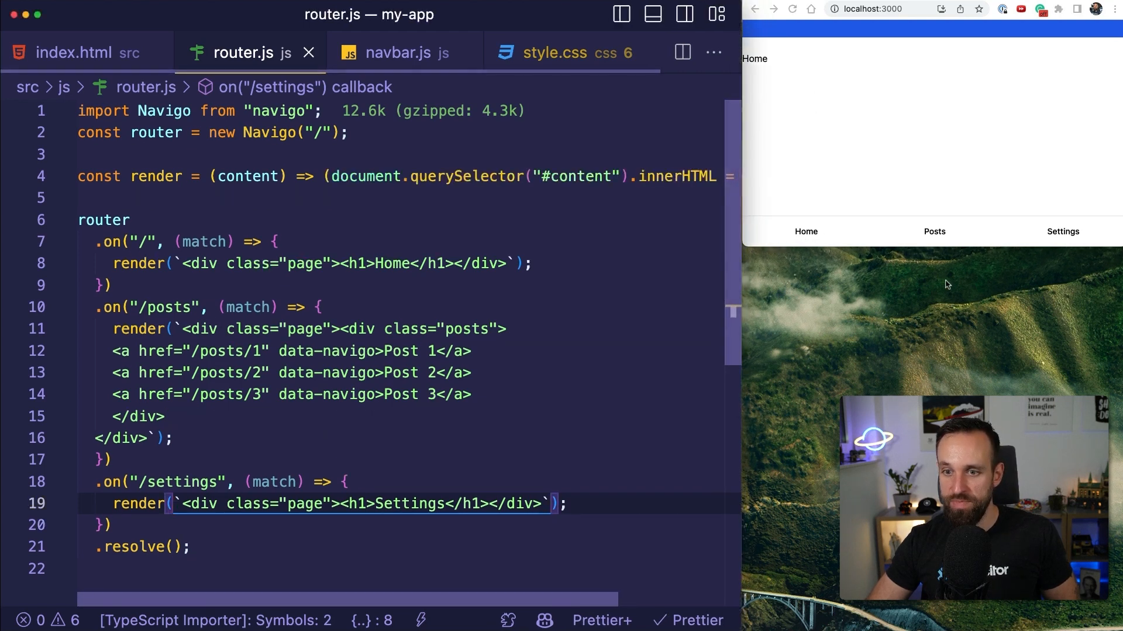
Verify the Posts, Settings and Home routes render in the browser preview
left_click(934, 231)
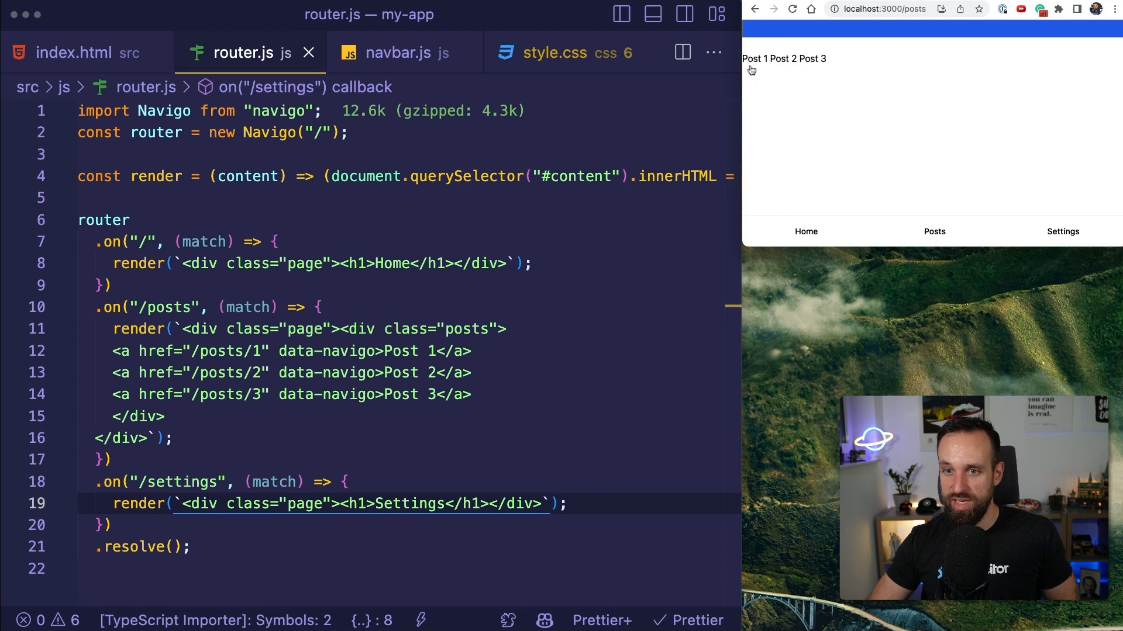
left_click(1062, 231)
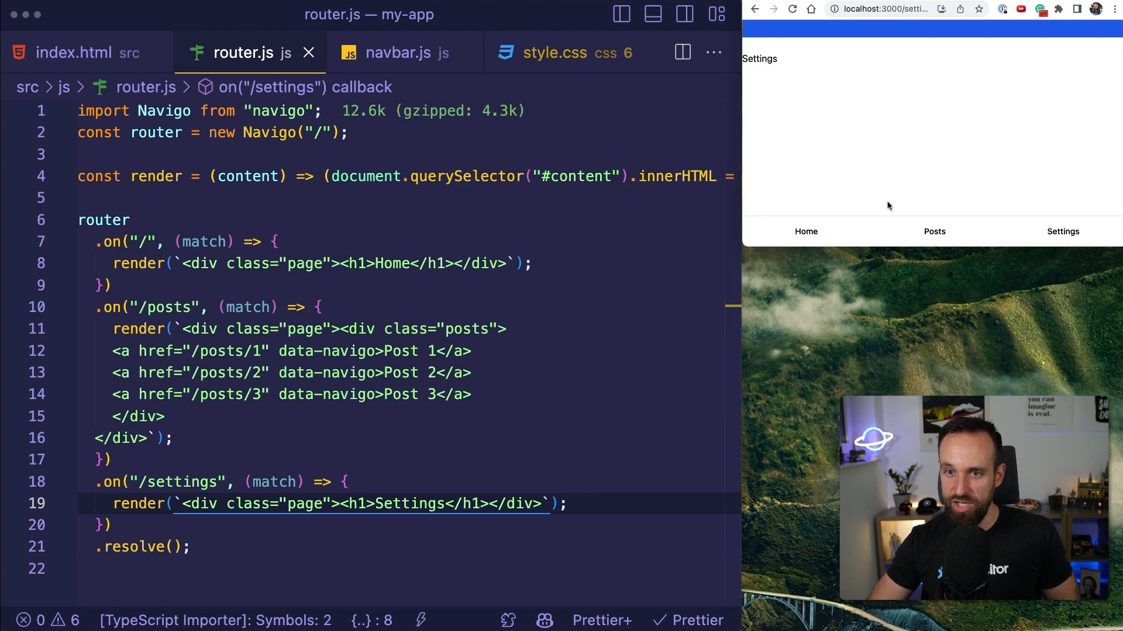
left_click(933, 232)
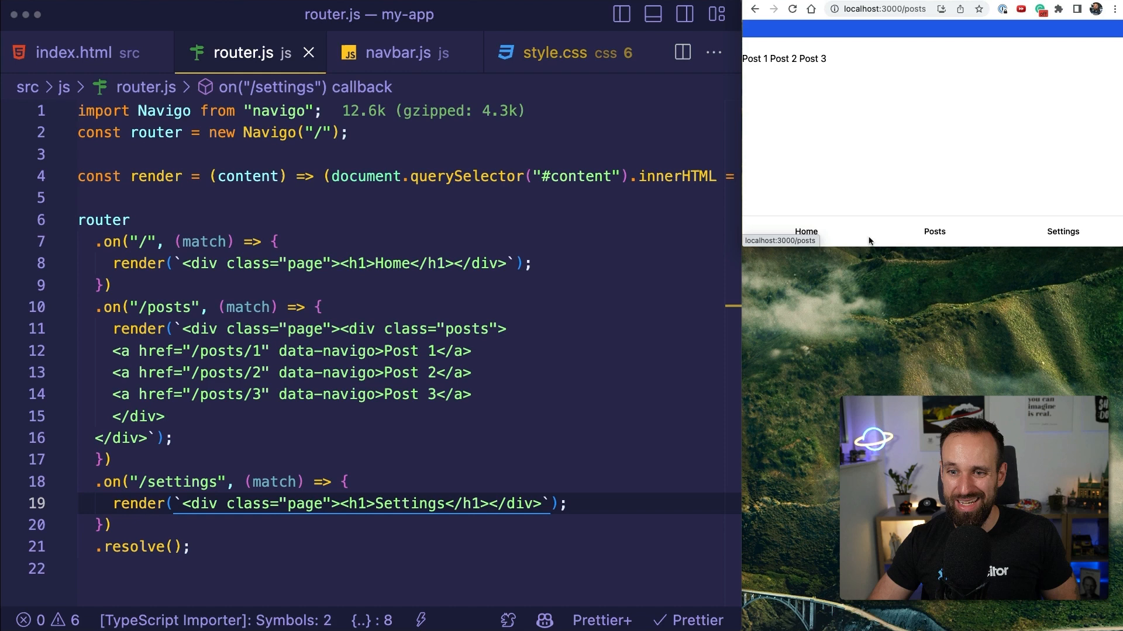
left_click(804, 232)
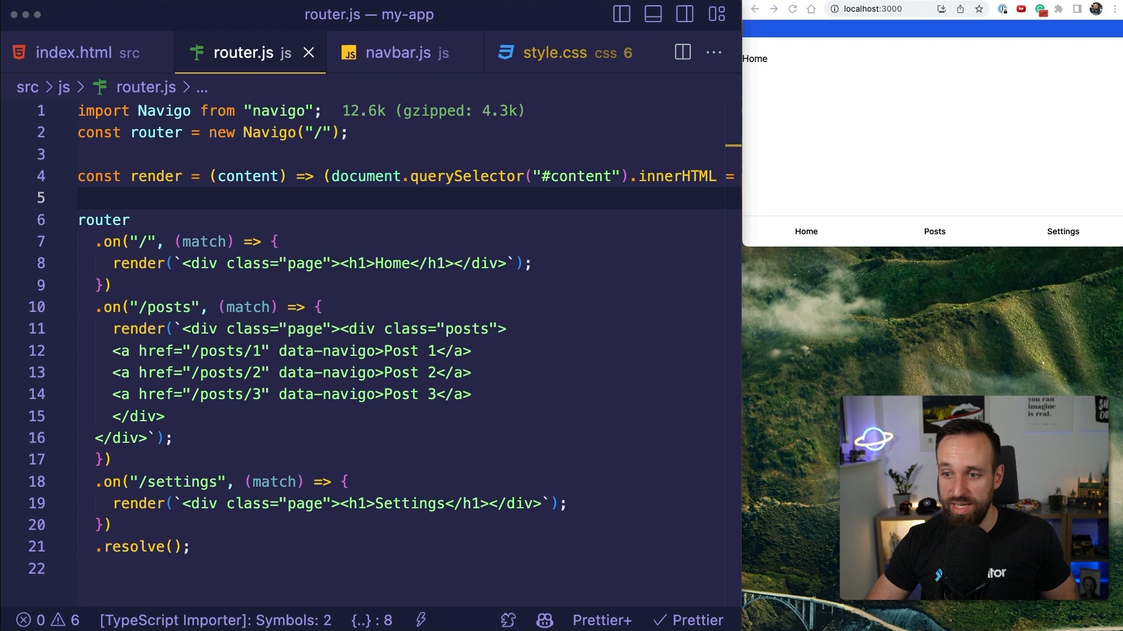
In style.css review the iOS navbar notch rule and paste the .tab-active rule after .tab
left_click(555, 52)
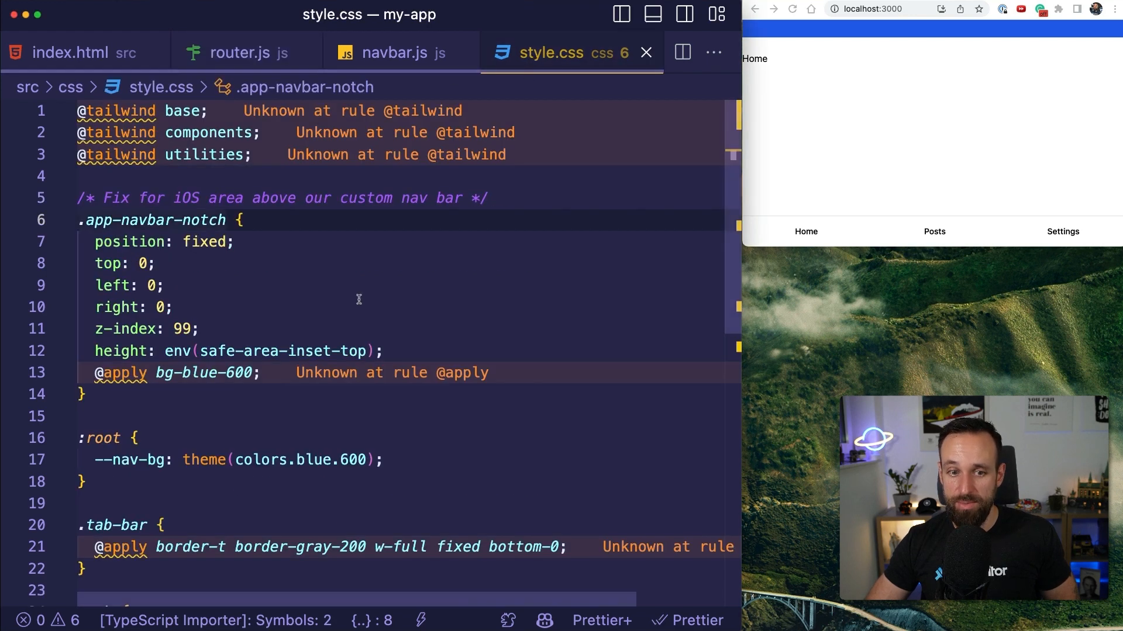
left_click(148, 417)
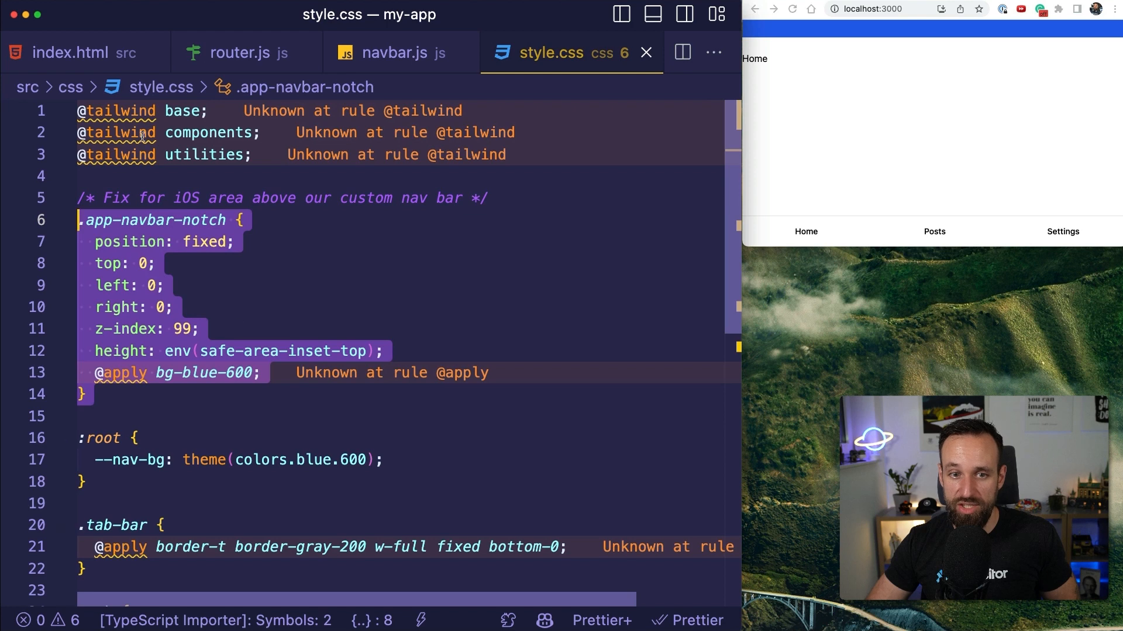
scroll("down", 3)
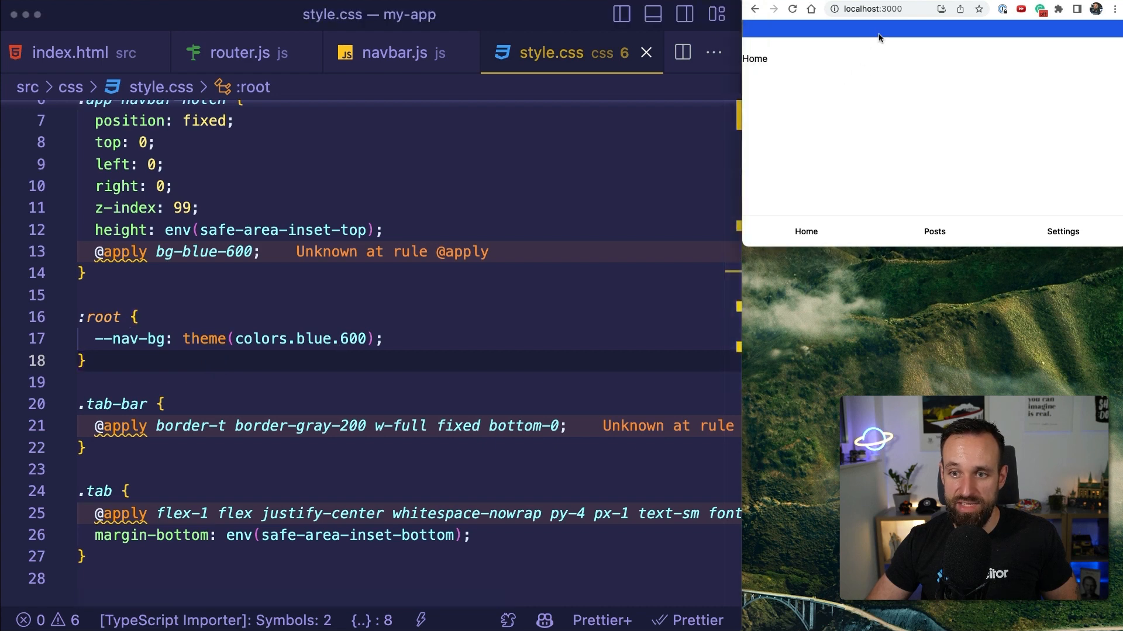
mouse_move(428, 385)
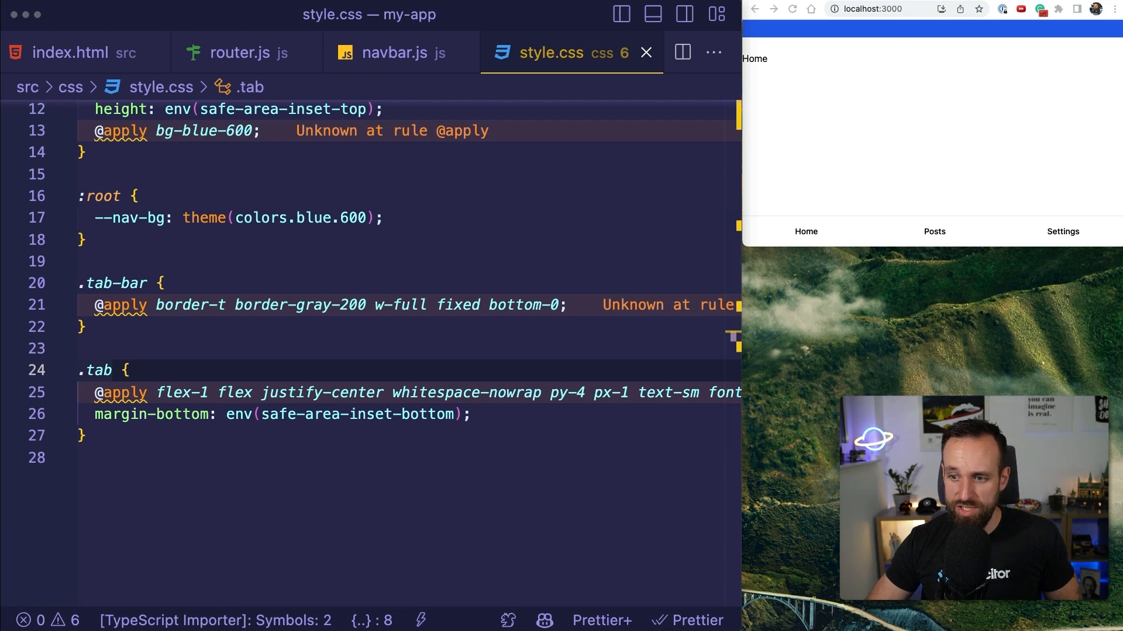
key("Enter")
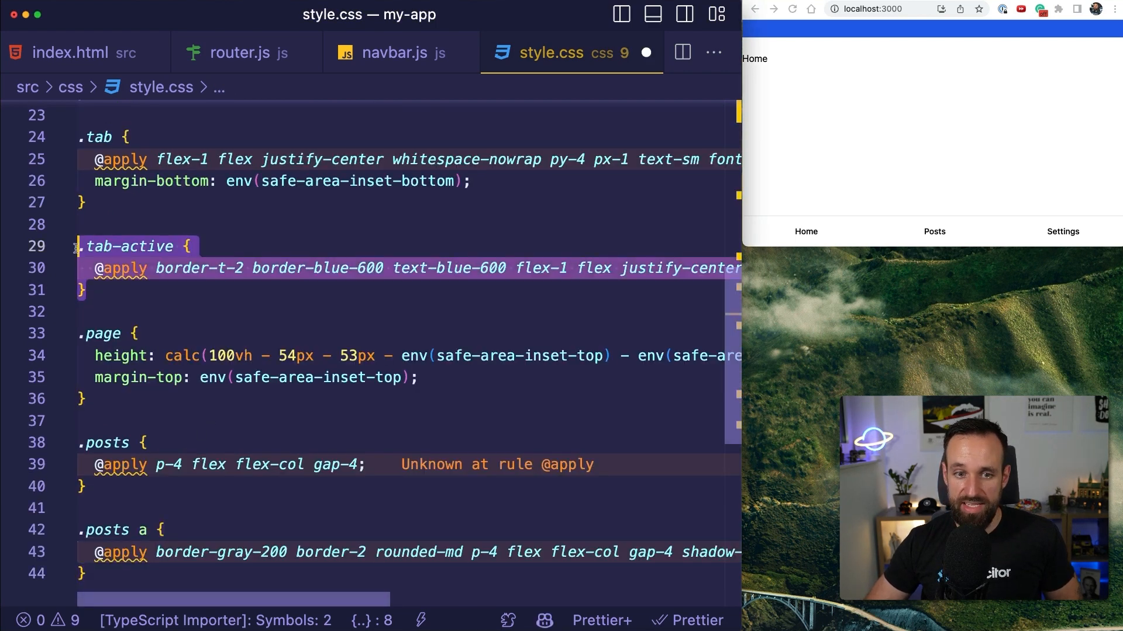
Scroll through style.css to review the tab and post card rules
scroll("right", 3)
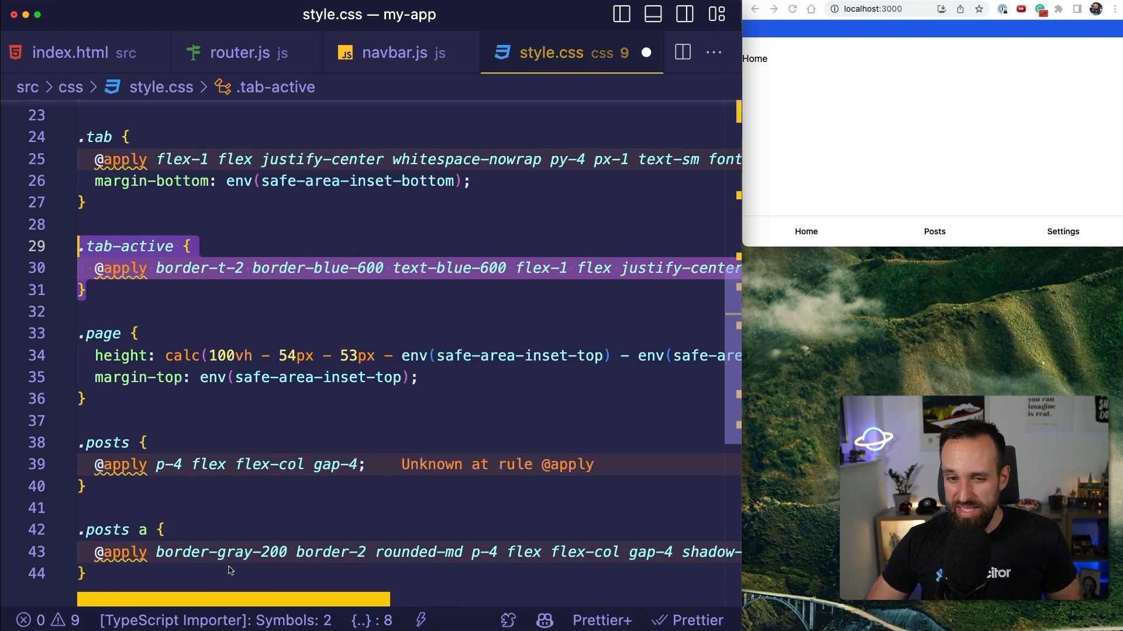
scroll("up", 3)
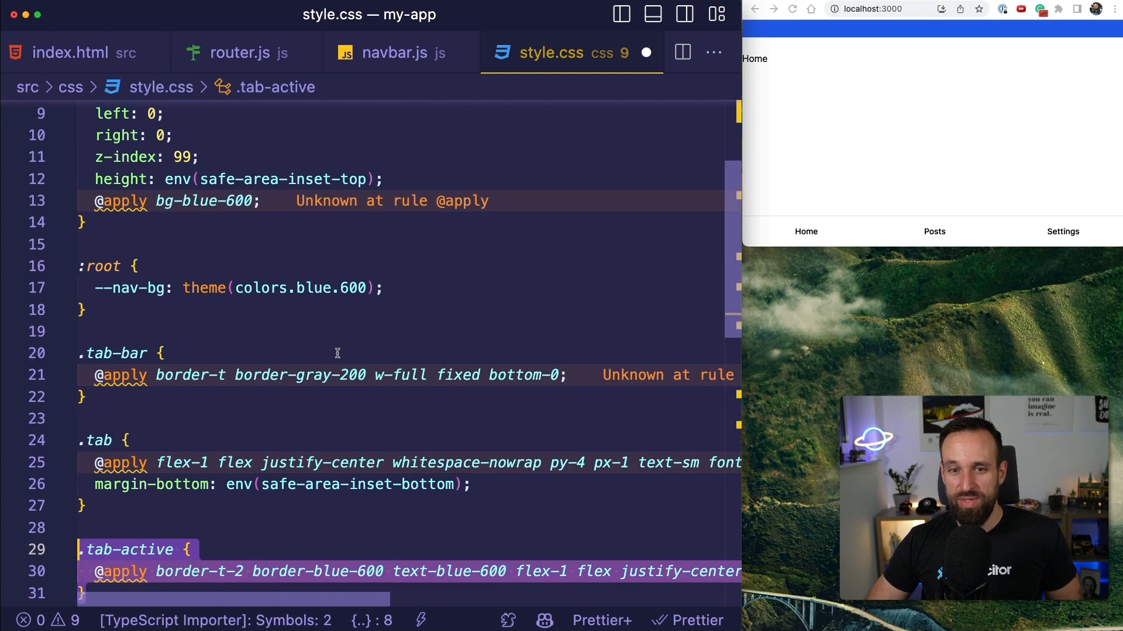
scroll("up", 3)
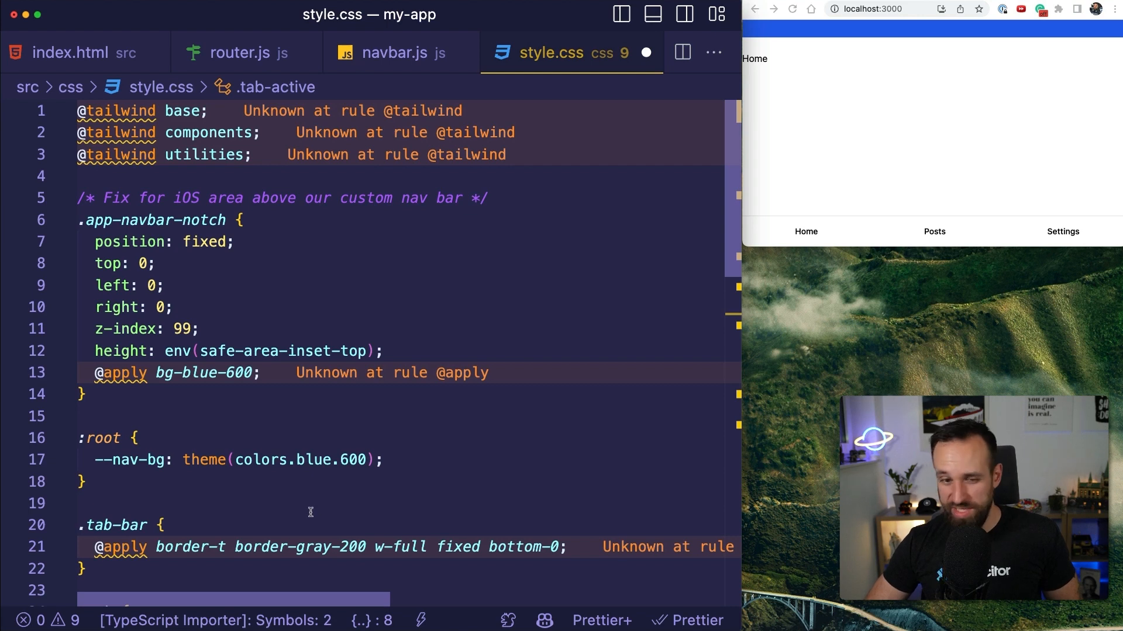
scroll("down", 3)
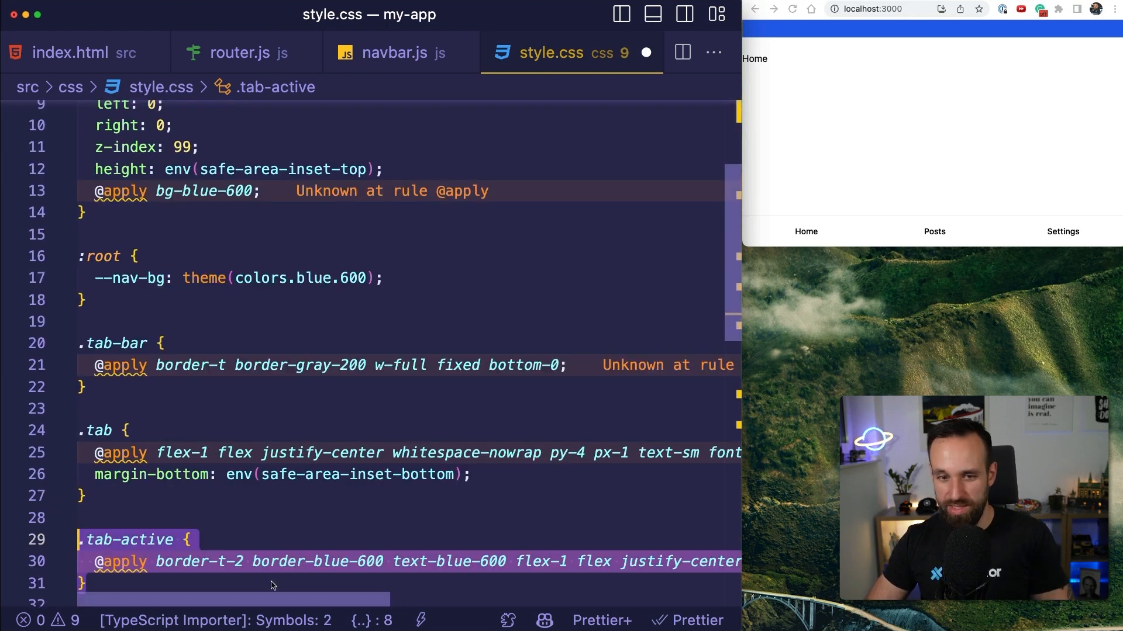
scroll("down", 3)
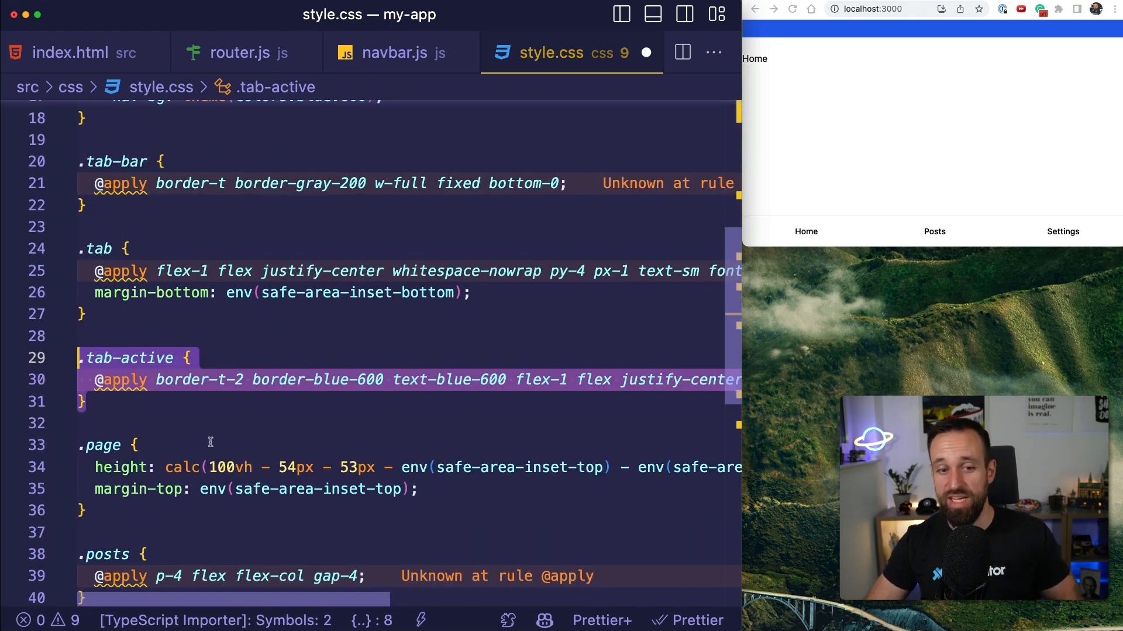
scroll("down", 3)
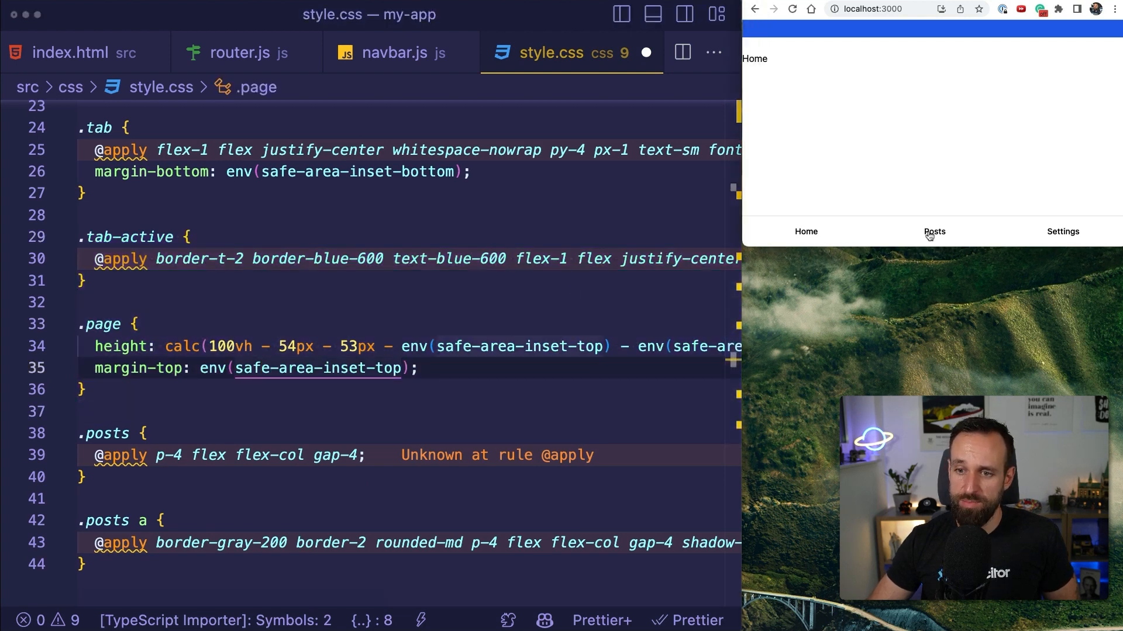
Check in the preview that Posts shows Post 1–3 as bordered cards, switching between Home and Posts
left_click(933, 232)
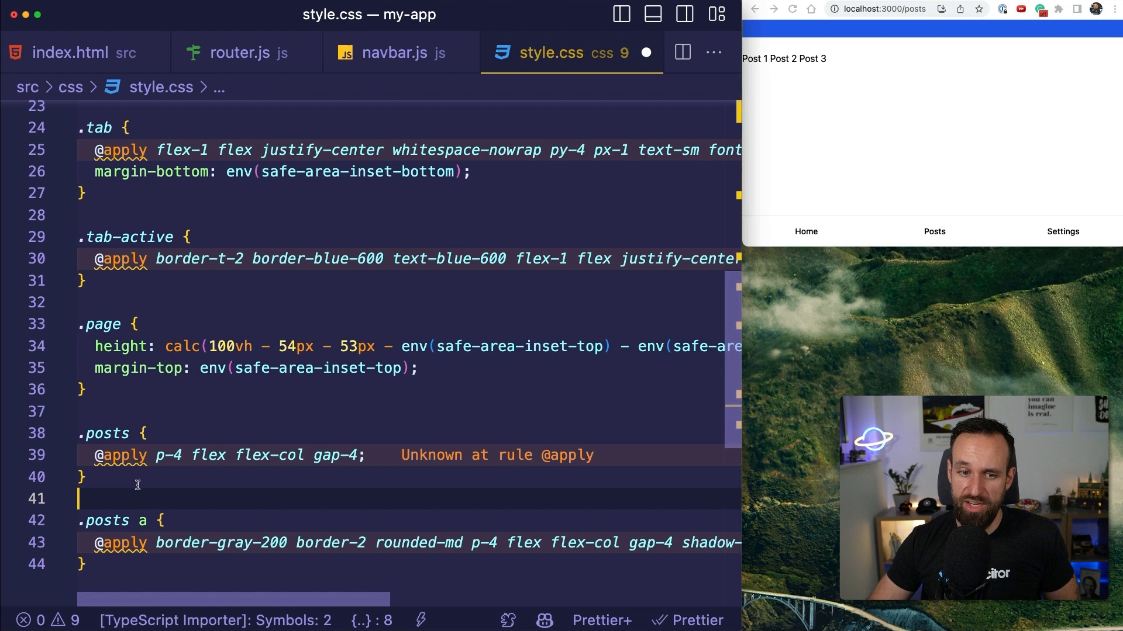
scroll("down", 3)
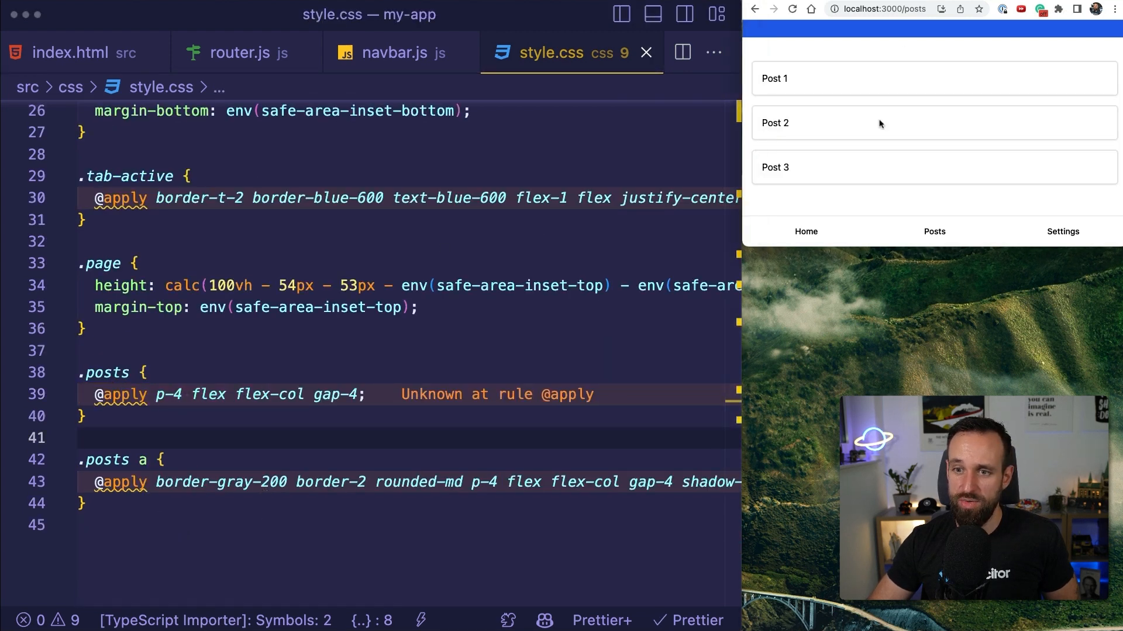
left_click(804, 231)
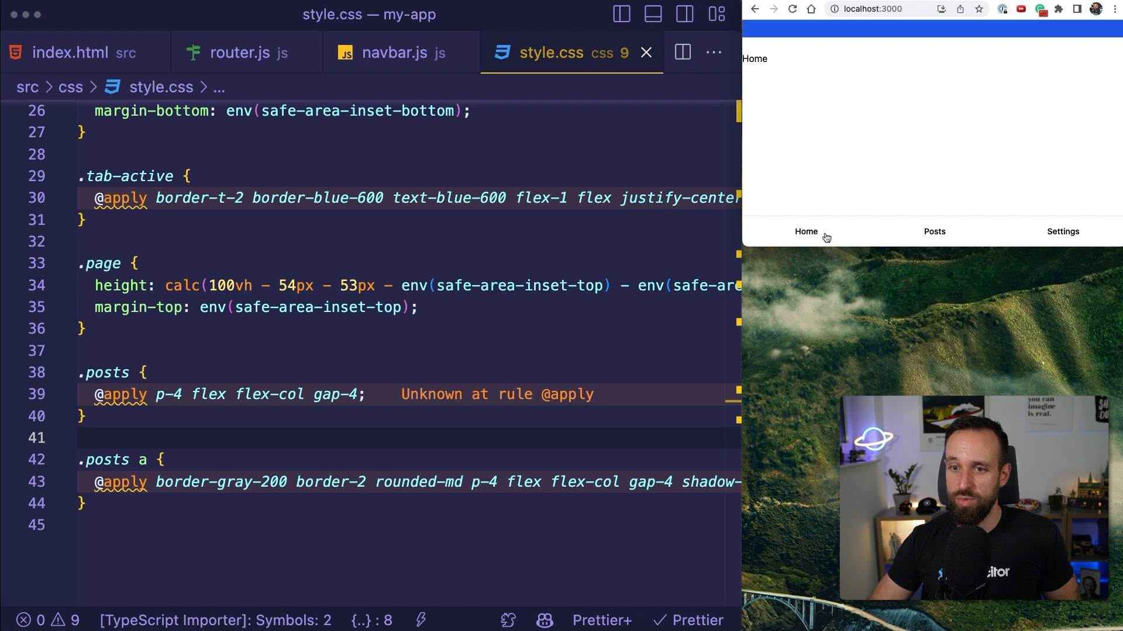
left_click(934, 231)
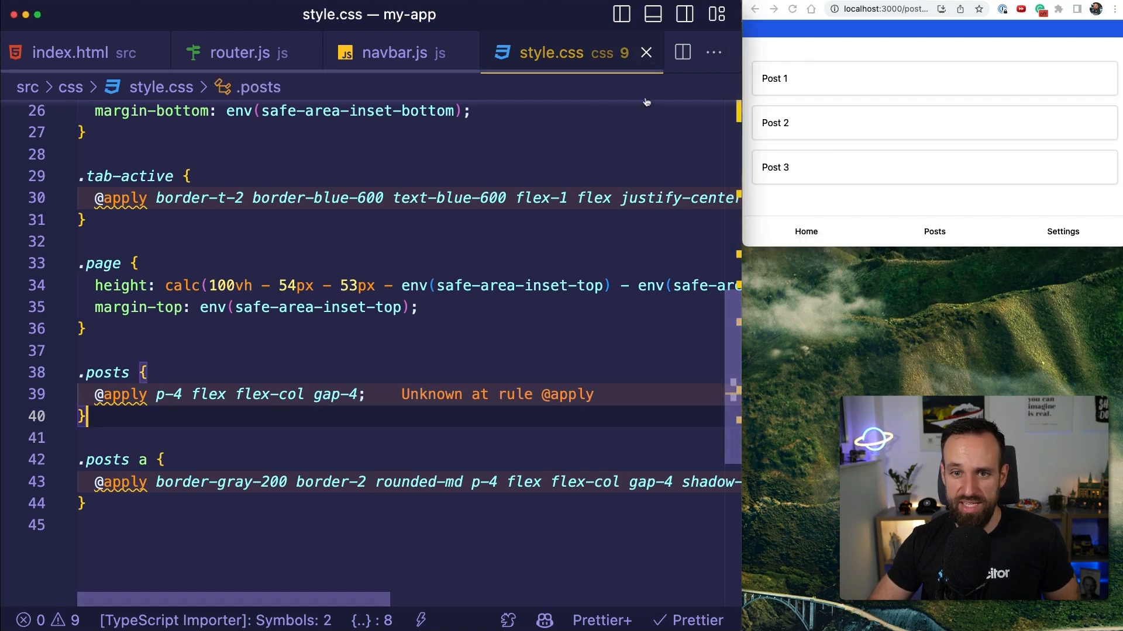
left_click(805, 231)
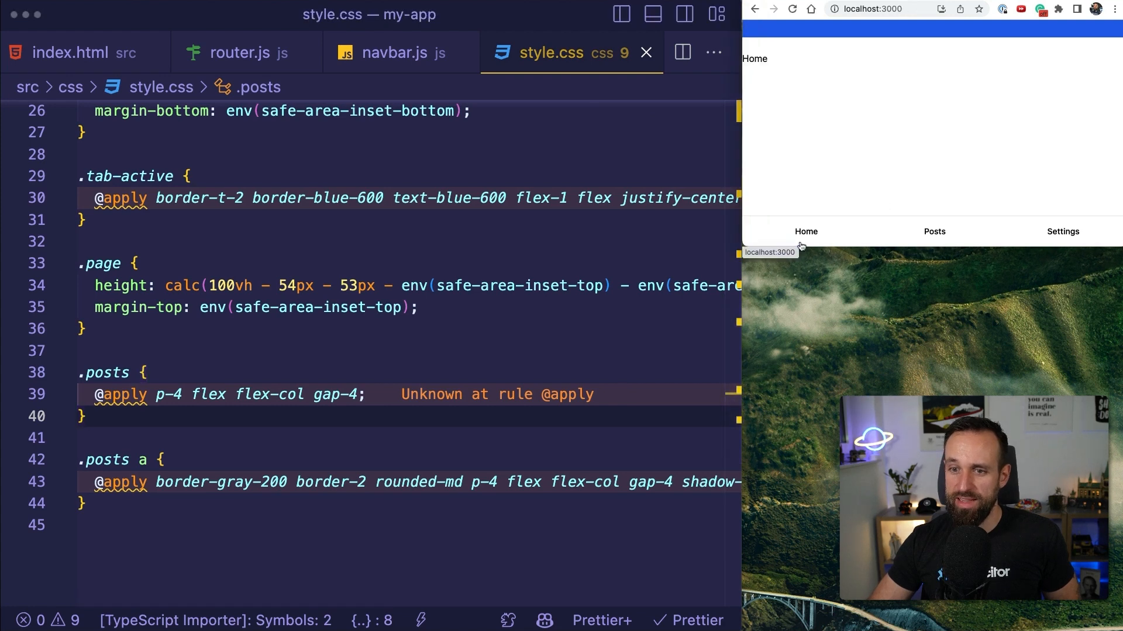
left_click(934, 232)
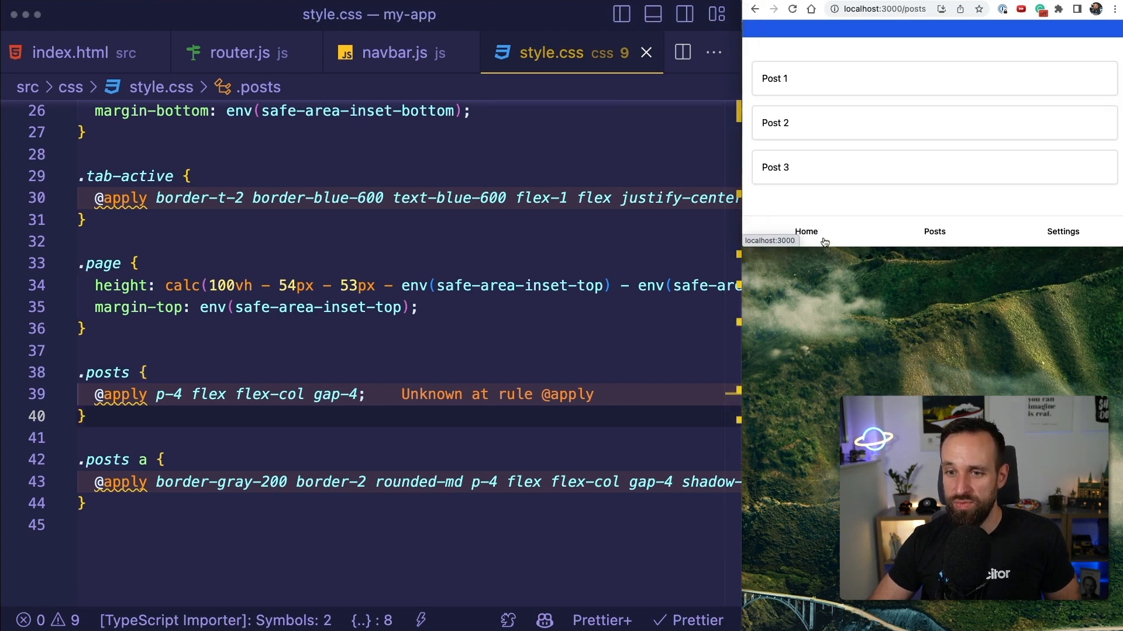
left_click(244, 53)
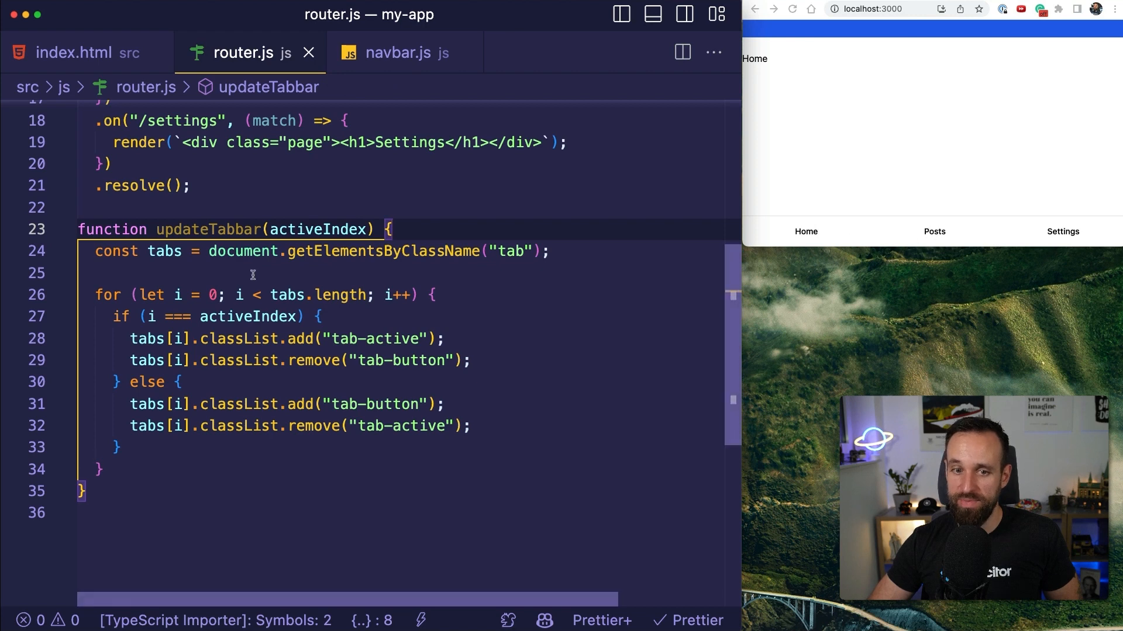
Delete the tab-button add/remove lines so updateTabbar only toggles tab-active
double_click(231, 317)
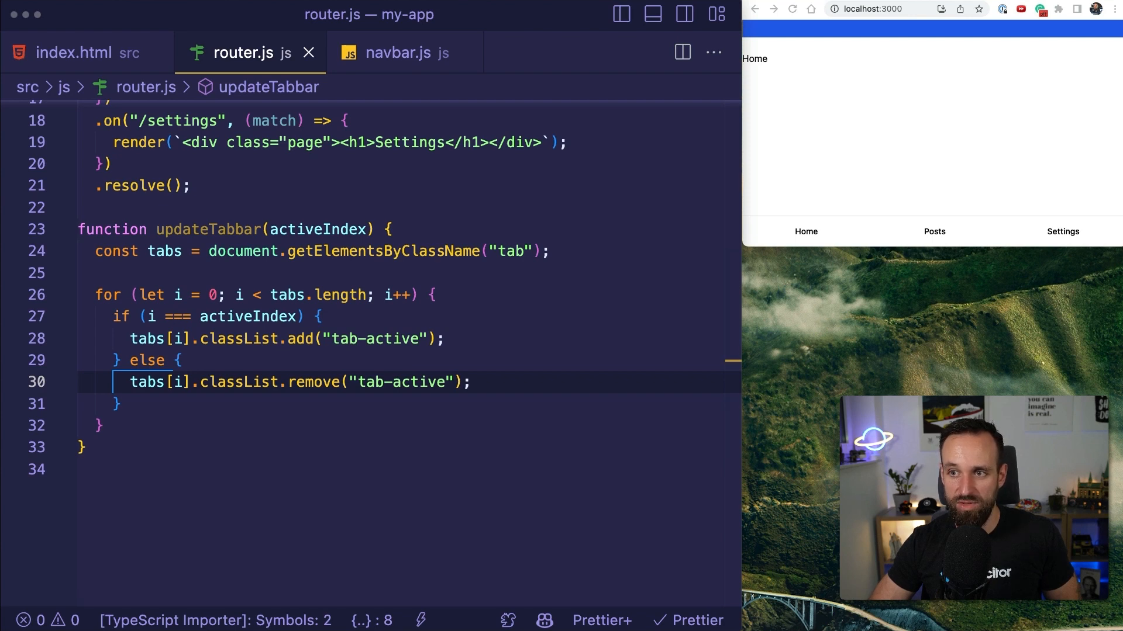
scroll("up", 3)
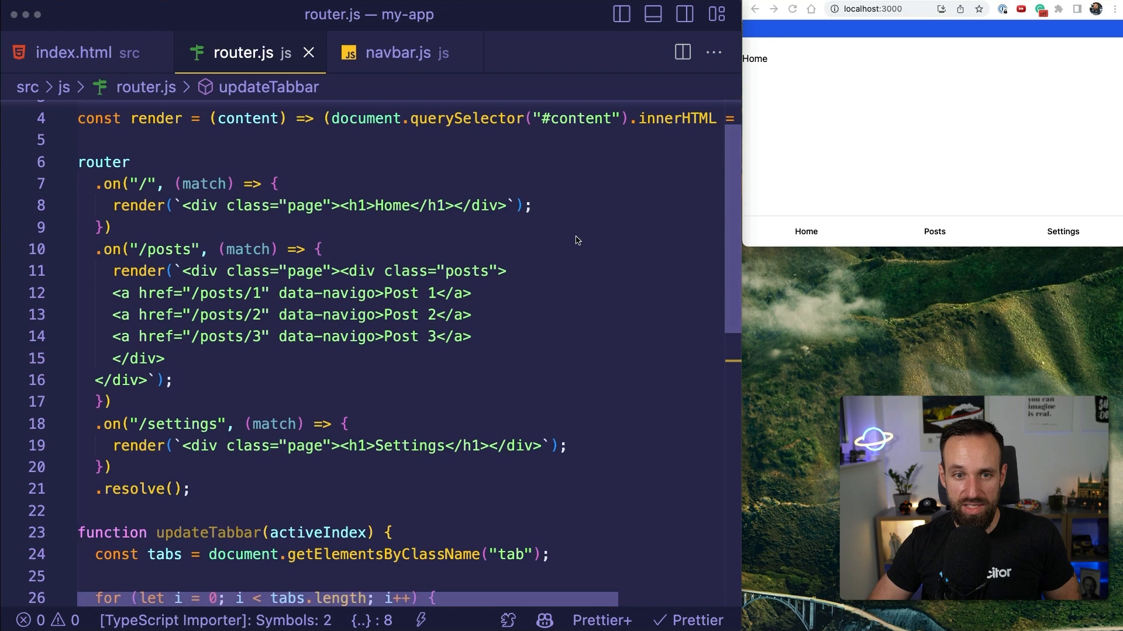
Call updateTabbar(0), (1) and (2) in the Home, /posts and /settings route handlers
left_click(554, 206)
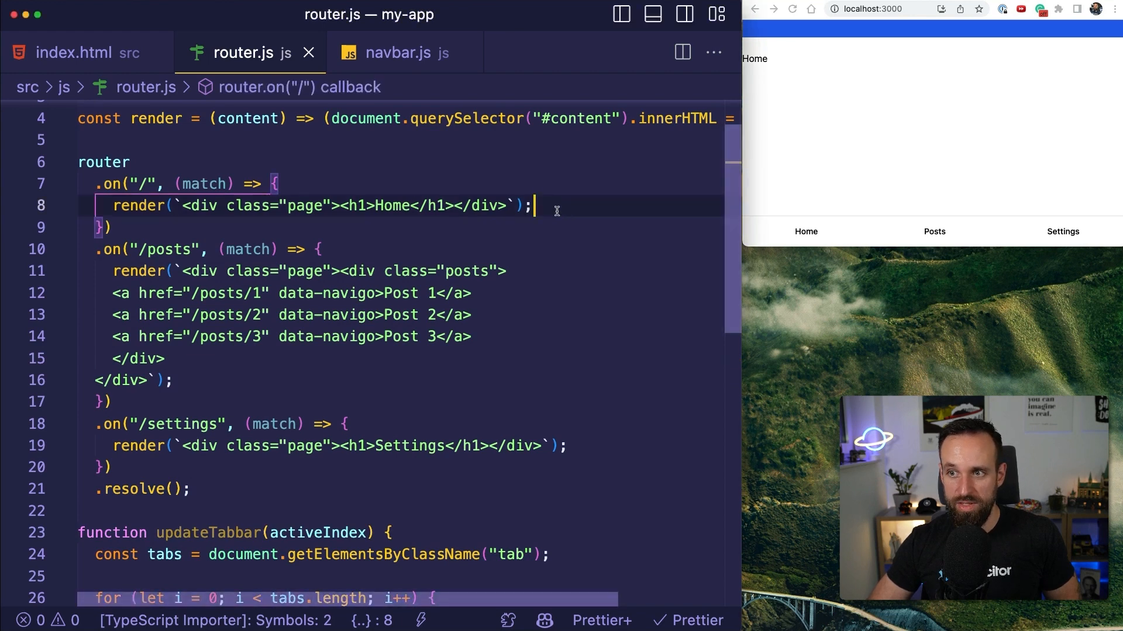
type("updateTabbar(0);")
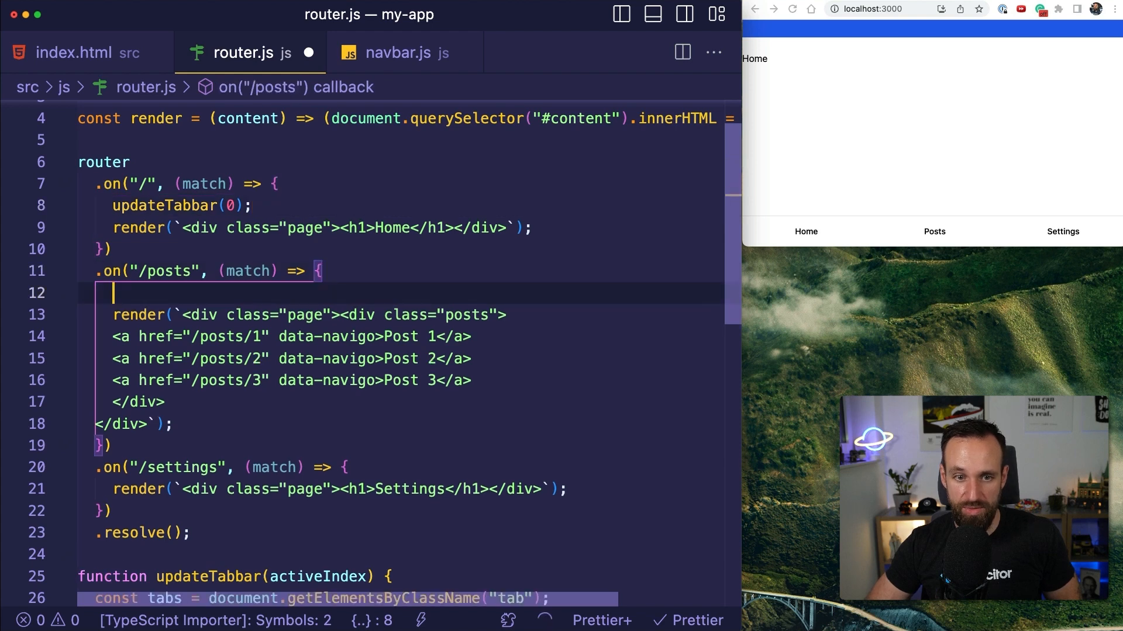
type("updateTabbar(1);")
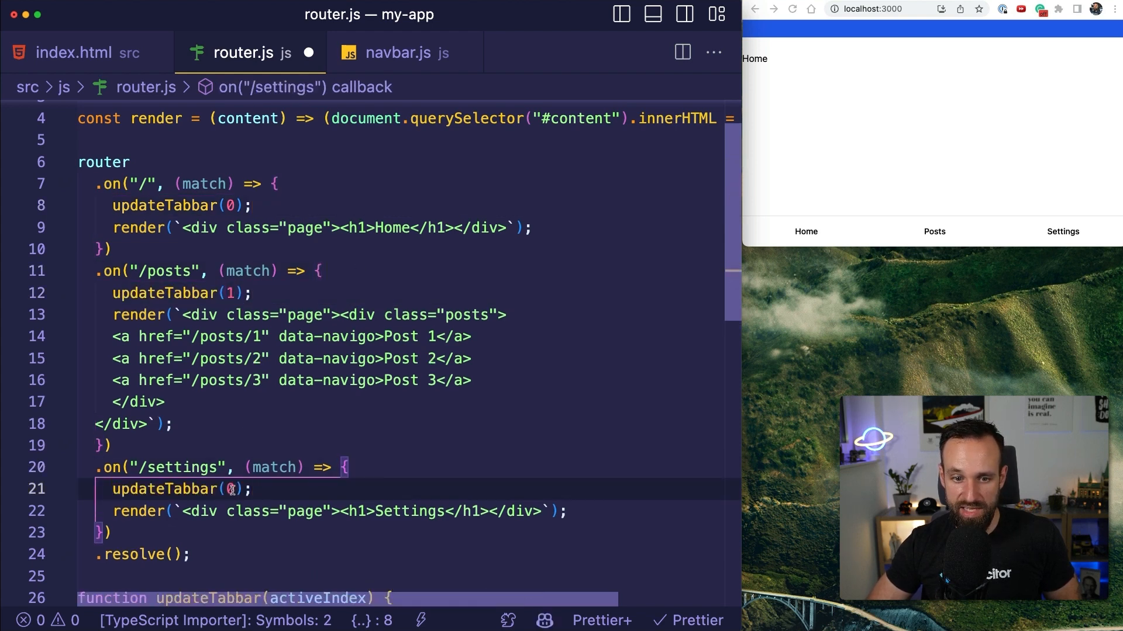
type("2")
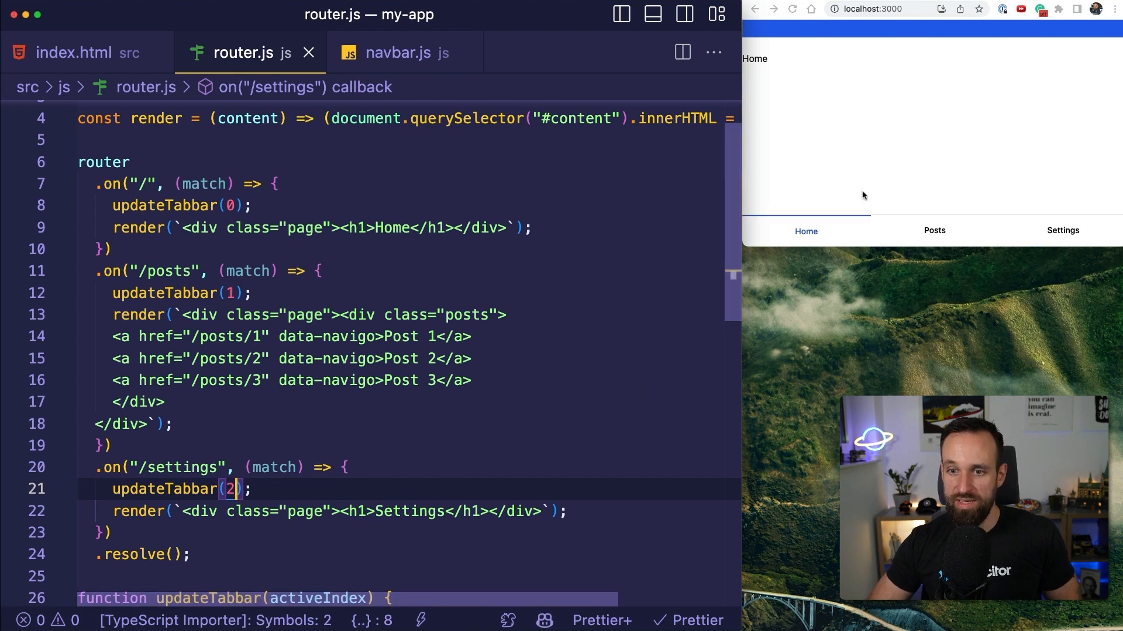
mouse_move(935, 231)
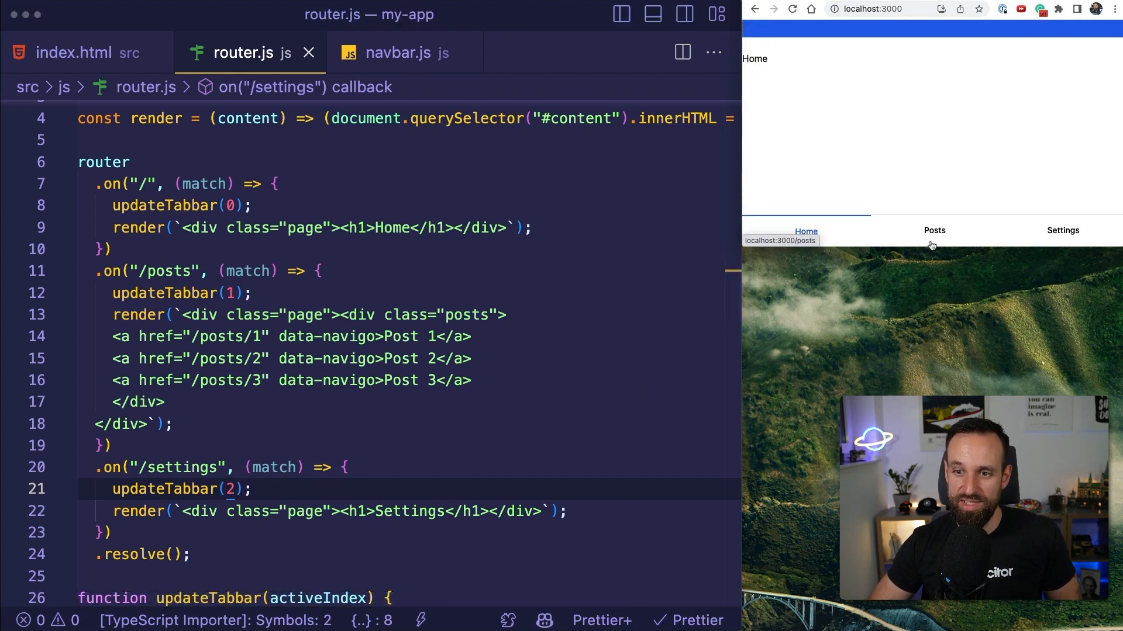
Switch between Home, Posts and Settings in the running app to confirm the active tab highlights
left_click(934, 231)
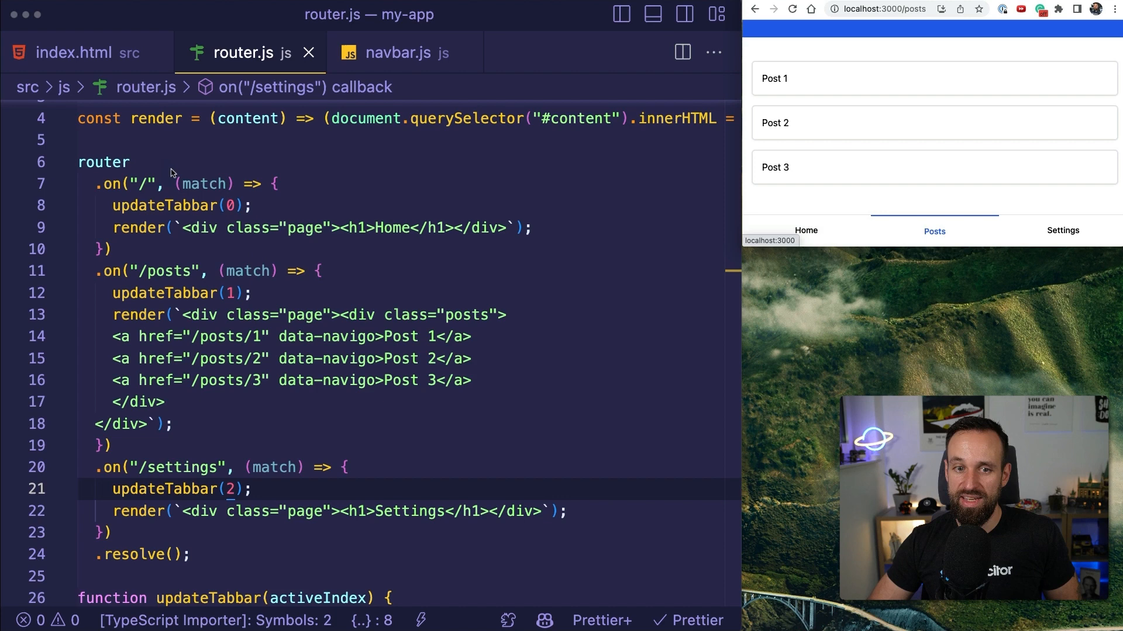
scroll("down", 3)
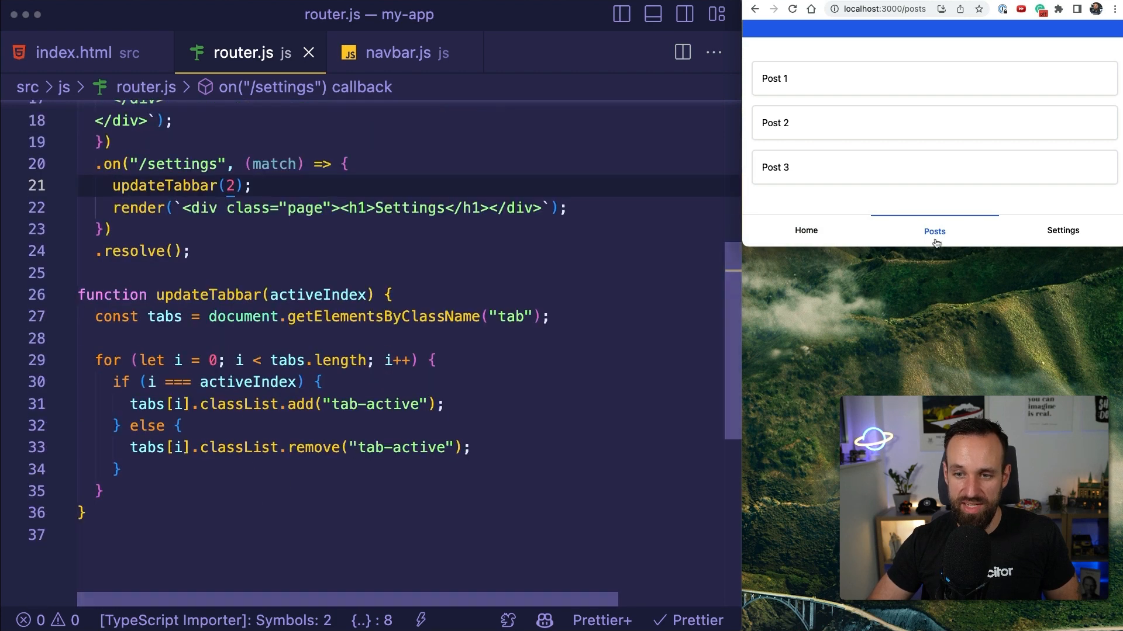
mouse_move(804, 246)
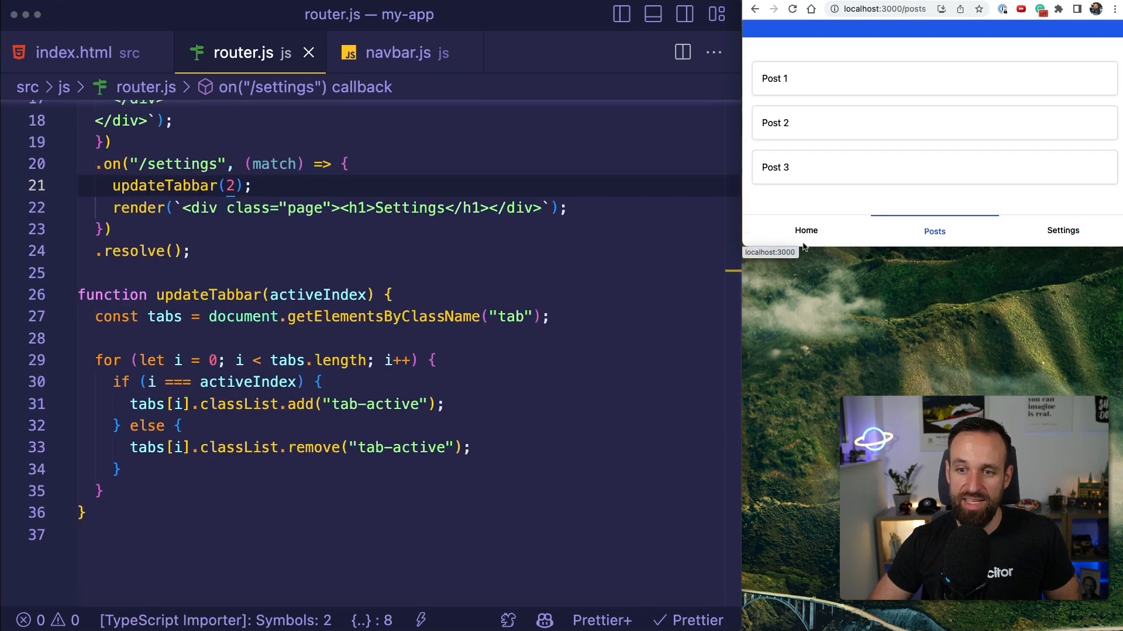
left_click(1061, 230)
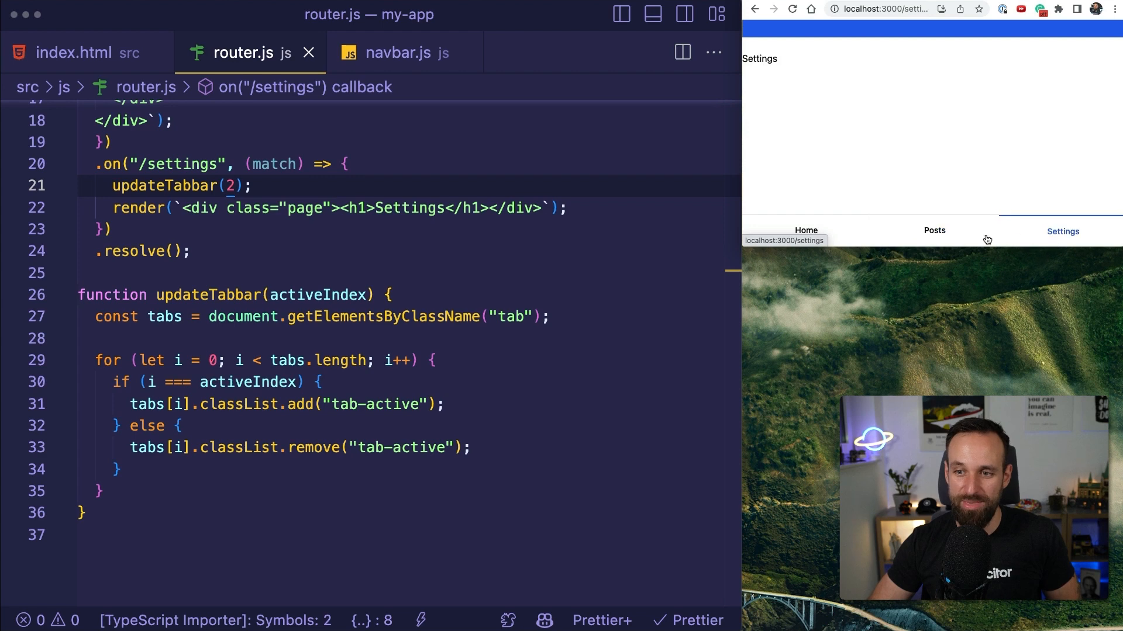
left_click(806, 231)
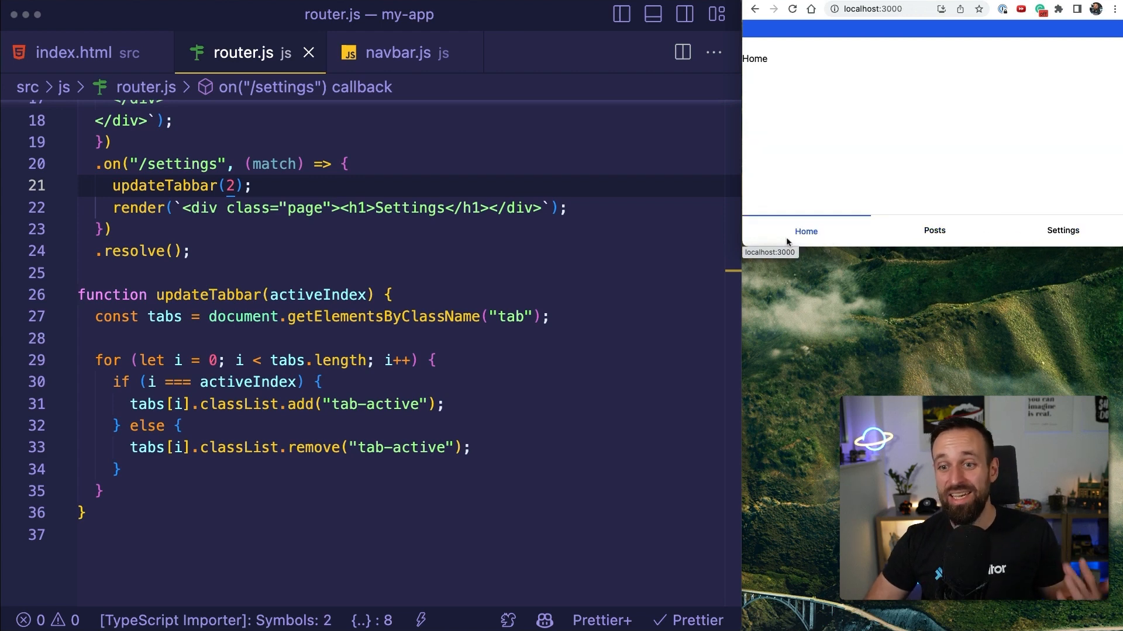
left_click(1063, 230)
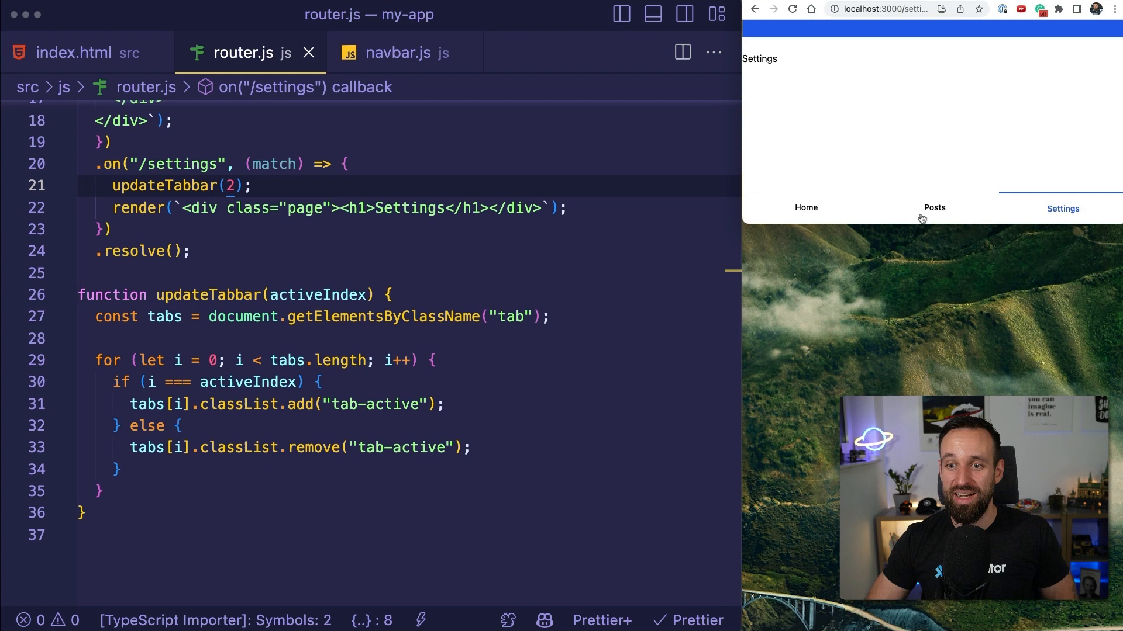
left_click(935, 208)
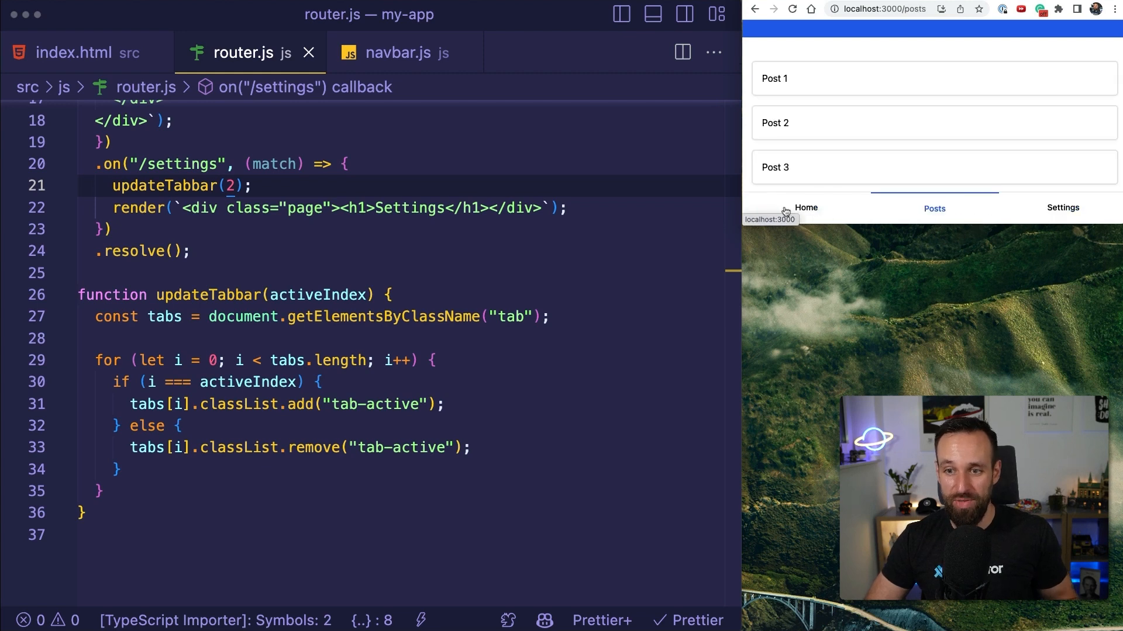
left_click(806, 208)
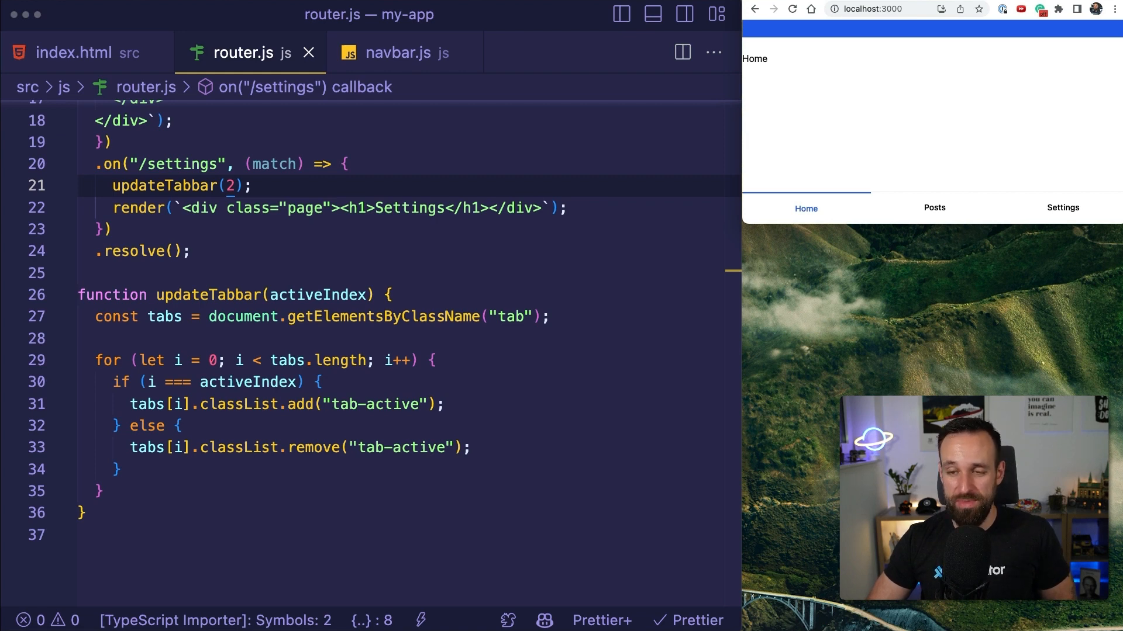
mouse_move(854, 112)
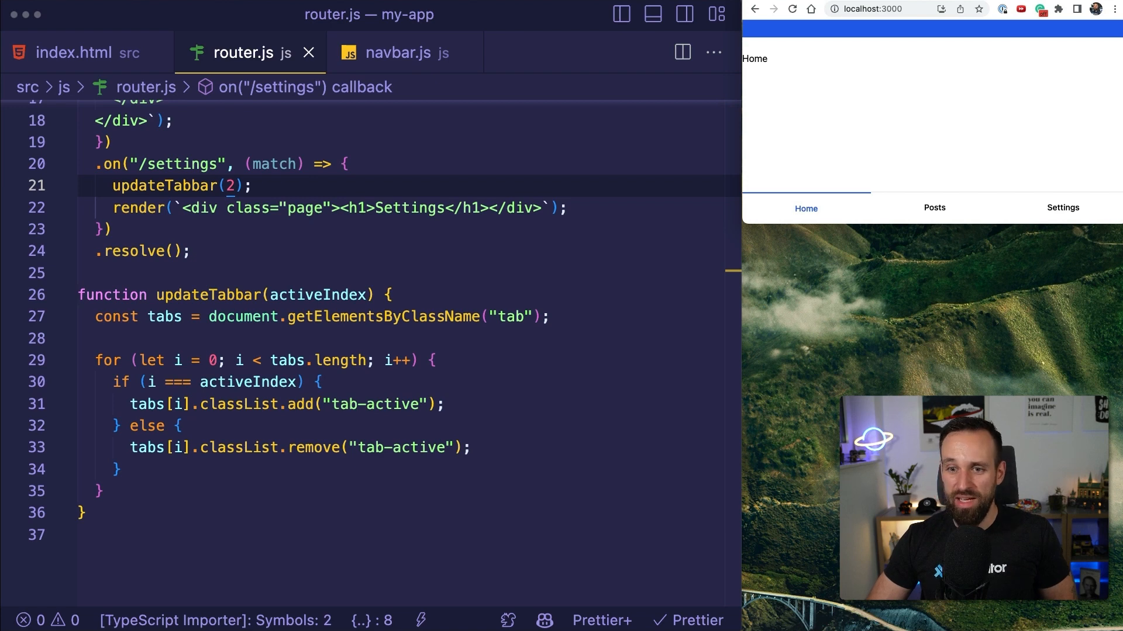
mouse_move(933, 208)
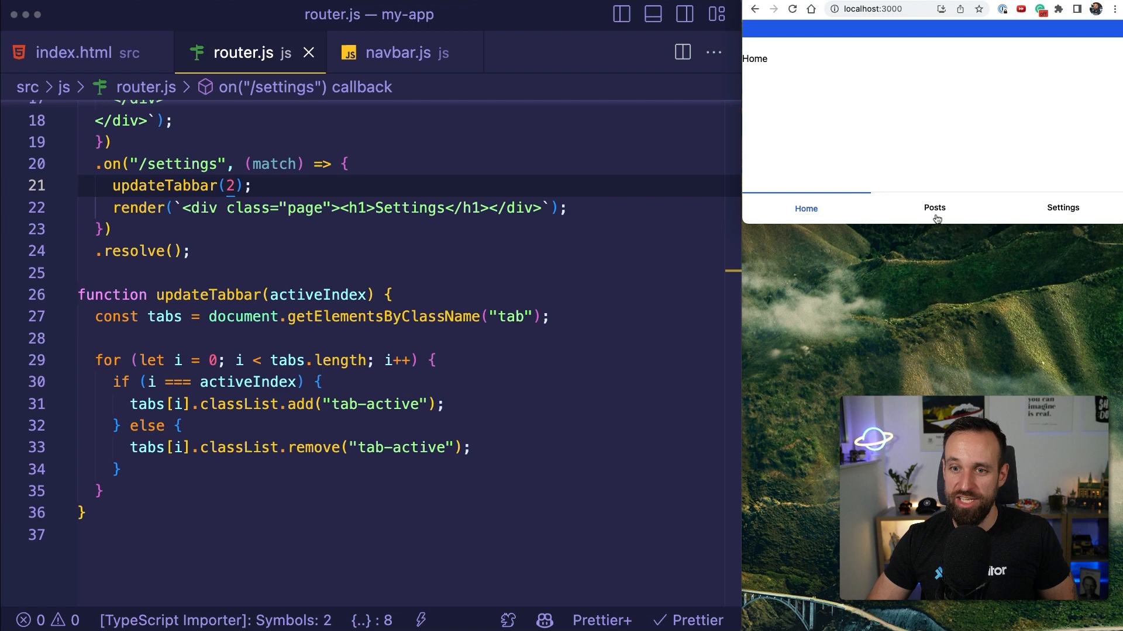
left_click(933, 209)
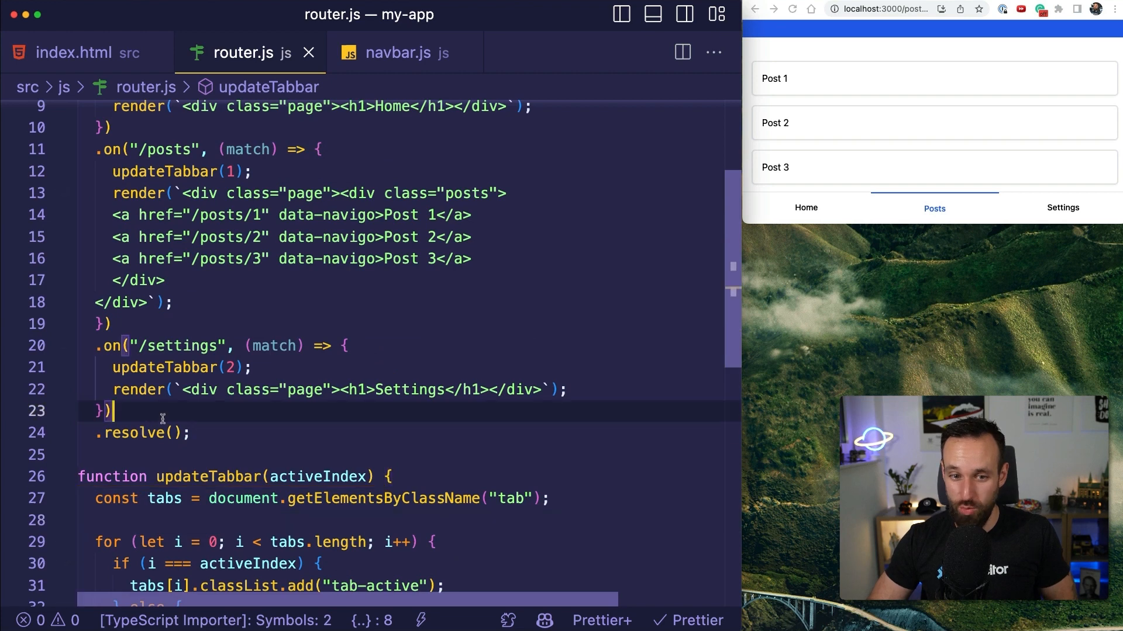
Add a .on("/posts/:id") route calling updateTabbar(1) and reading const id = match.data.id
type(".on(\"/posts/:id\", (match) => {")
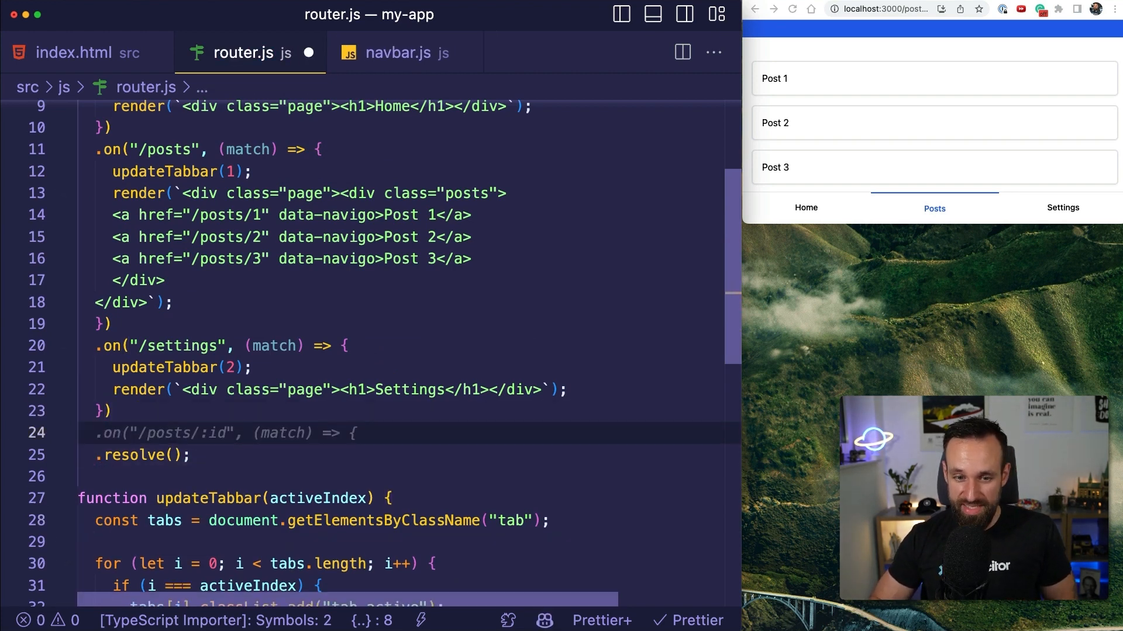
type("}")
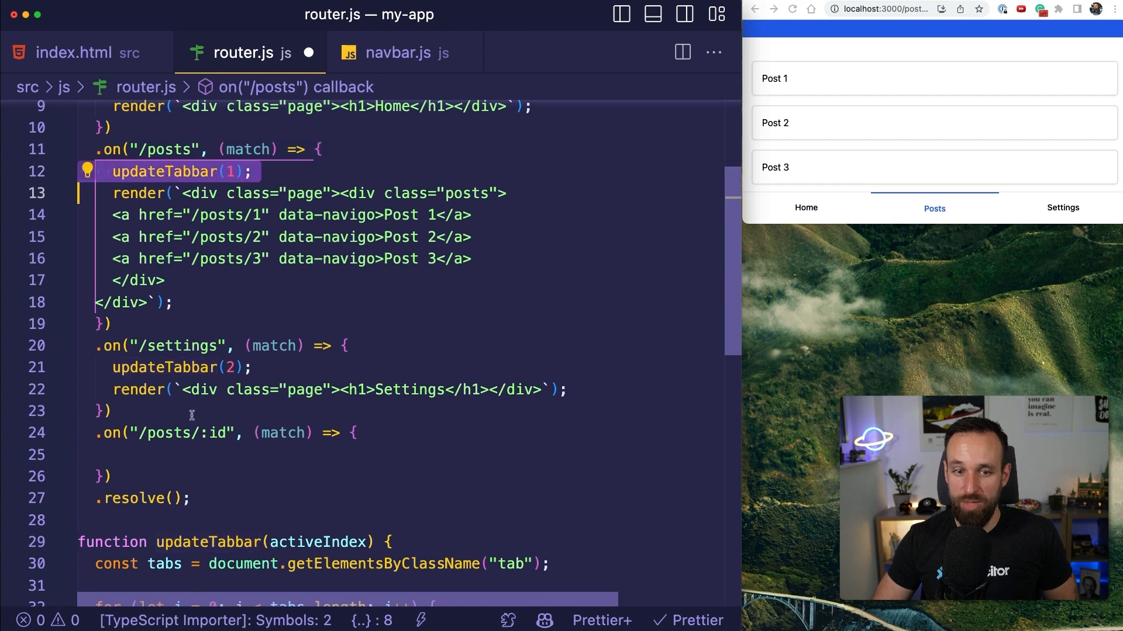
type("updateTabbar(1);")
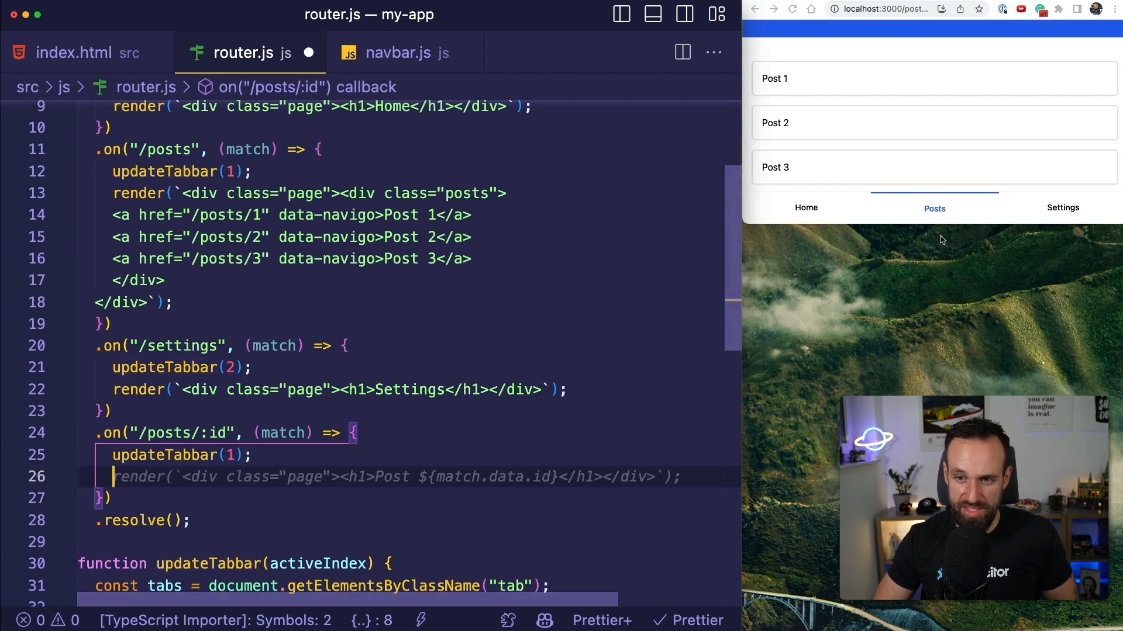
key("Backspace")
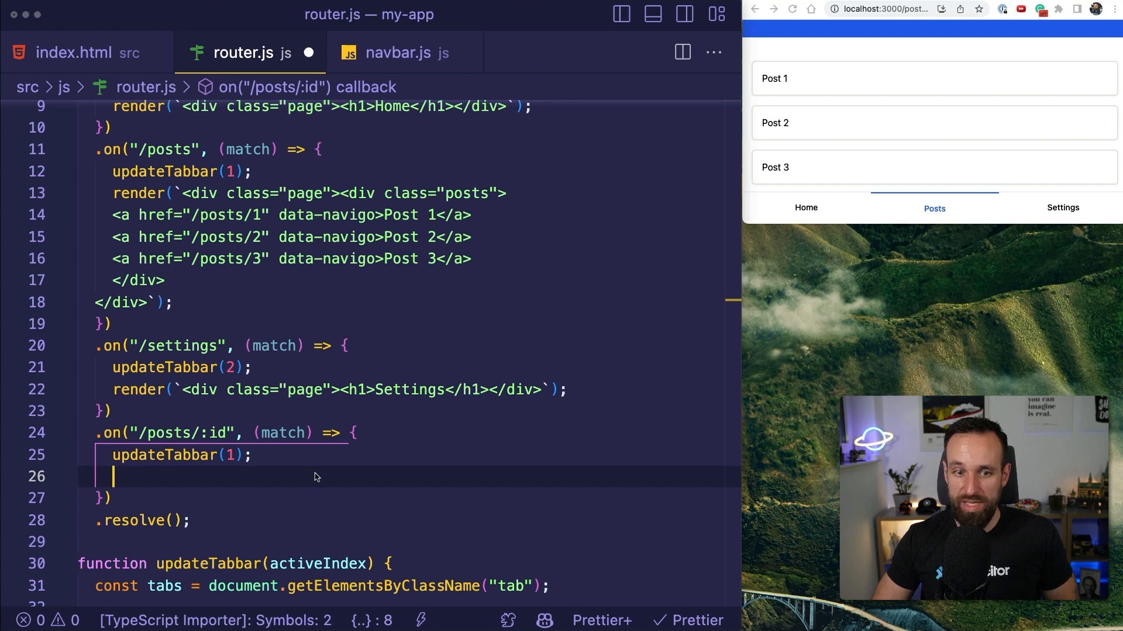
type("const id = match.data.id;")
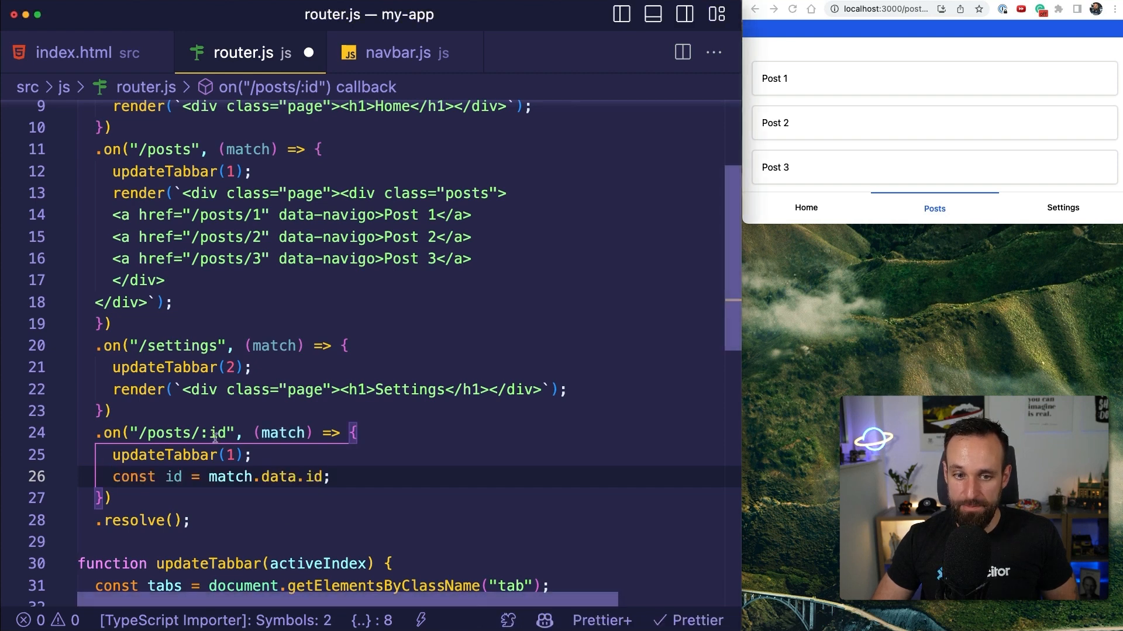
Render a 'POST DETAILS: ${id}' page in that route, save, and open Post 2's details in the app
left_click(335, 477)
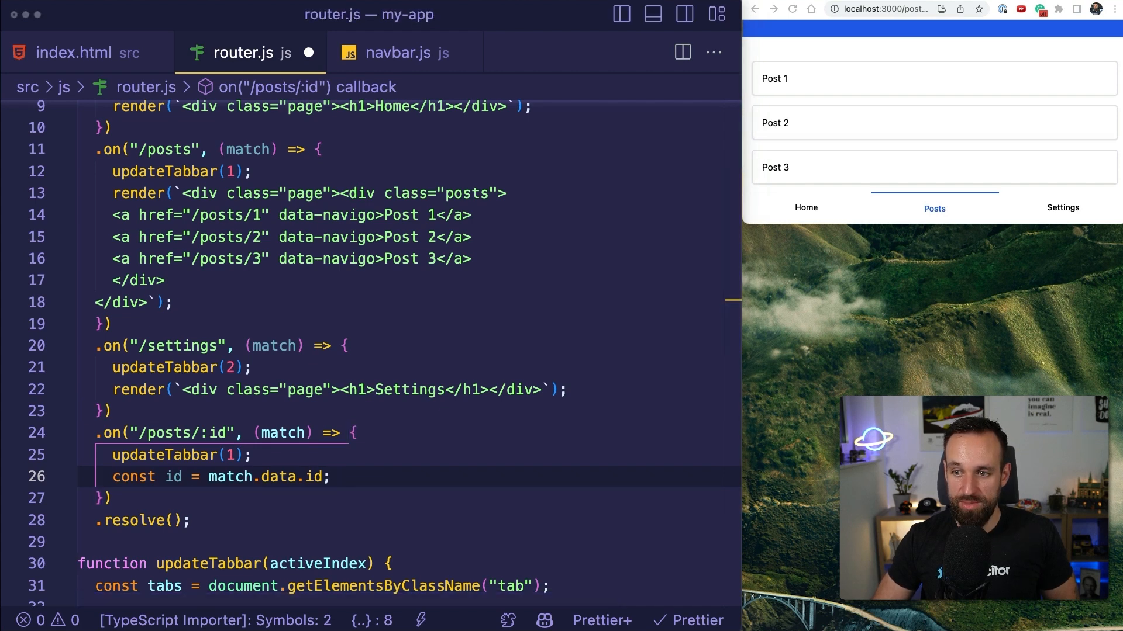
type("render(`<div class=\"page\"><h1>POST DETAILS: ${id}</h1></div>`);")
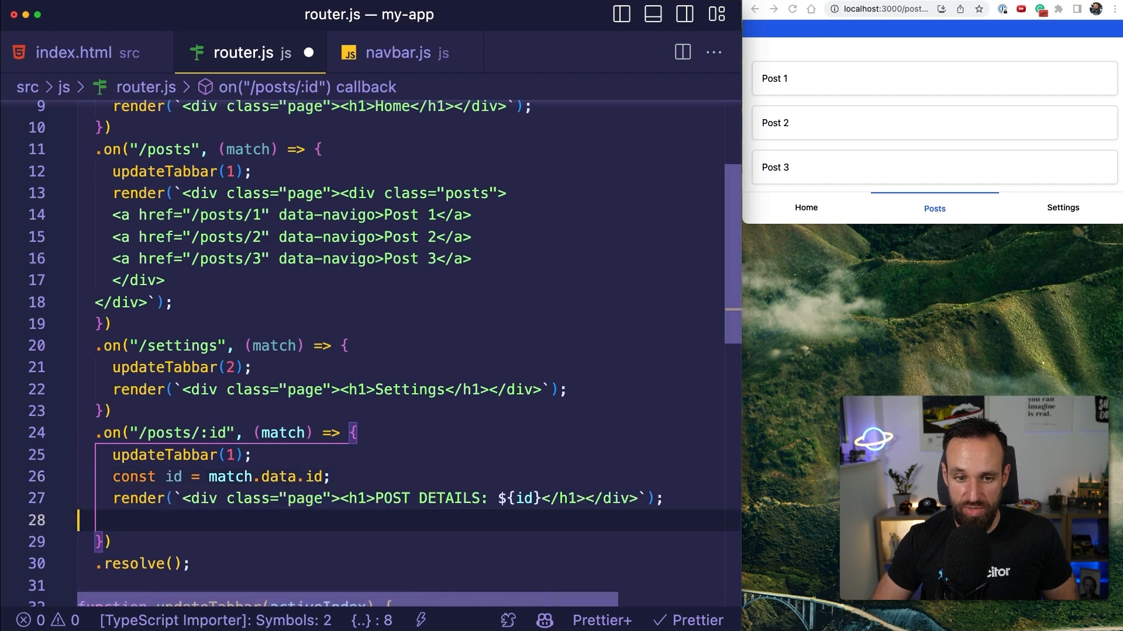
scroll("down", 3)
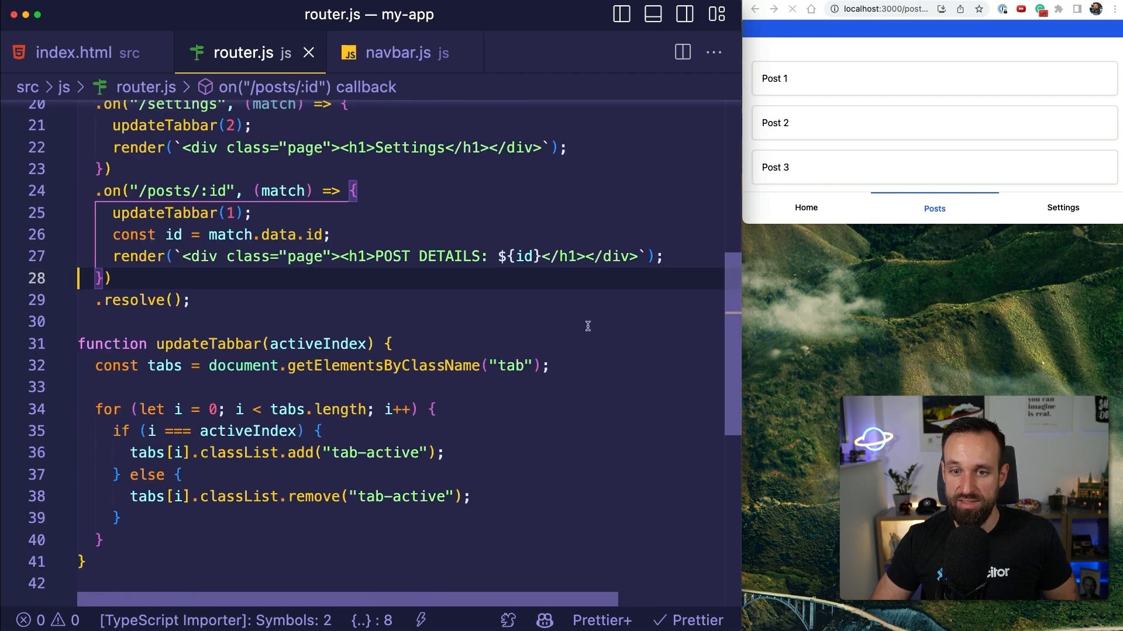
mouse_move(839, 120)
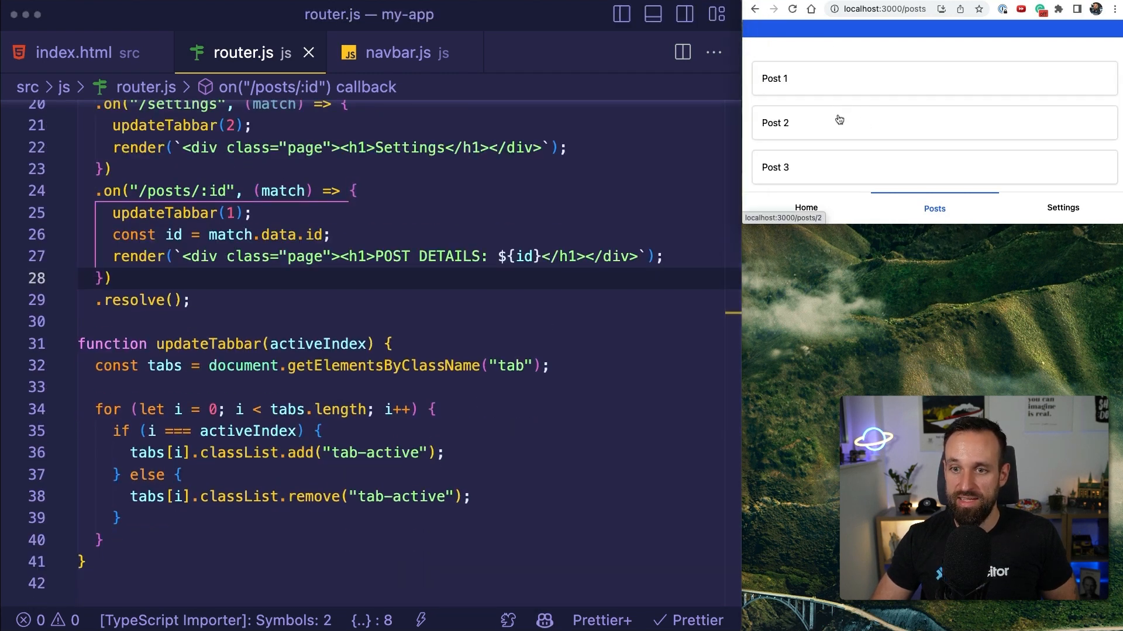
left_click(774, 78)
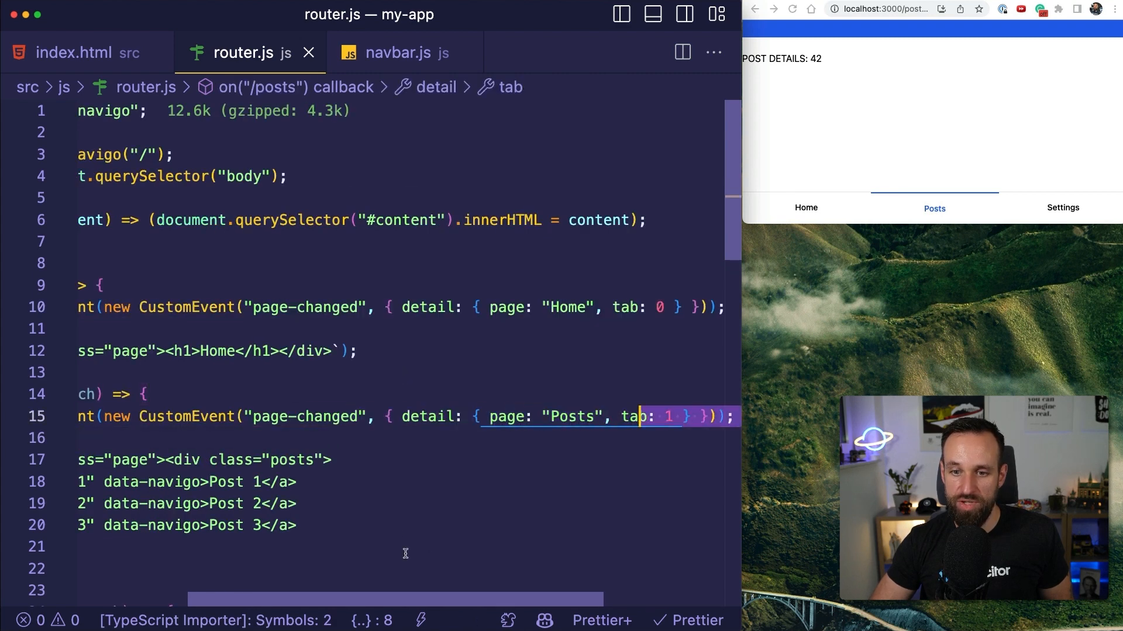
Scroll through the router's page-changed dispatches, then show the <custom-navbar> element in index.html
scroll("down", 3)
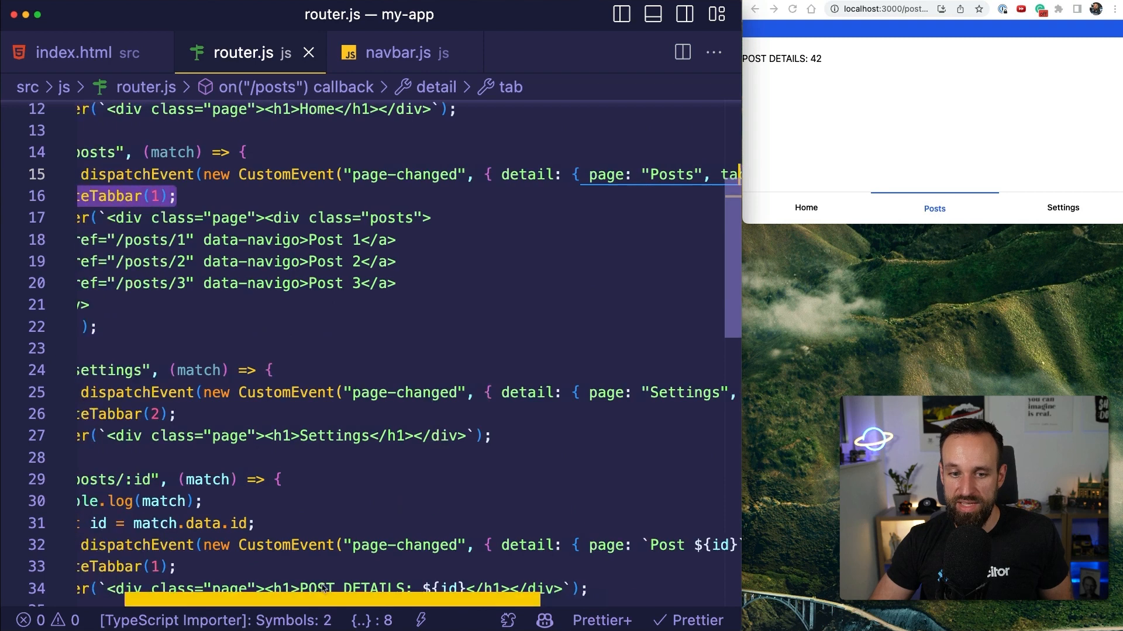
scroll("down", 3)
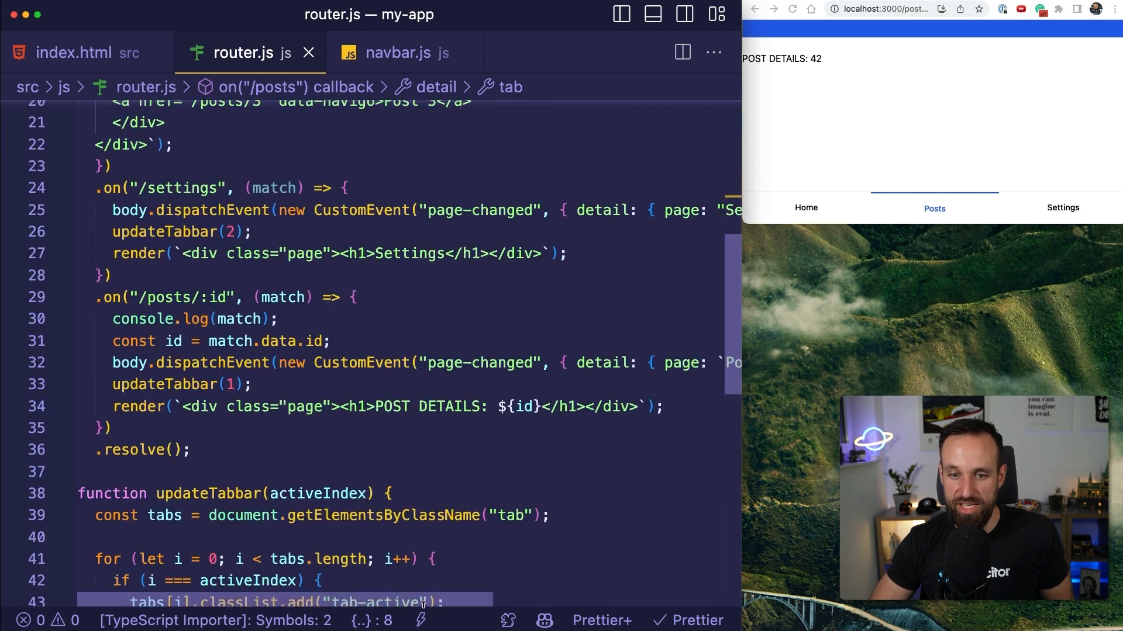
scroll("right", 3)
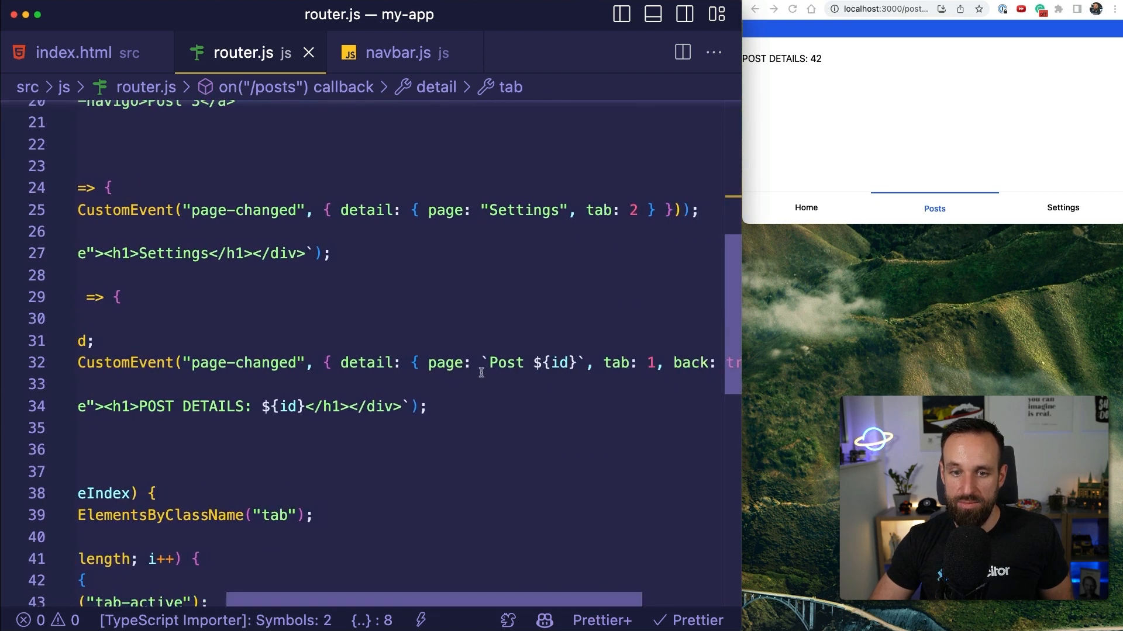
scroll("right", 3)
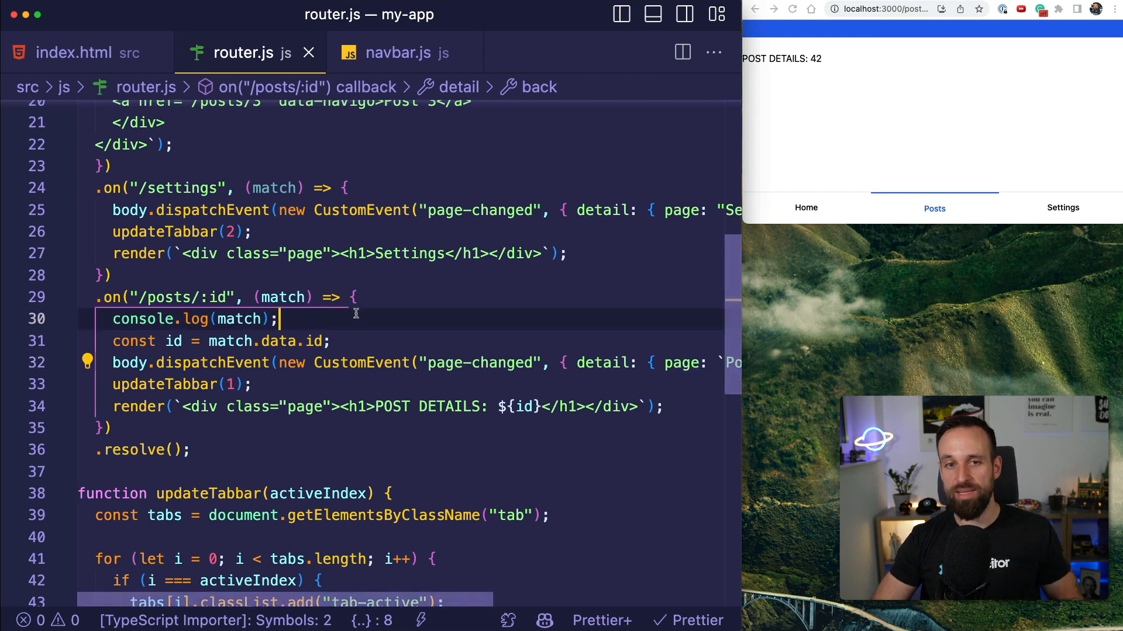
left_click(75, 53)
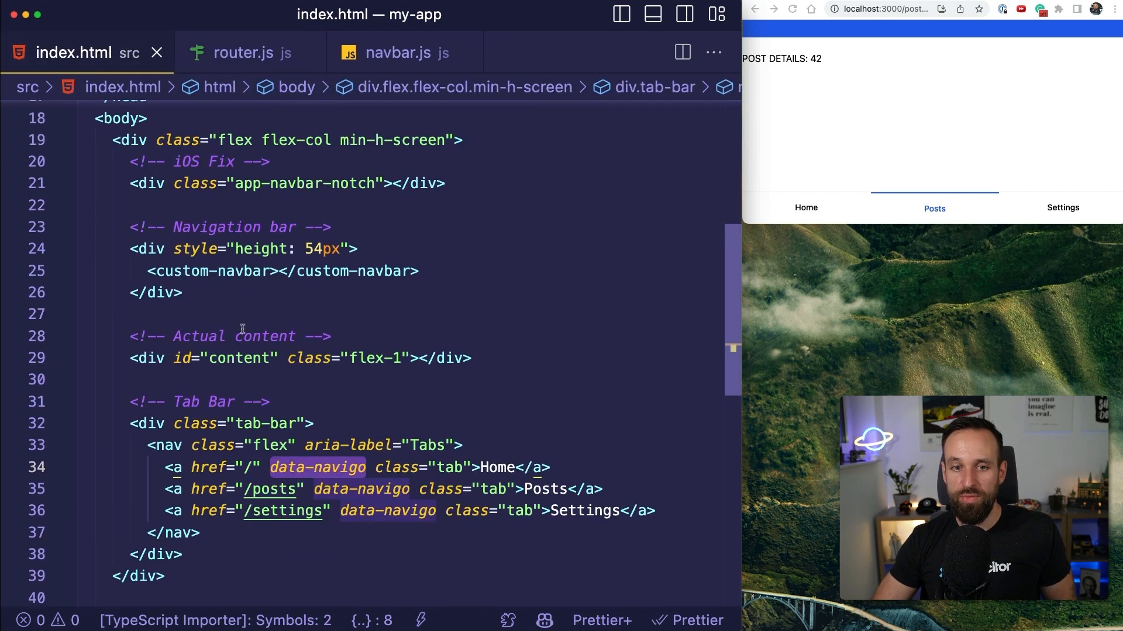
left_click(282, 270)
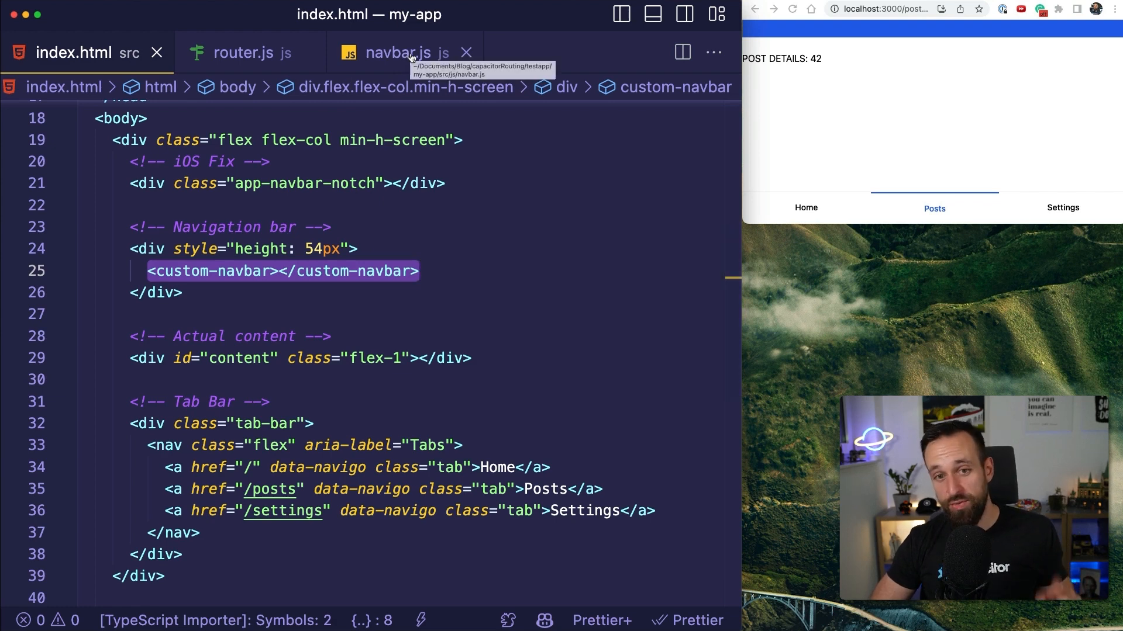
In navbar.js scroll past the shadow-DOM styles to the nav title markup and connectedCallback
left_click(397, 53)
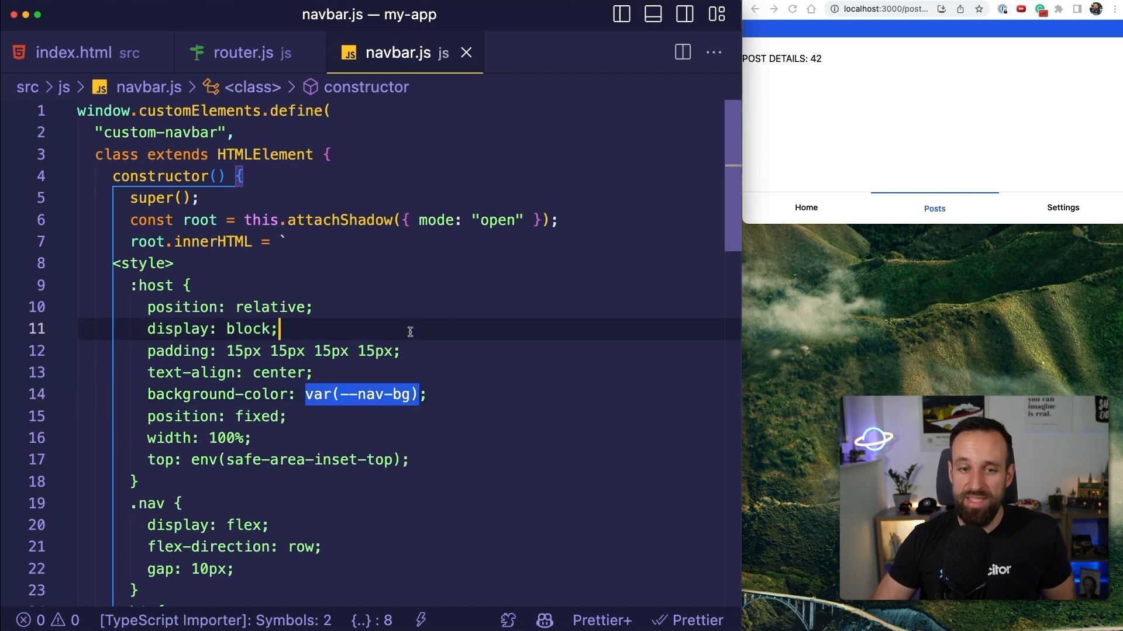
scroll("down", 3)
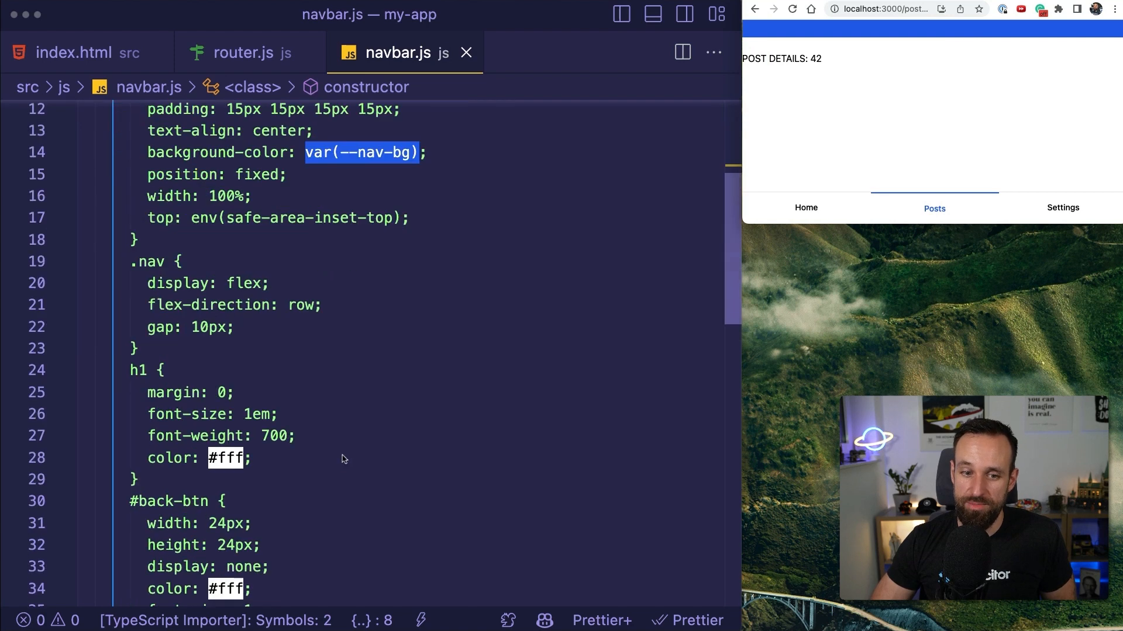
mouse_move(317, 333)
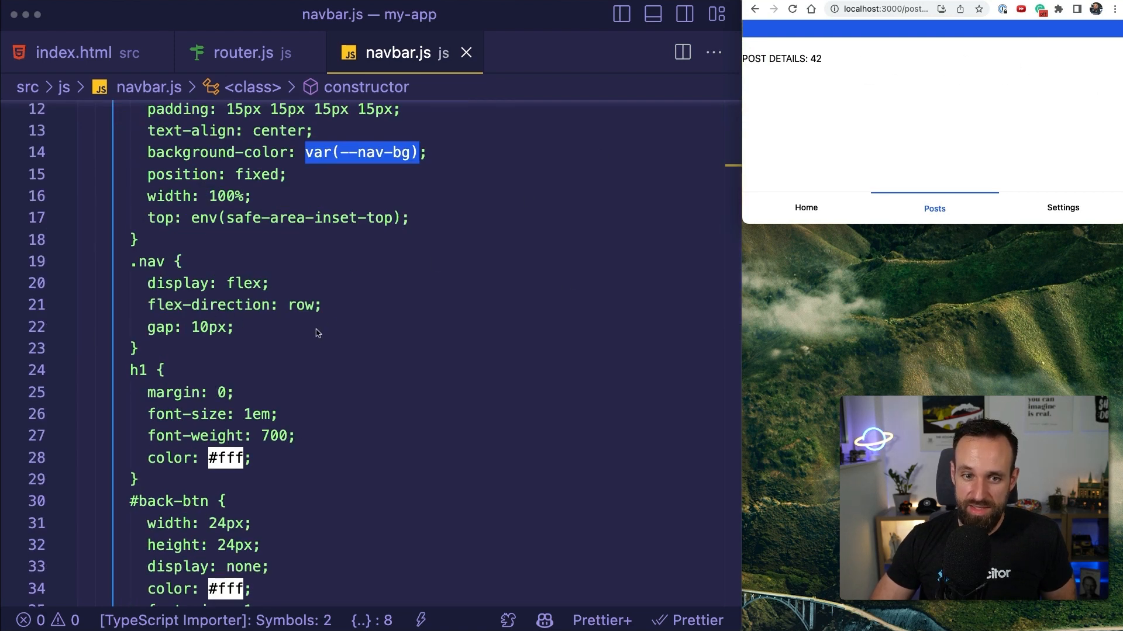
scroll("down", 3)
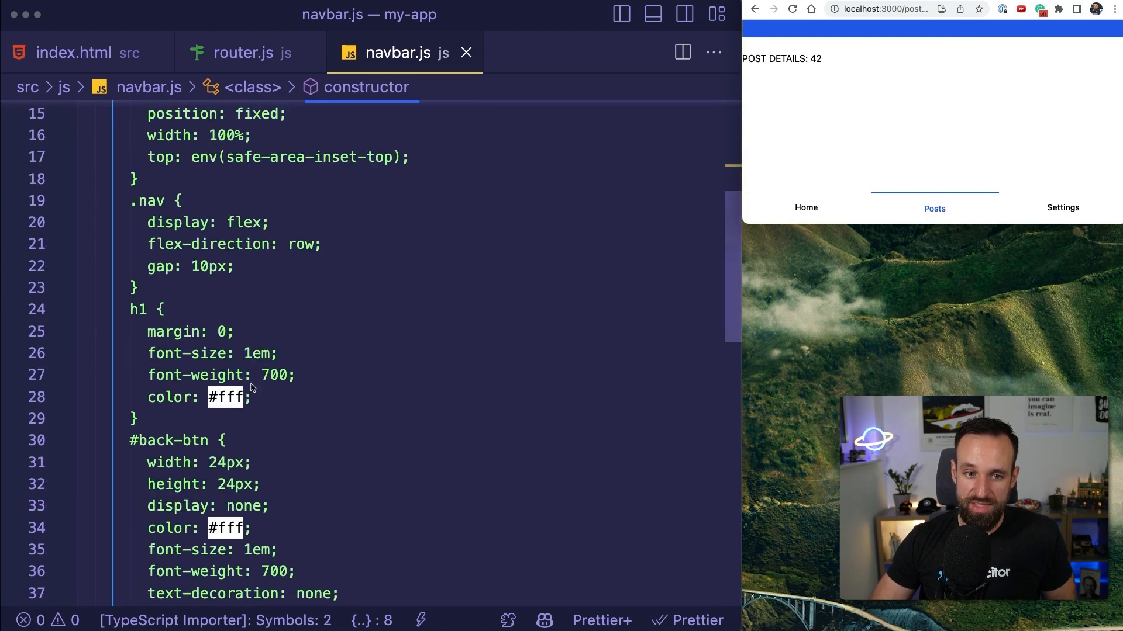
scroll("down", 3)
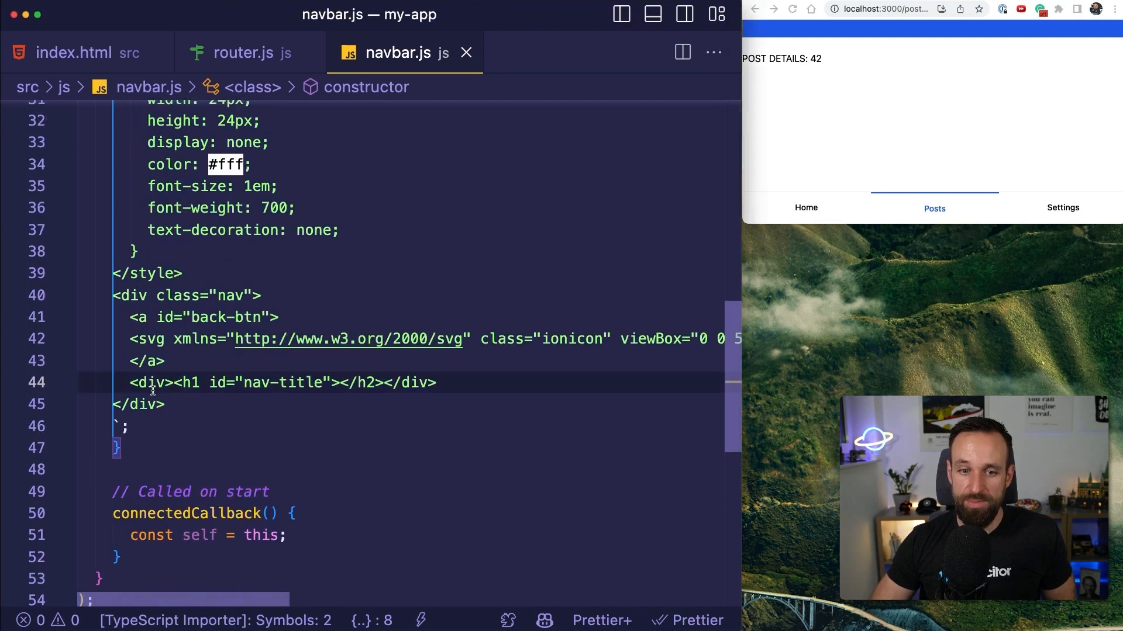
left_click(200, 317)
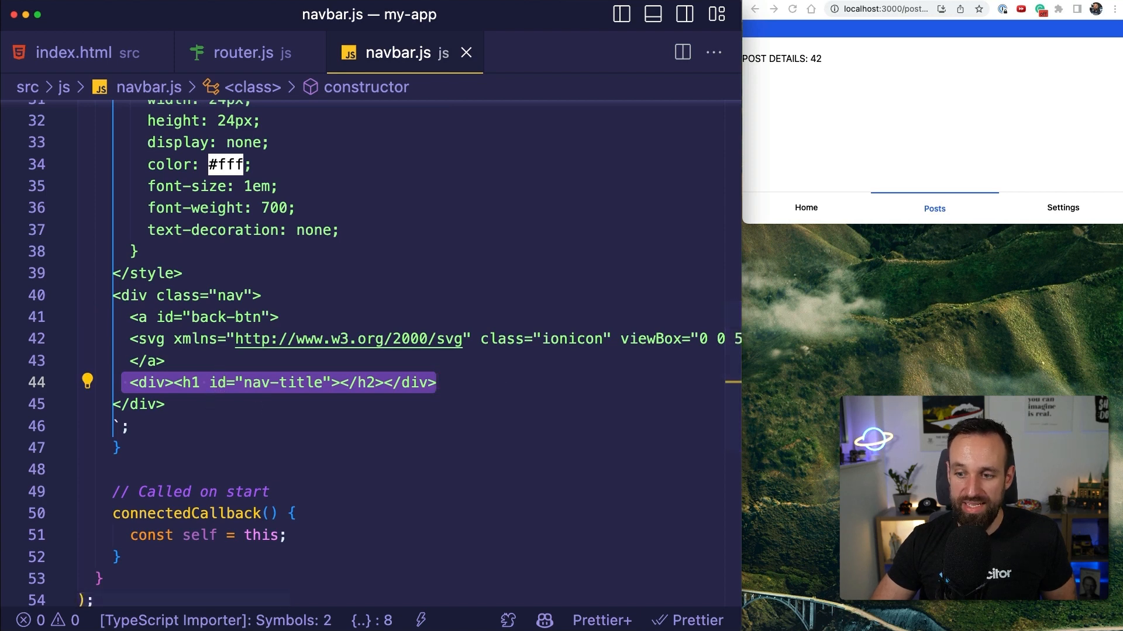
scroll("down", 3)
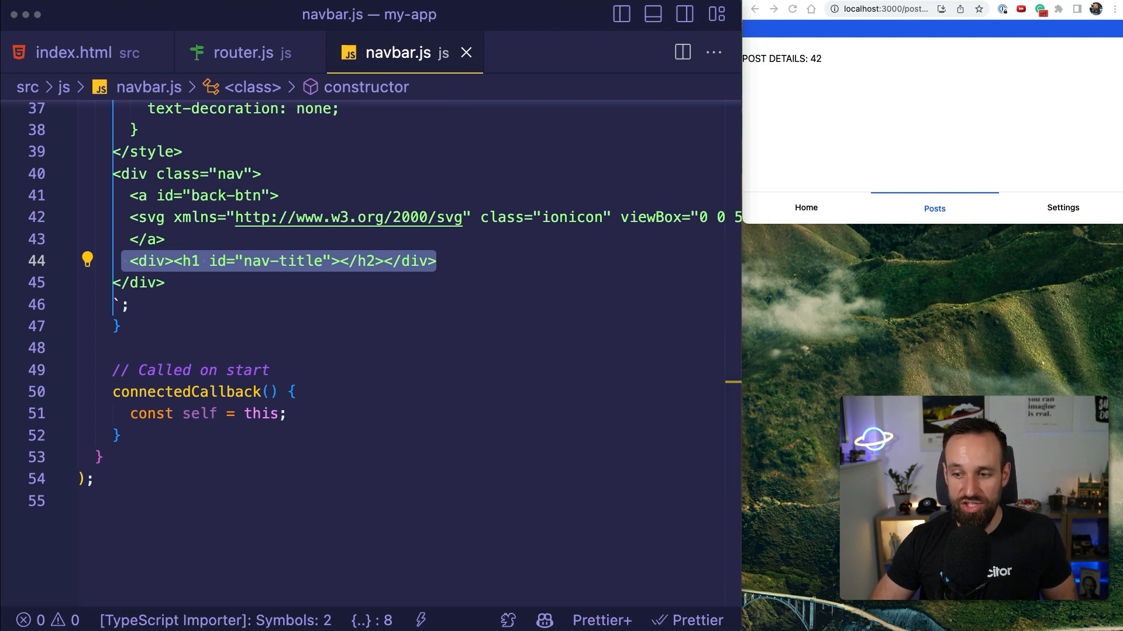
mouse_move(326, 430)
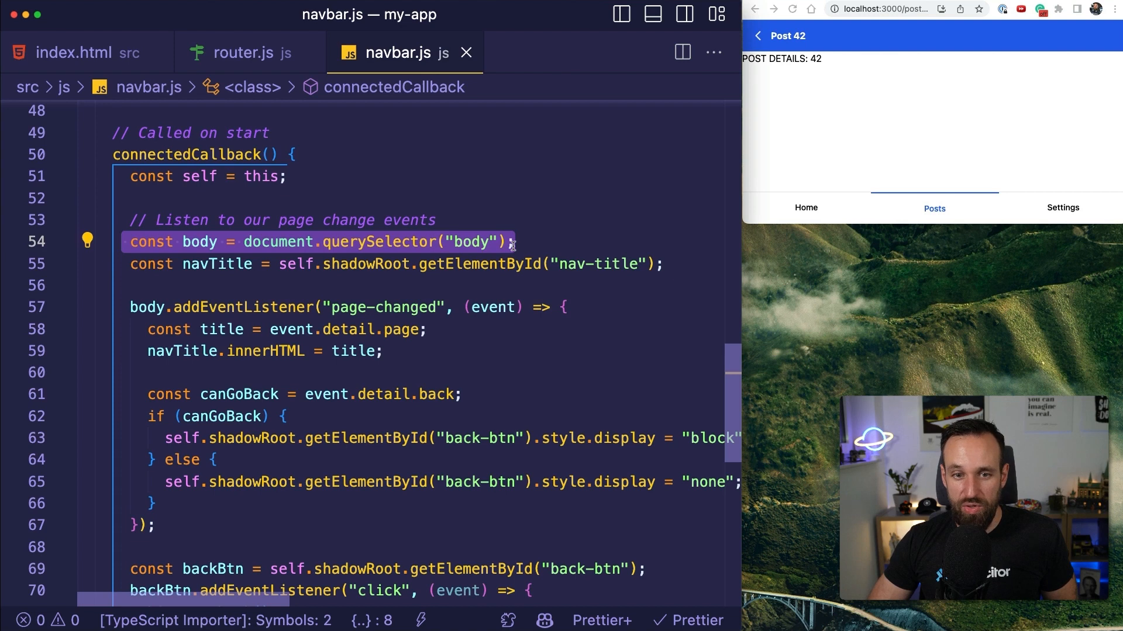
Use the navbar back arrow to return from Post 42 to Posts and show the backBtn history.back() listener
left_click(143, 307)
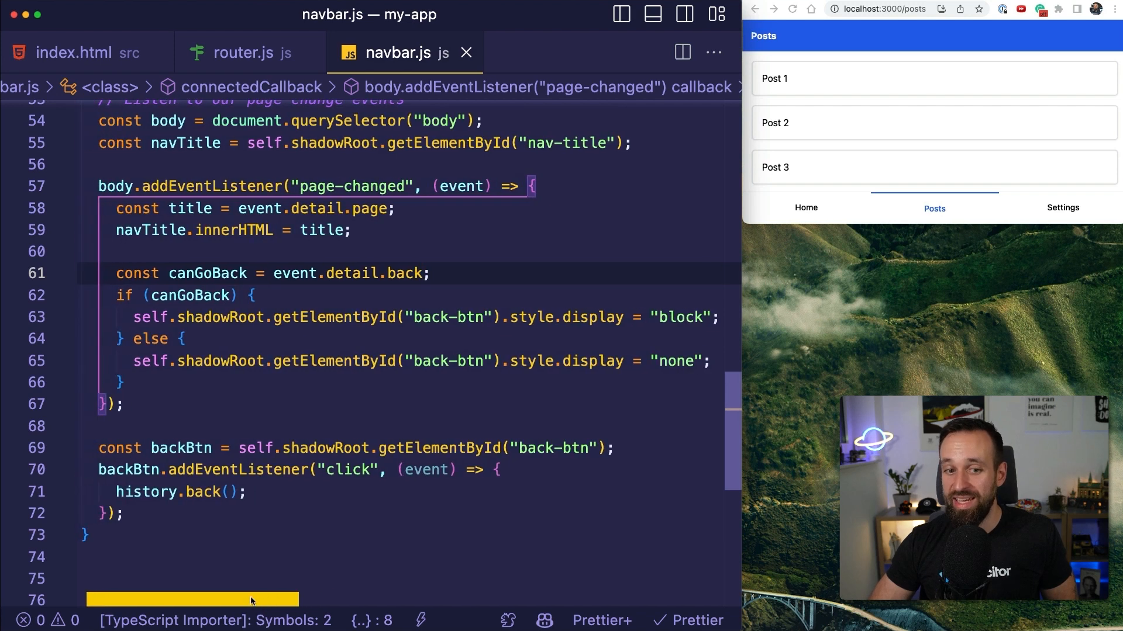
double_click(181, 387)
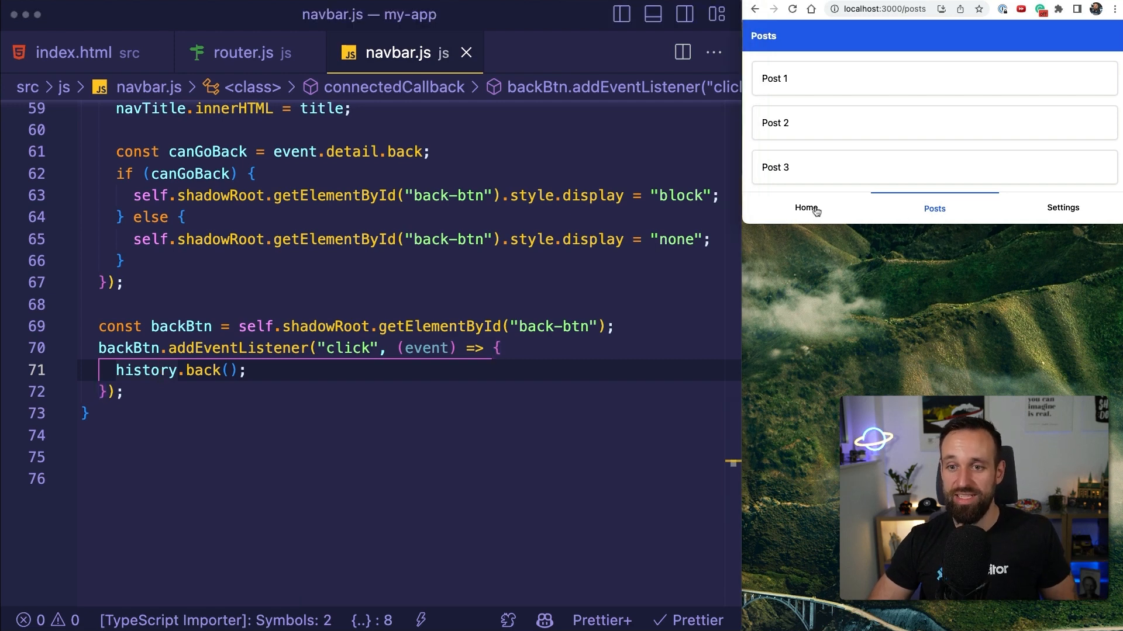
left_click(1062, 208)
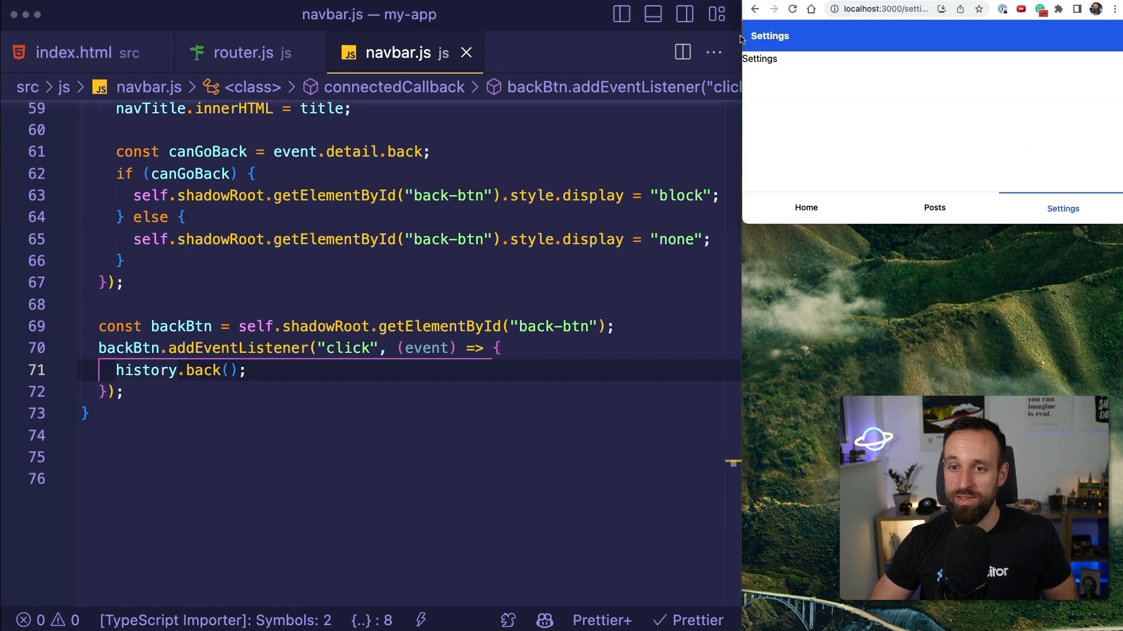
left_click(933, 208)
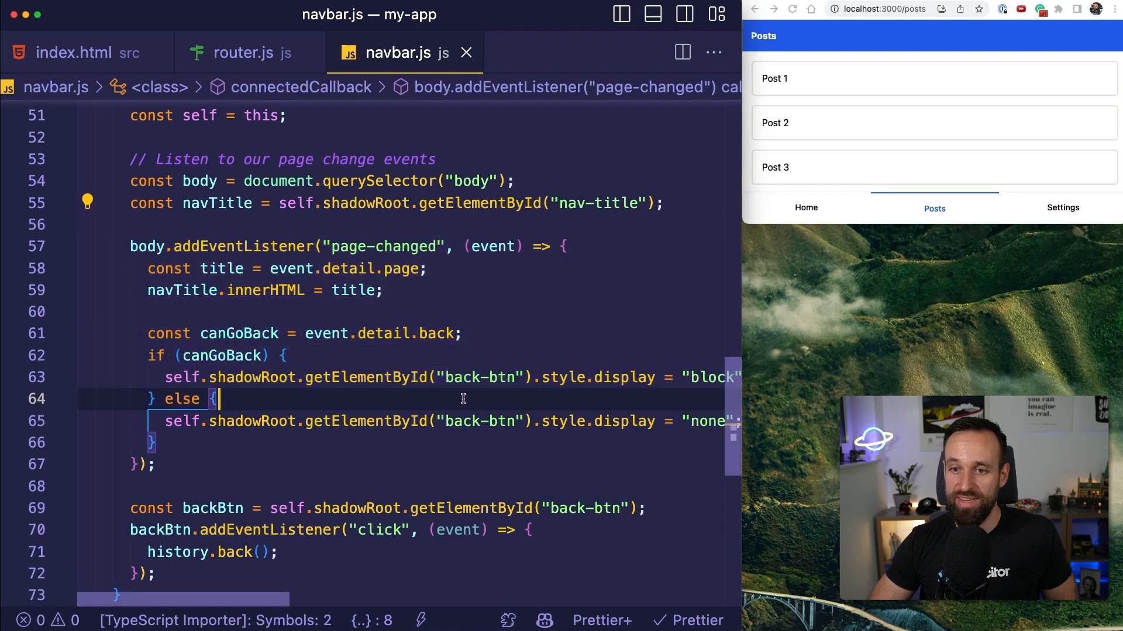
mouse_move(774, 78)
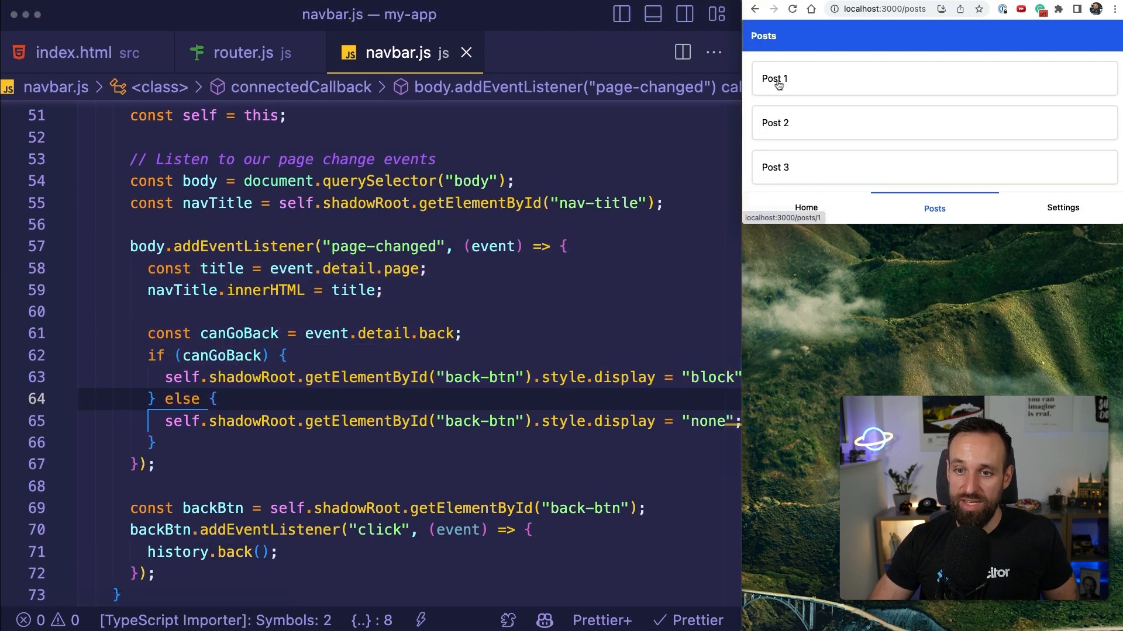
left_click(774, 78)
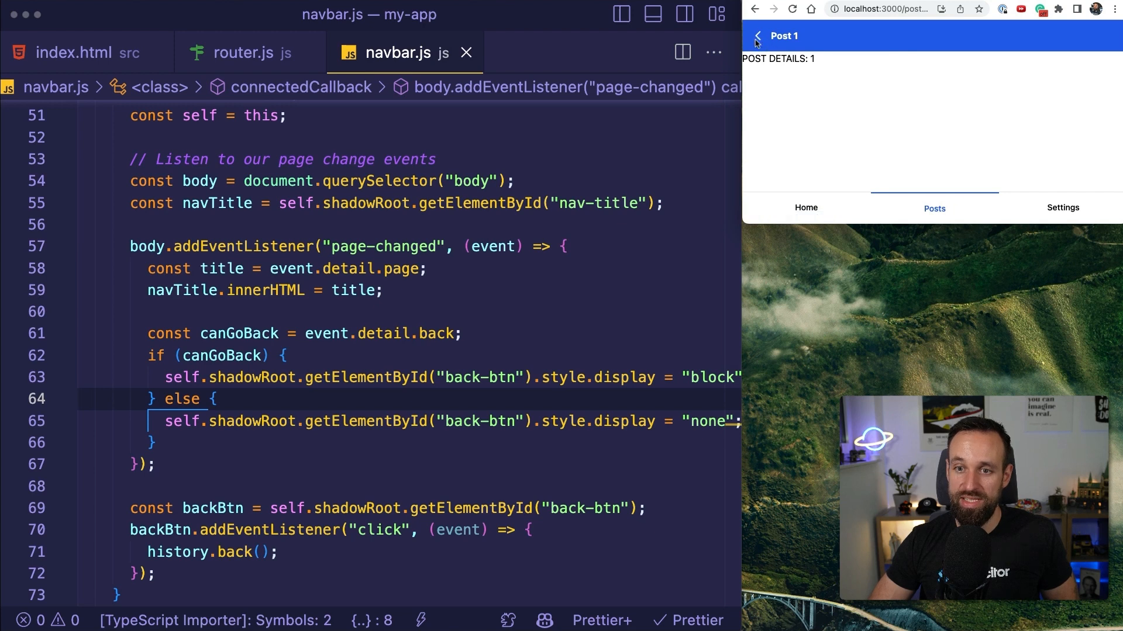
left_click(757, 36)
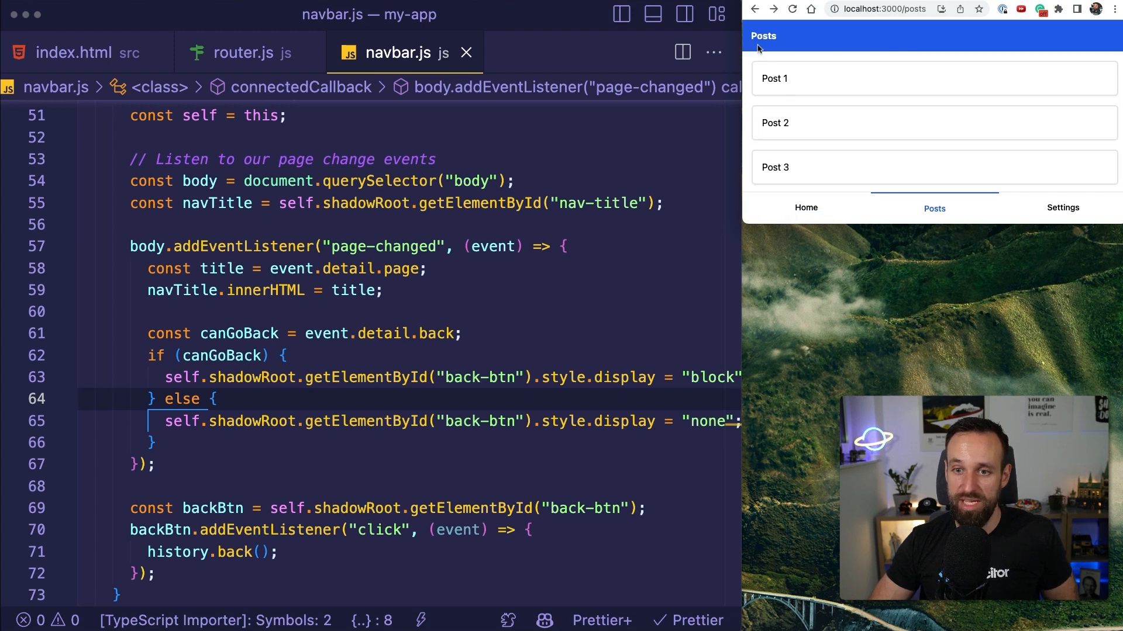
left_click(775, 167)
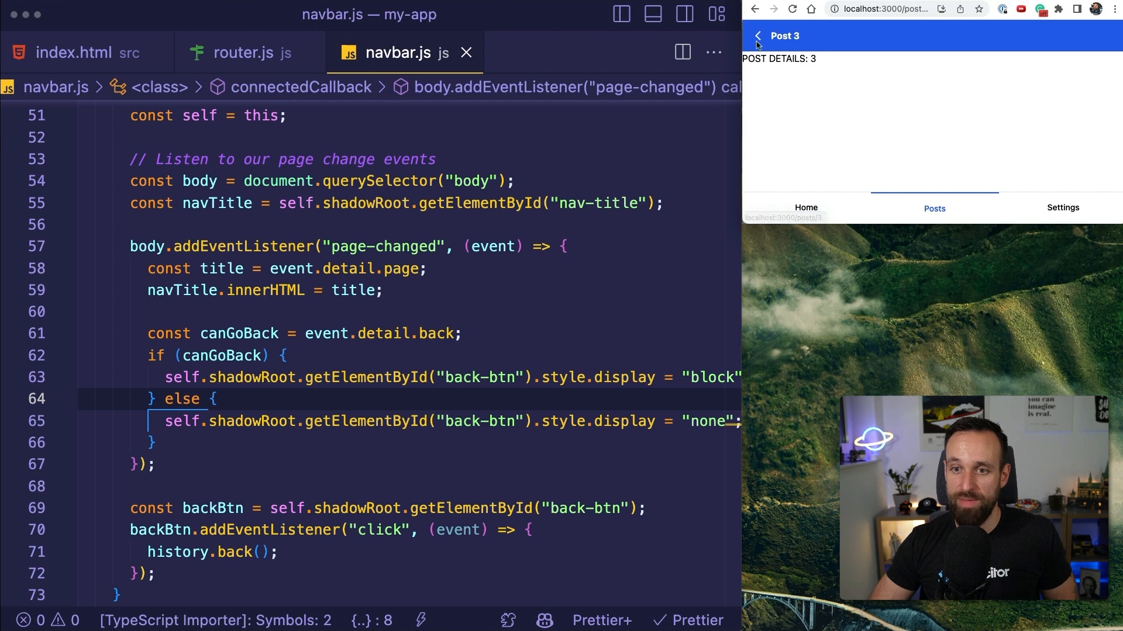
left_click(756, 36)
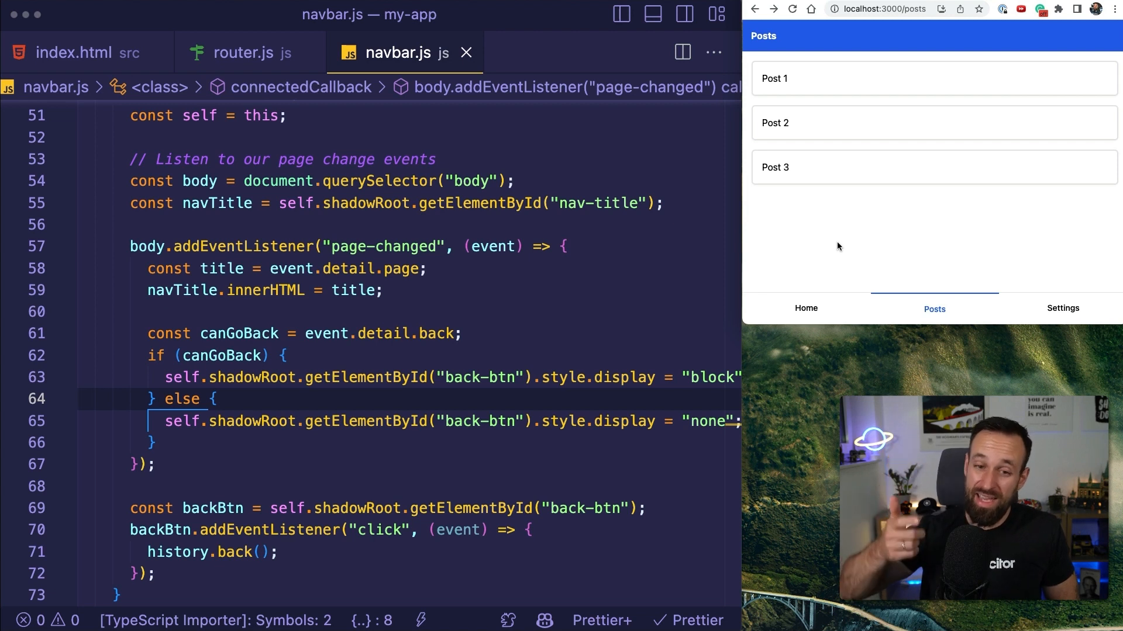
mouse_move(383, 229)
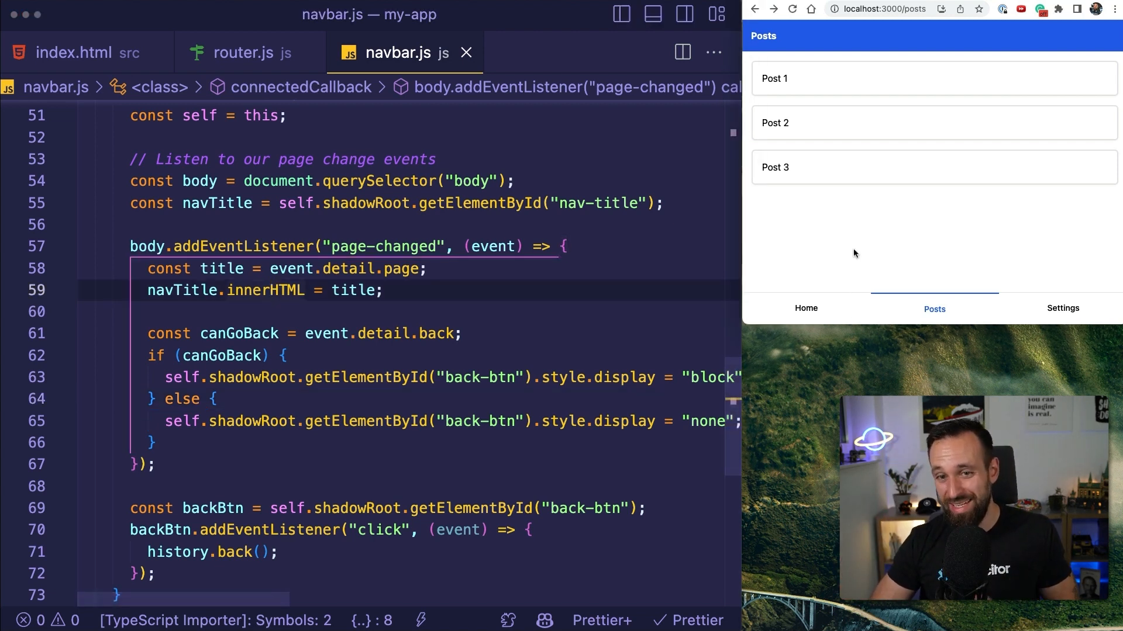
left_click(385, 290)
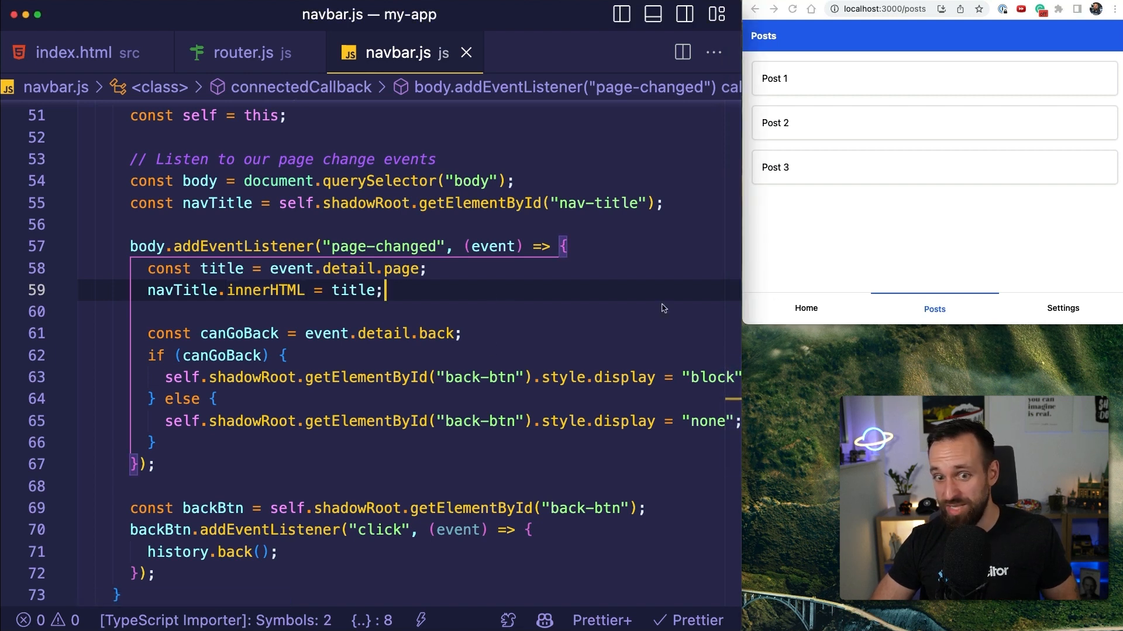
scroll("up", 3)
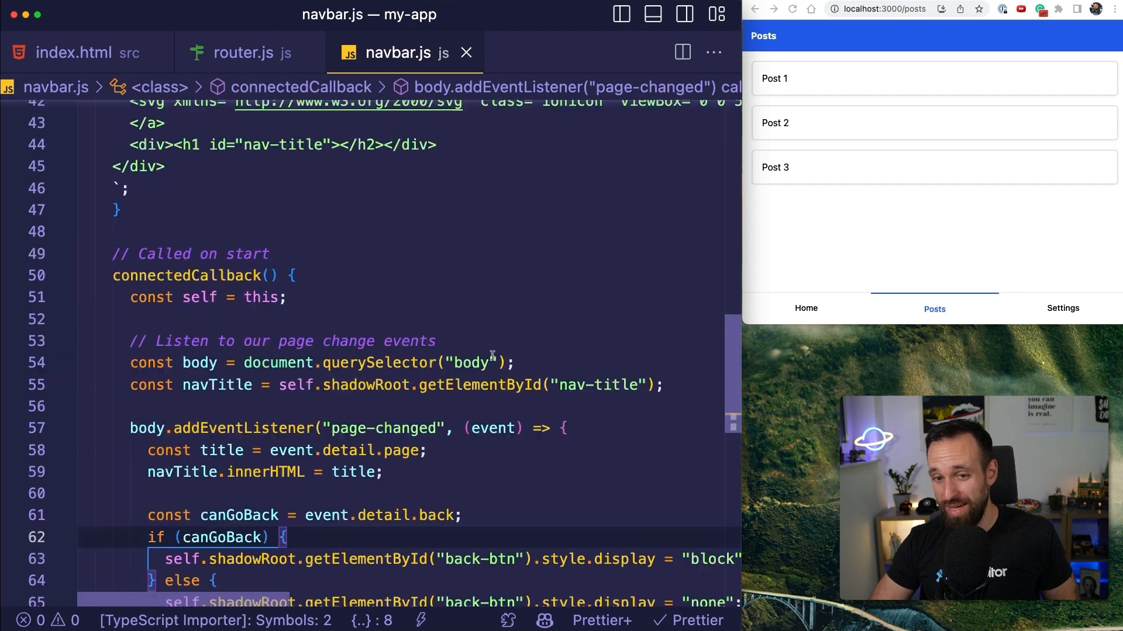
scroll("up", 3)
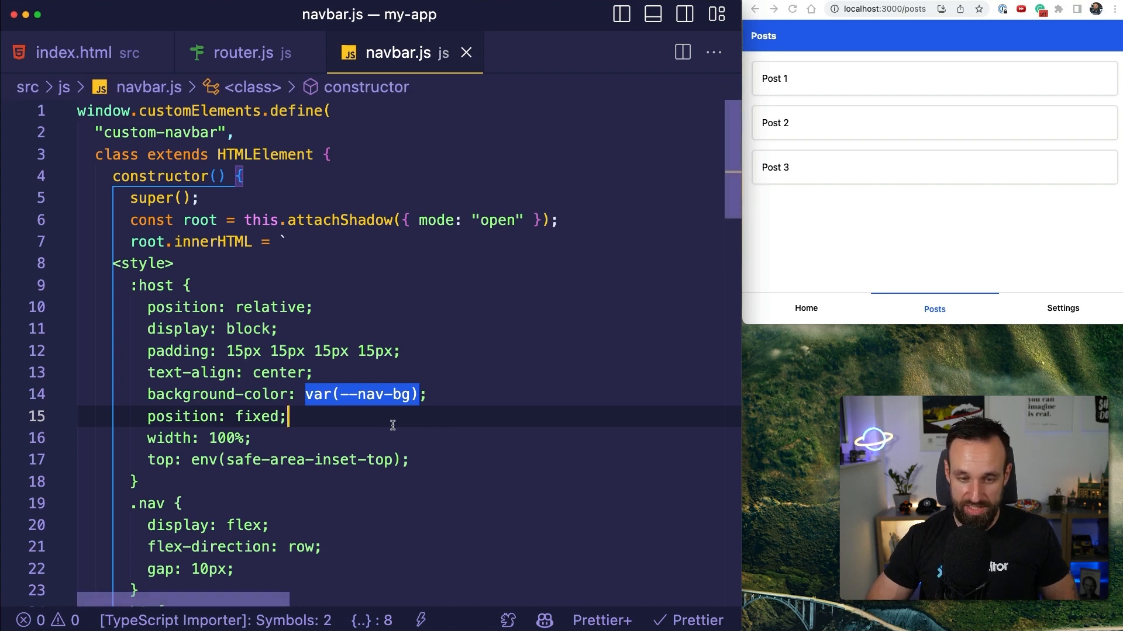
Paste the native platform setup commands into commands.sh, mark the build command, and open Post 2's details
left_click(620, 14)
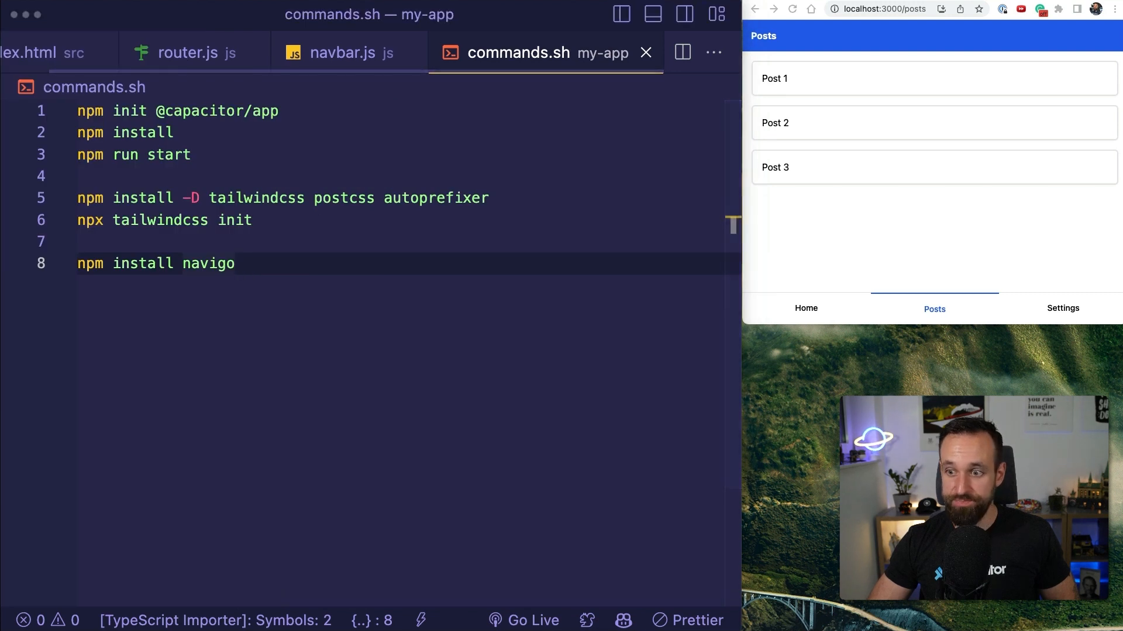
key("Enter")
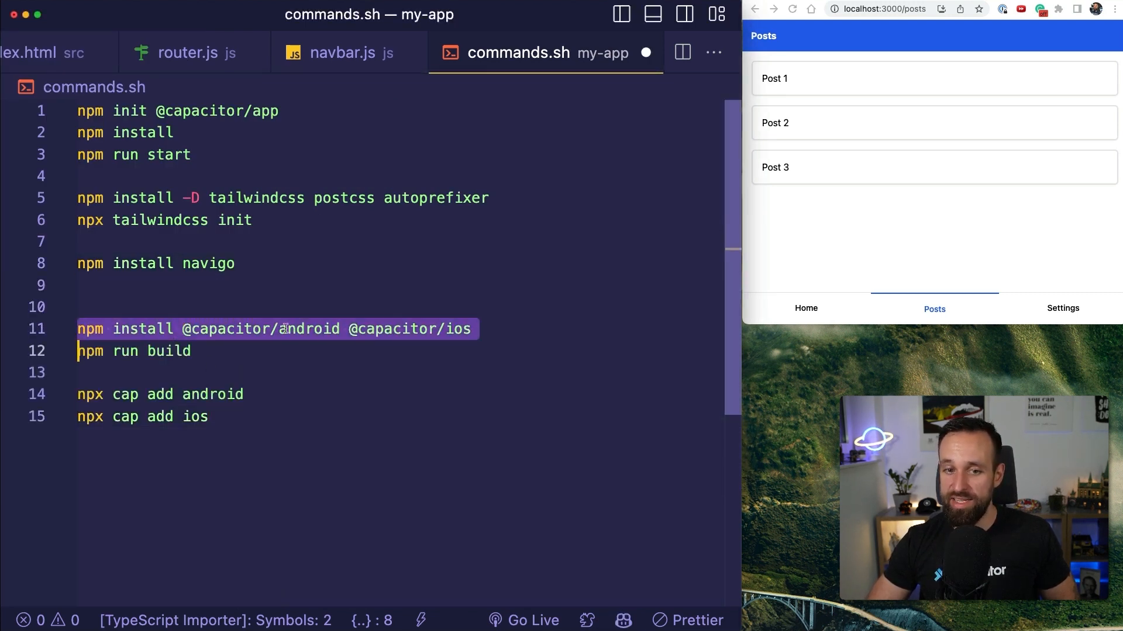
left_click(475, 328)
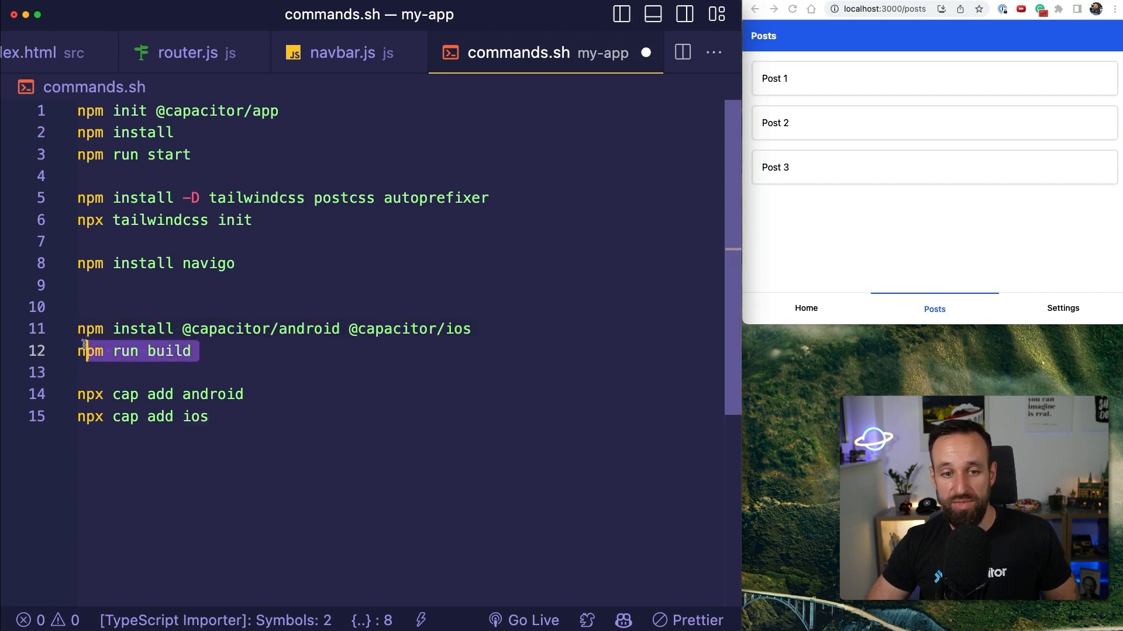
left_click(209, 416)
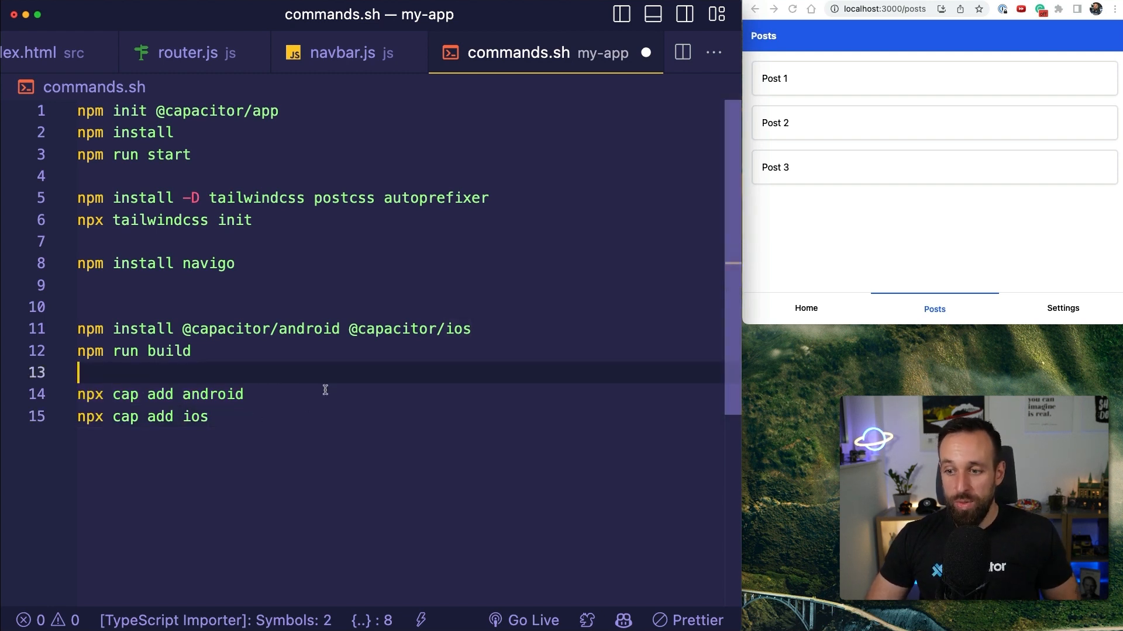
left_click(78, 285)
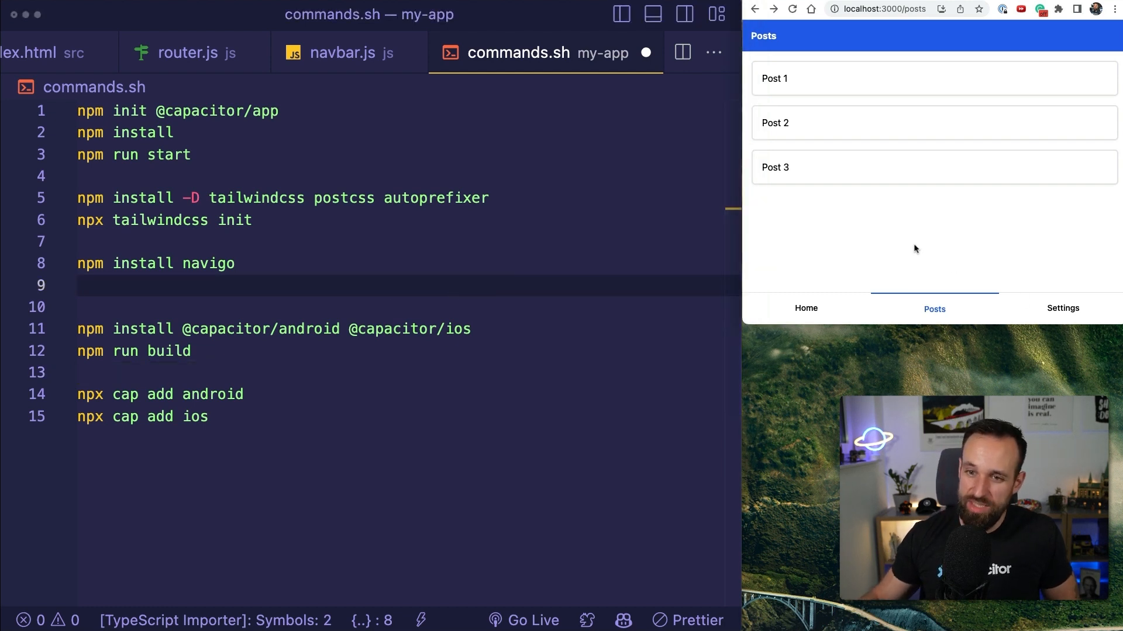
left_click(774, 123)
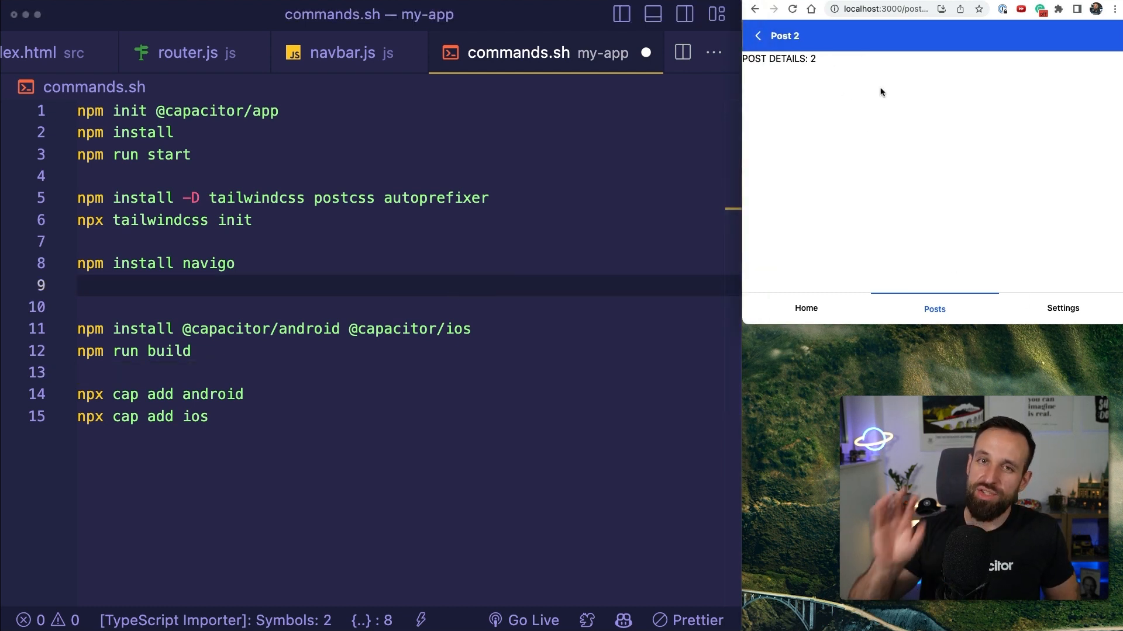
mouse_move(180, 299)
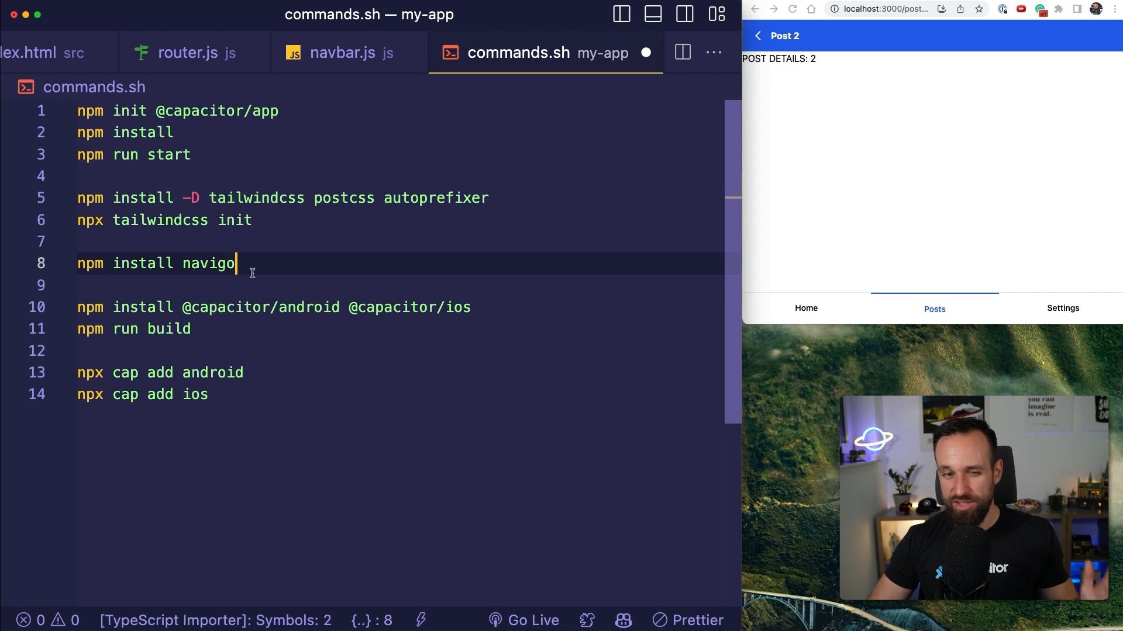
mouse_move(337, 241)
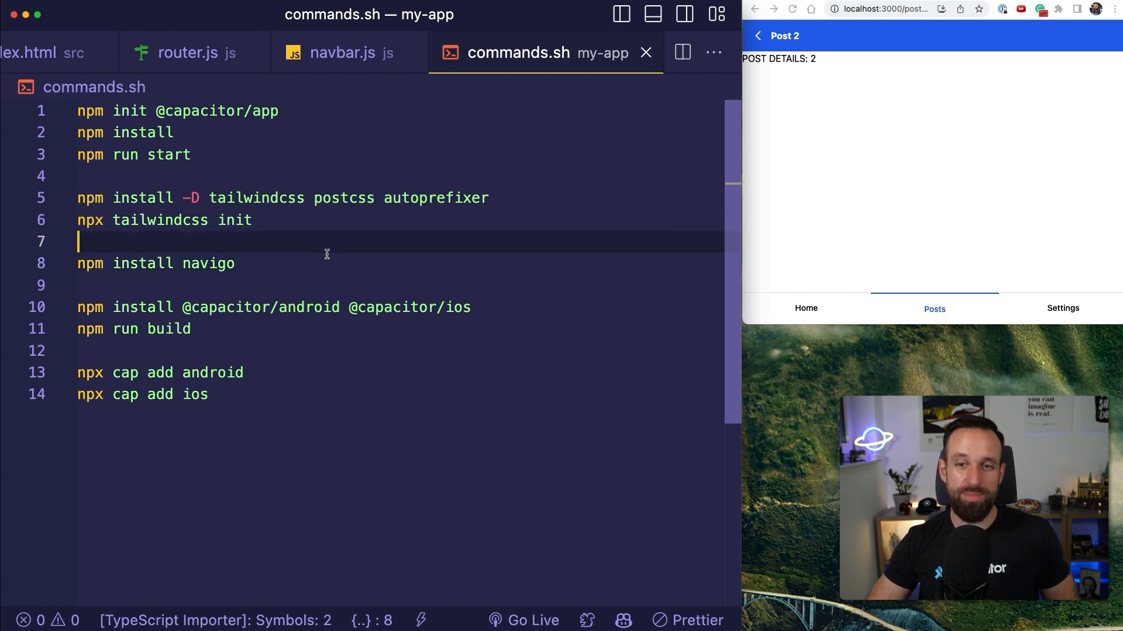
mouse_move(299, 387)
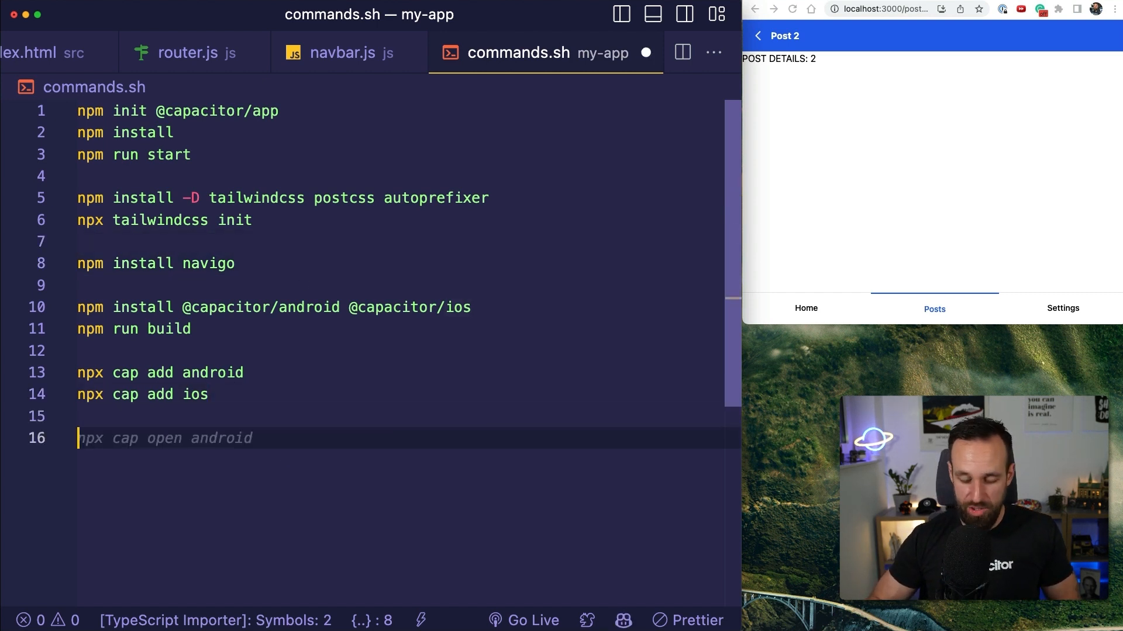
type("vanilla")
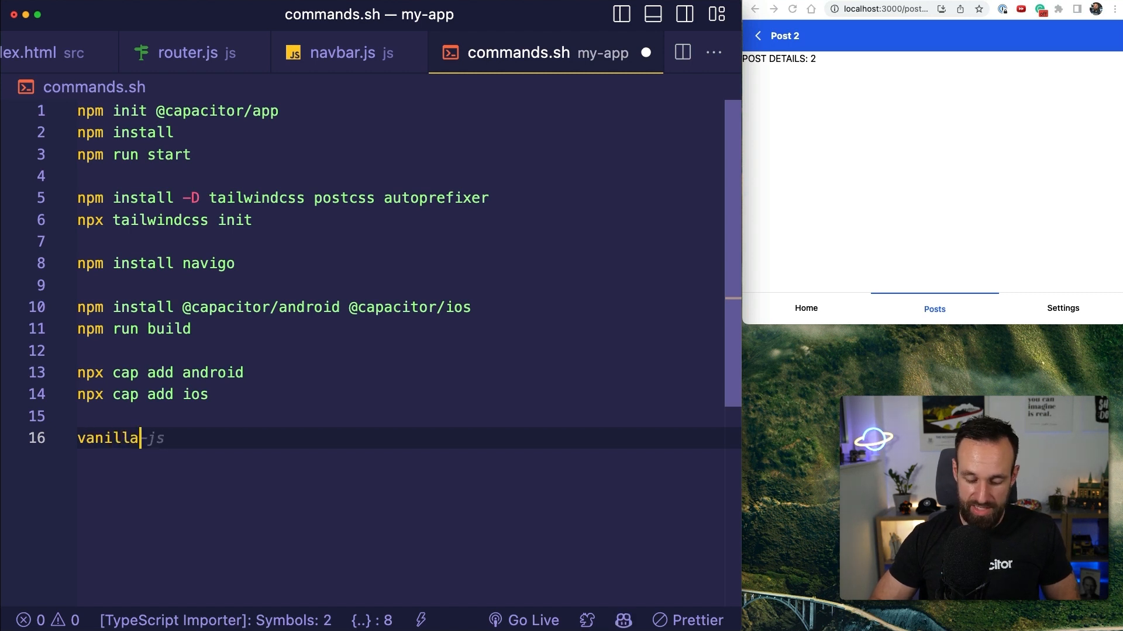
type("js://post")
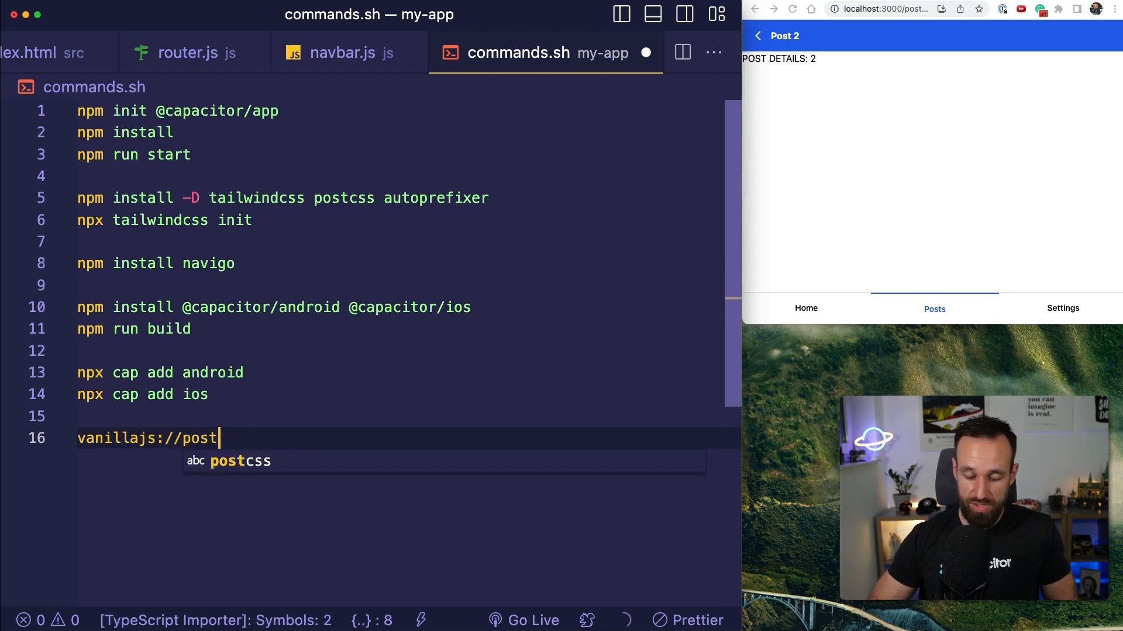
type("s/1")
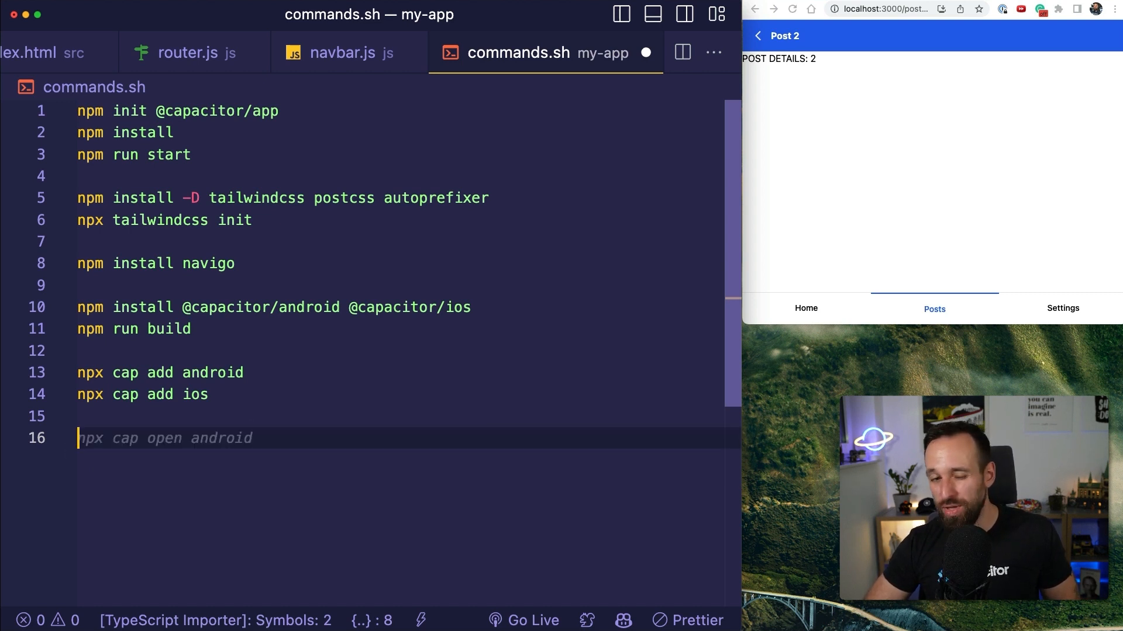
key("Backspace")
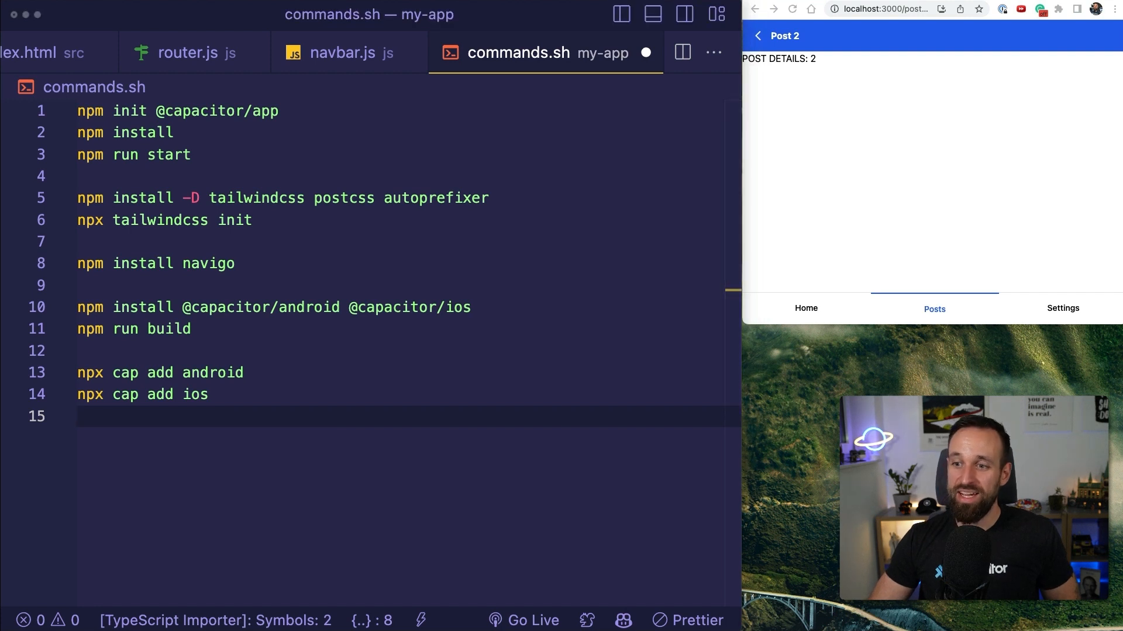
mouse_move(426, 369)
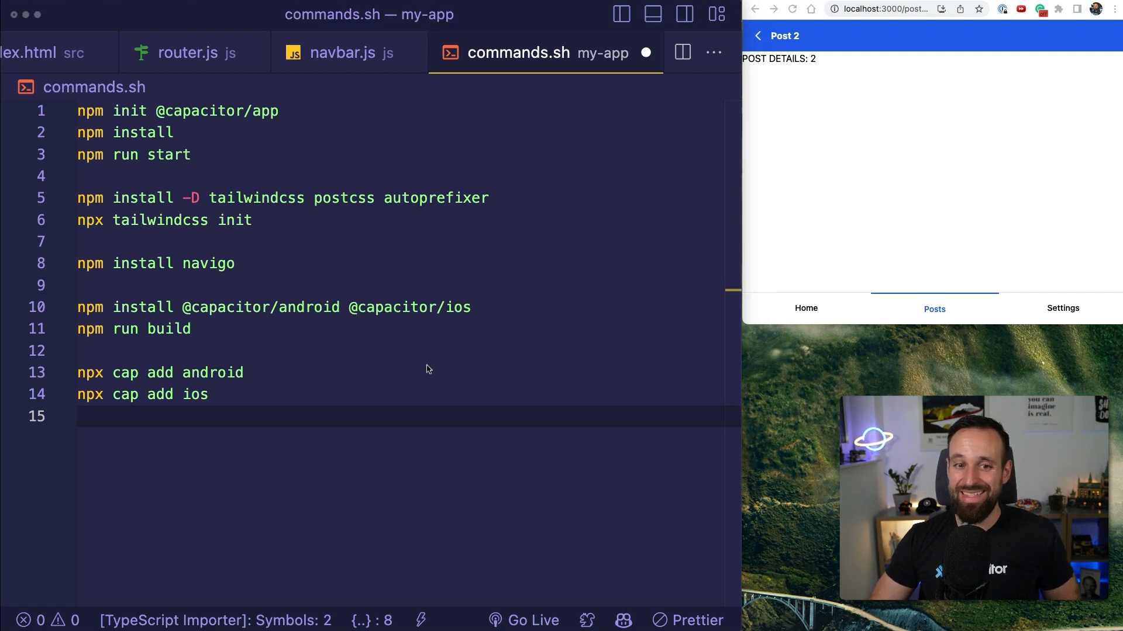
double_click(124, 307)
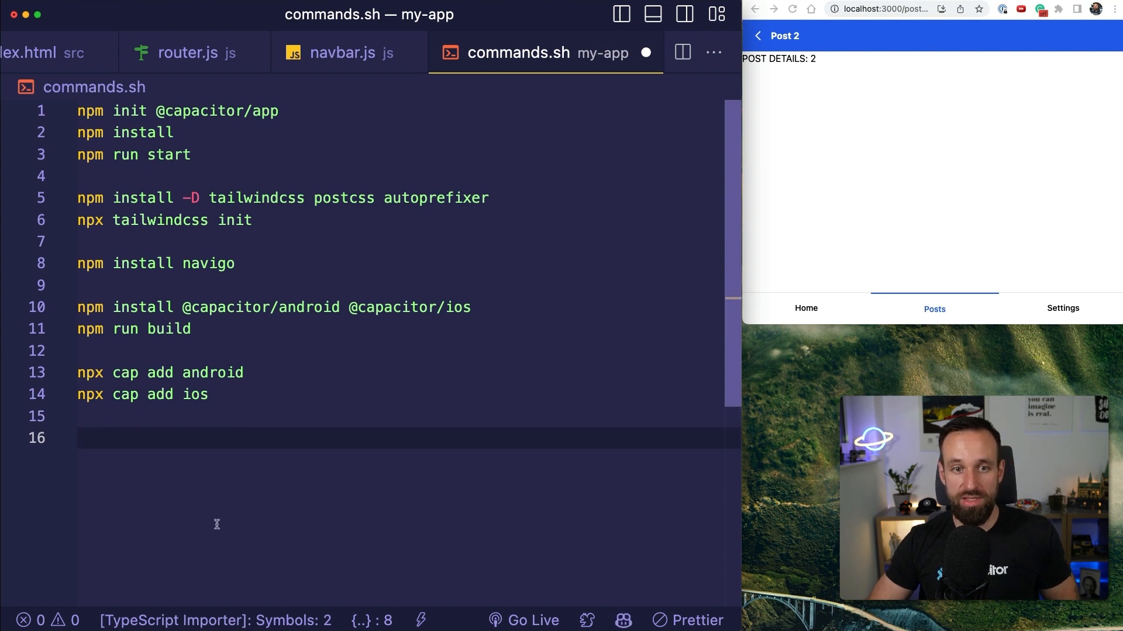
type("npm install @capacitor/haptics")
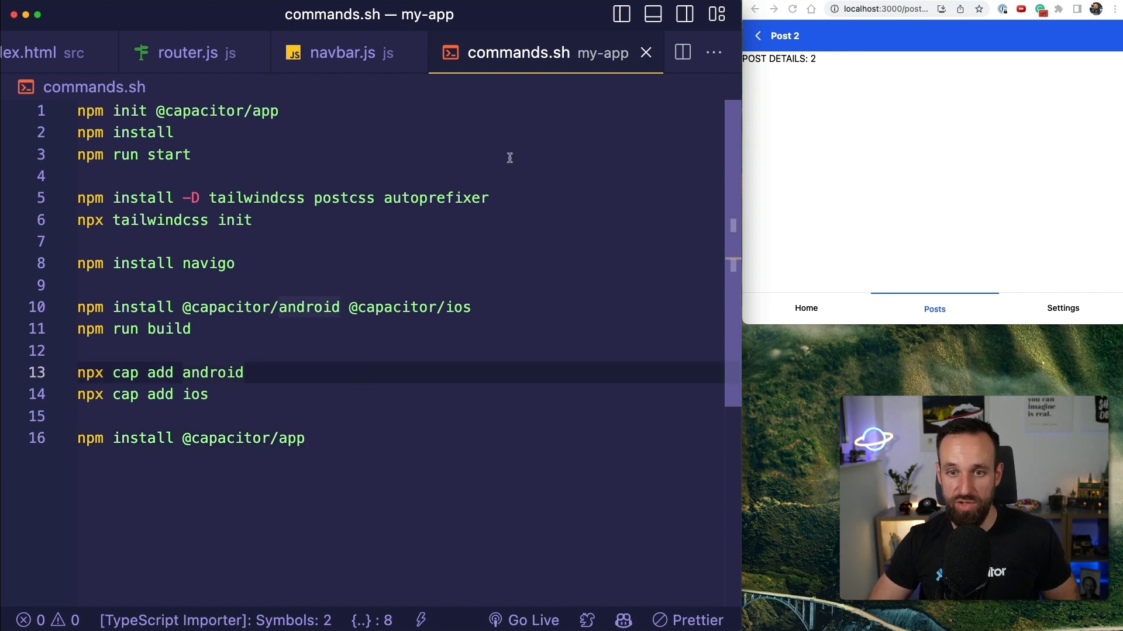
left_click(343, 53)
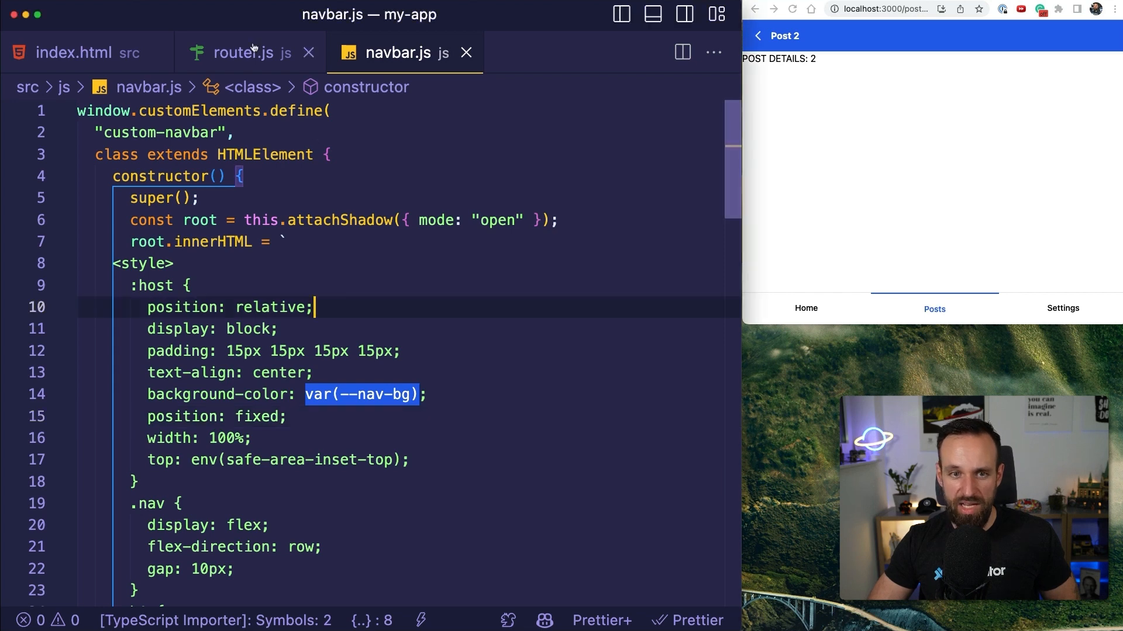
Paste the App import and appUrlOpen listener that routes capacitorvanilla:// links into router.js
left_click(244, 53)
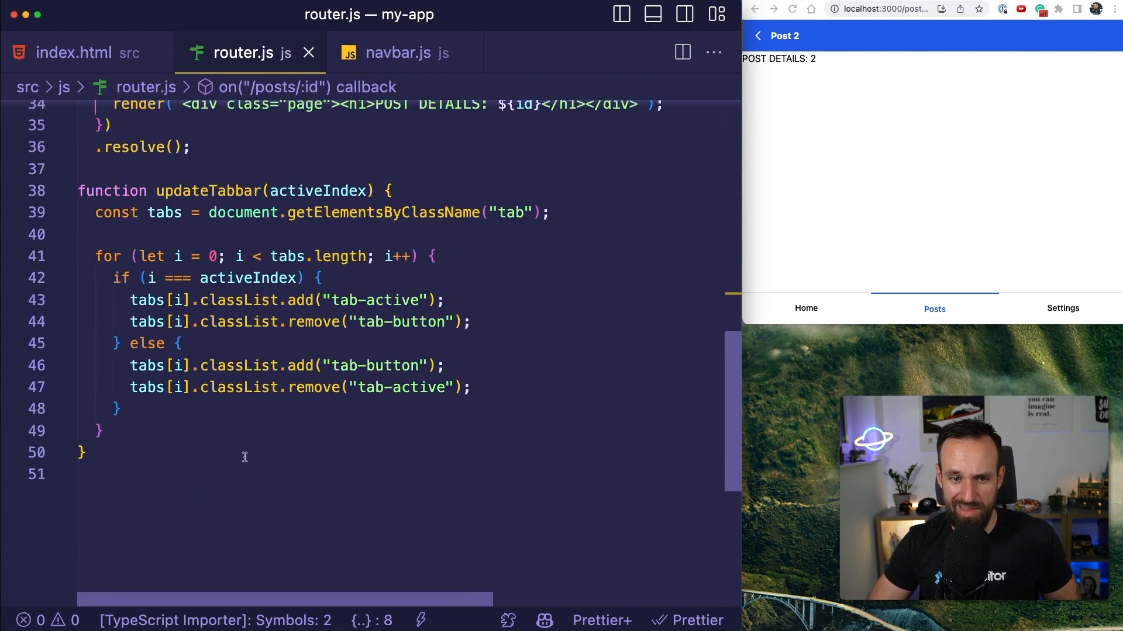
key("Enter")
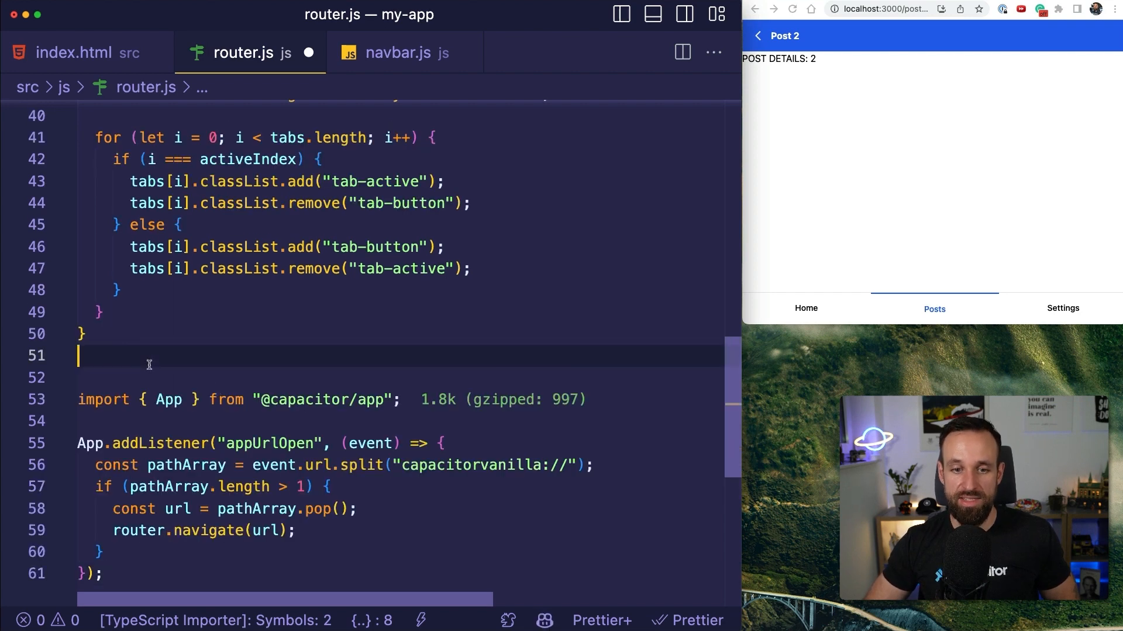
key("Backspace")
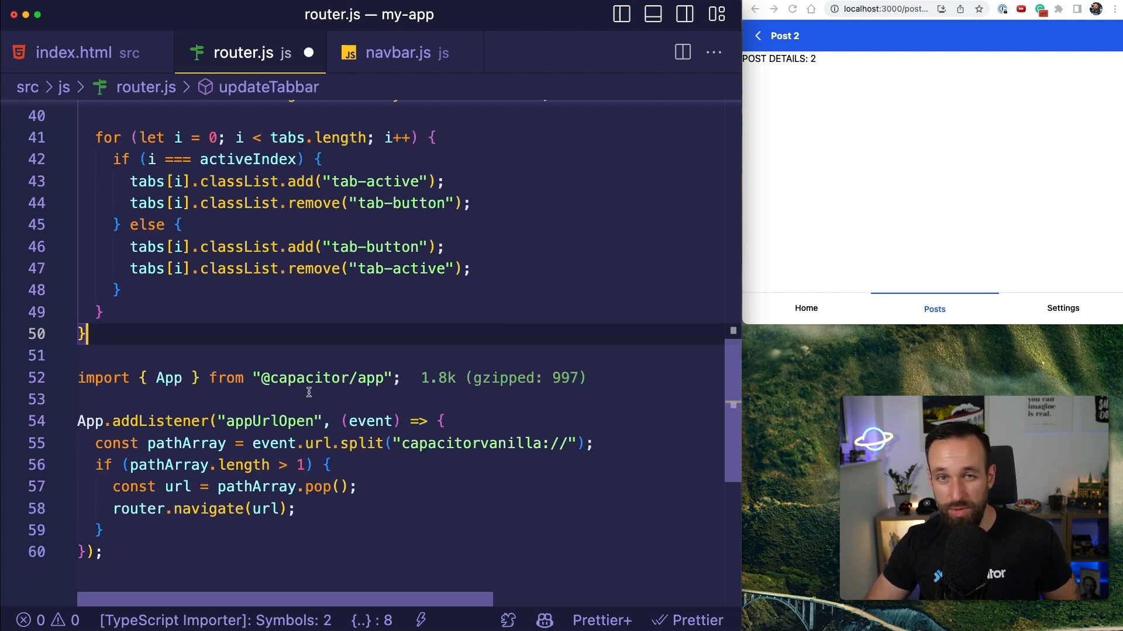
scroll("down", 3)
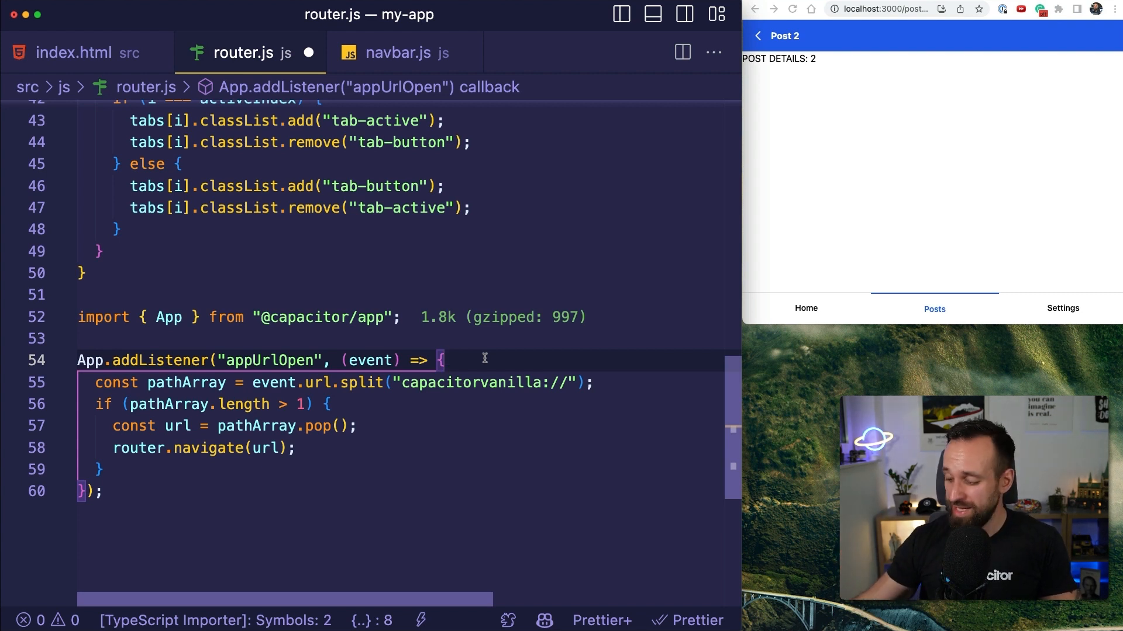
mouse_move(483, 360)
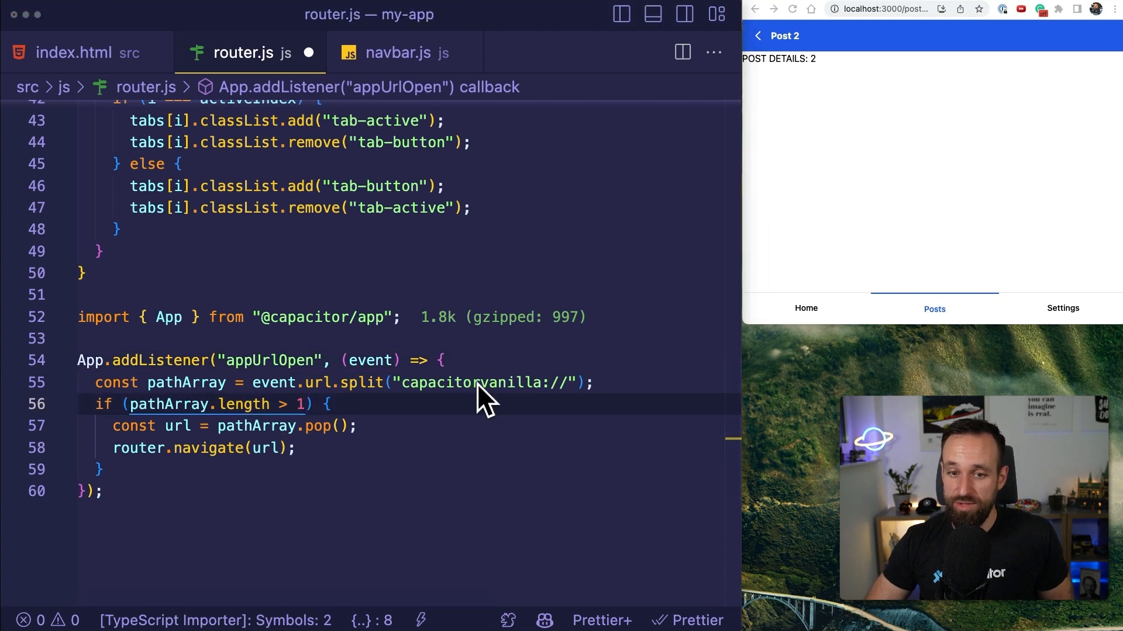
mouse_move(473, 391)
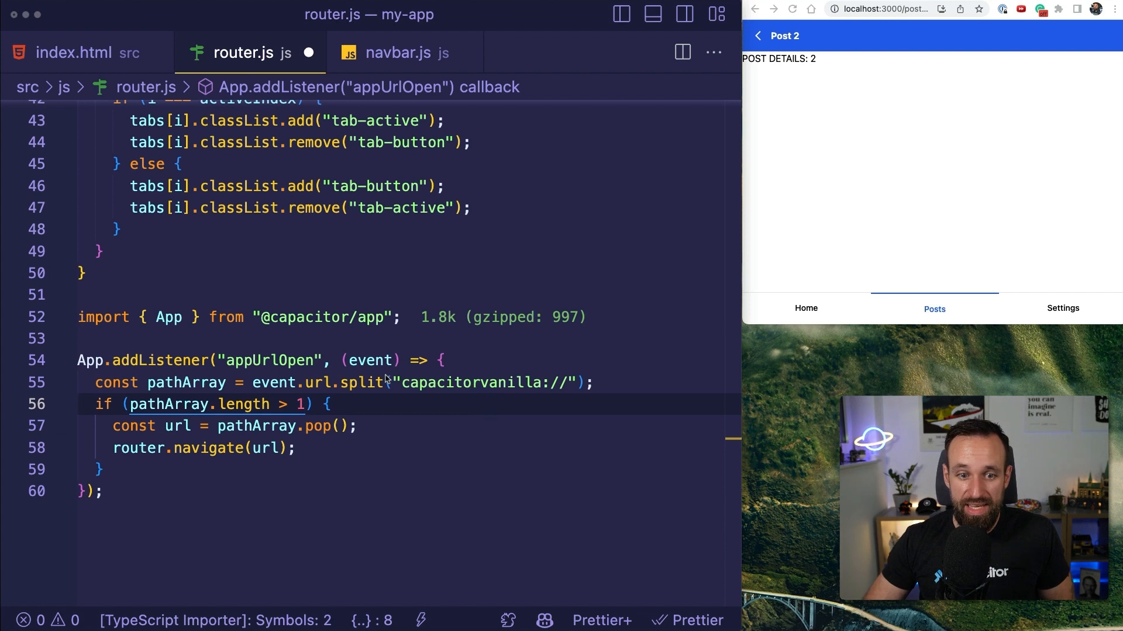
mouse_move(302, 407)
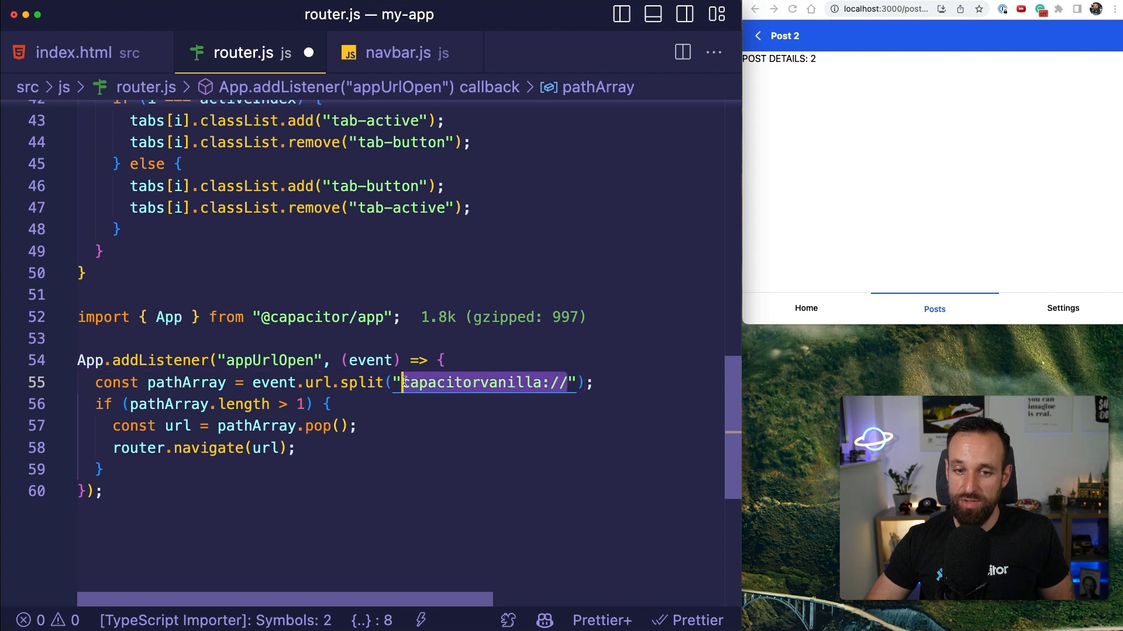
mouse_move(256, 426)
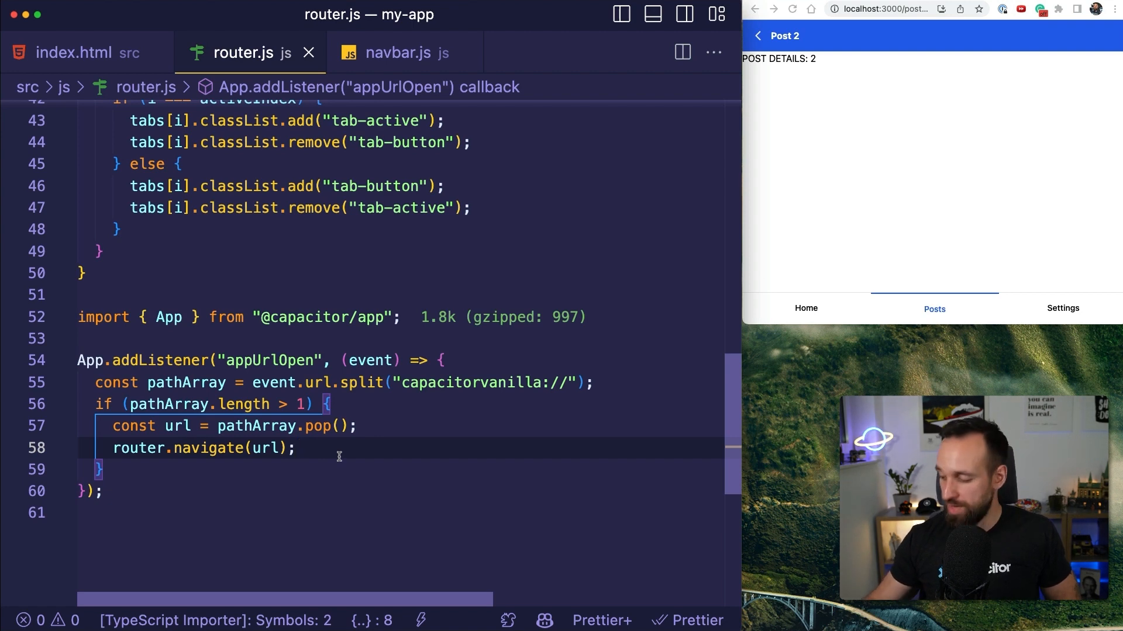
Save router.js and show the project files in the Explorer sidebar
left_click(105, 491)
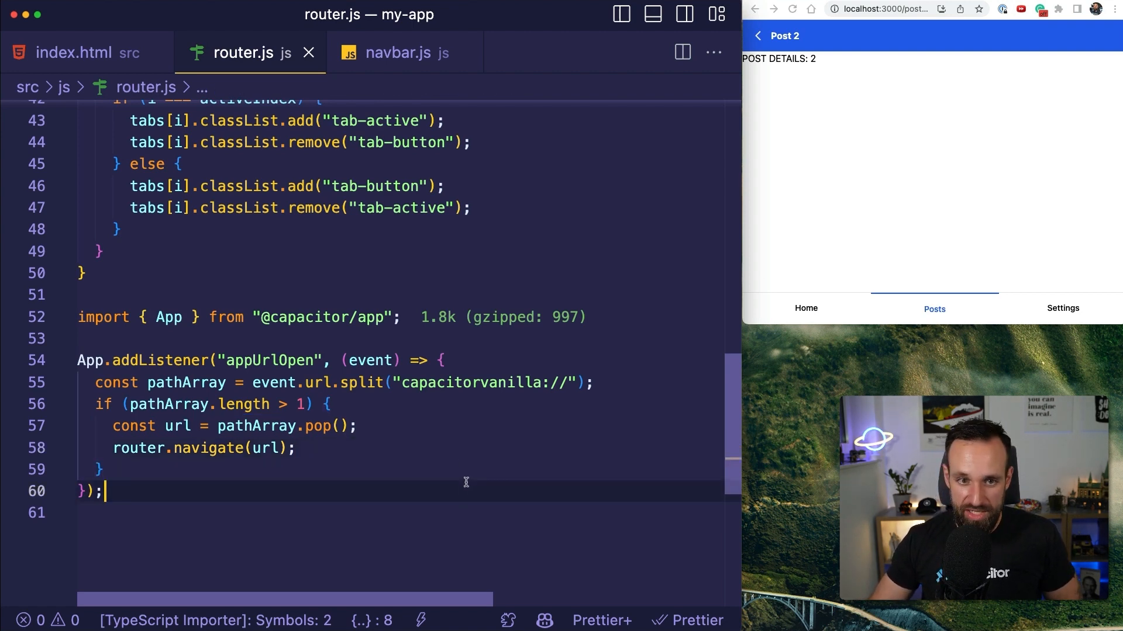
left_click(619, 14)
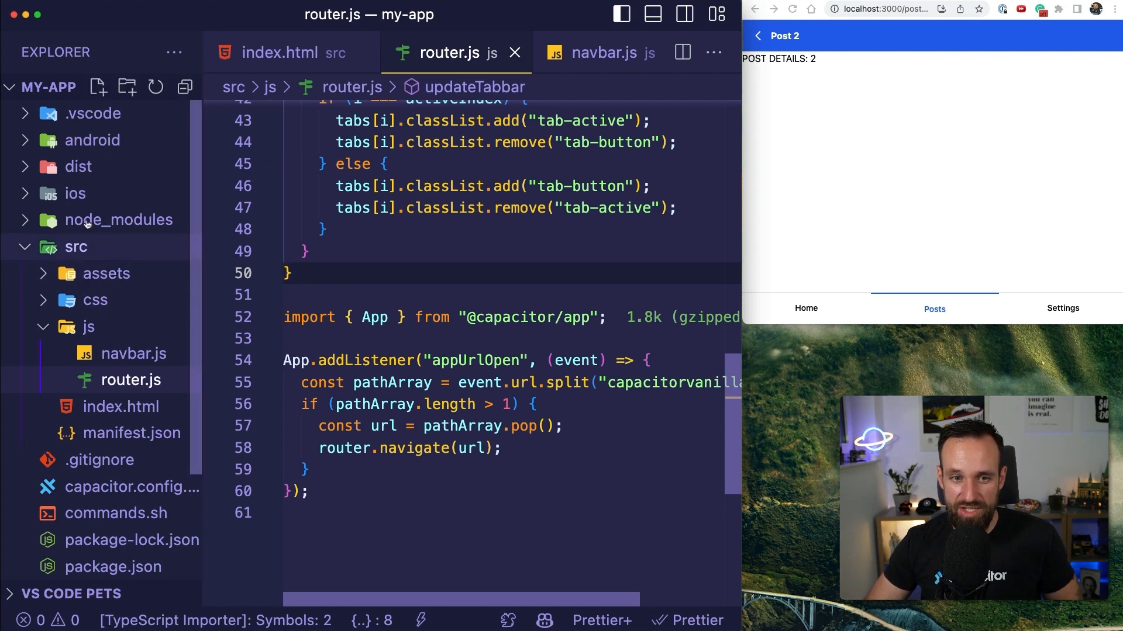
Add CFBundleURLTypes with CFBundleURLSchemes capacitorvanilla to ios/App/App/Info.plist
left_click(75, 193)
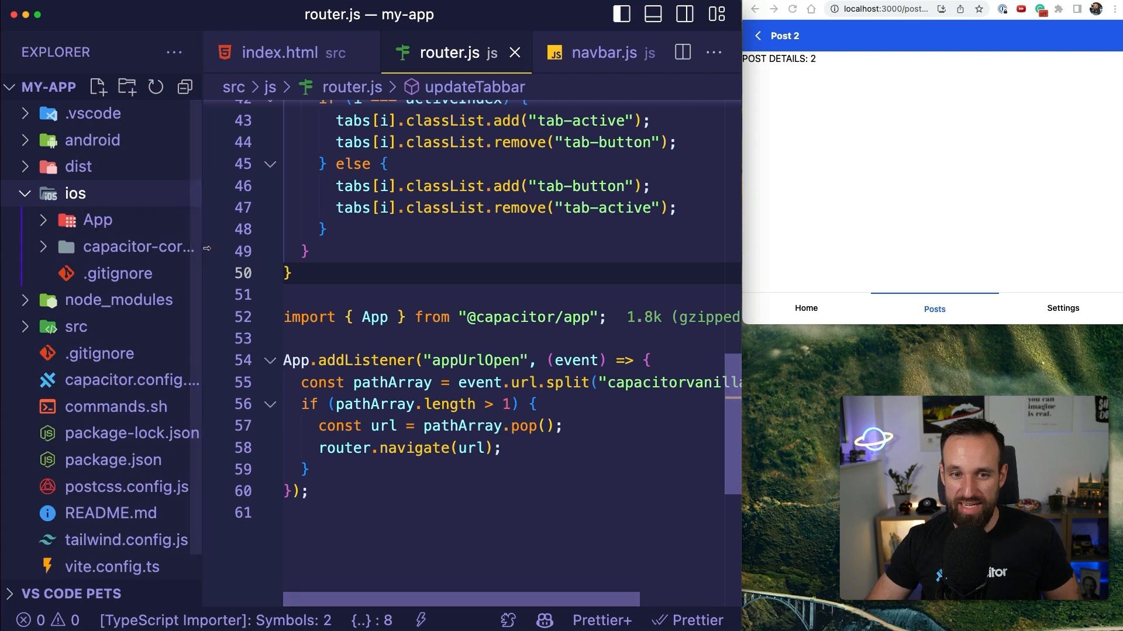
left_click(97, 220)
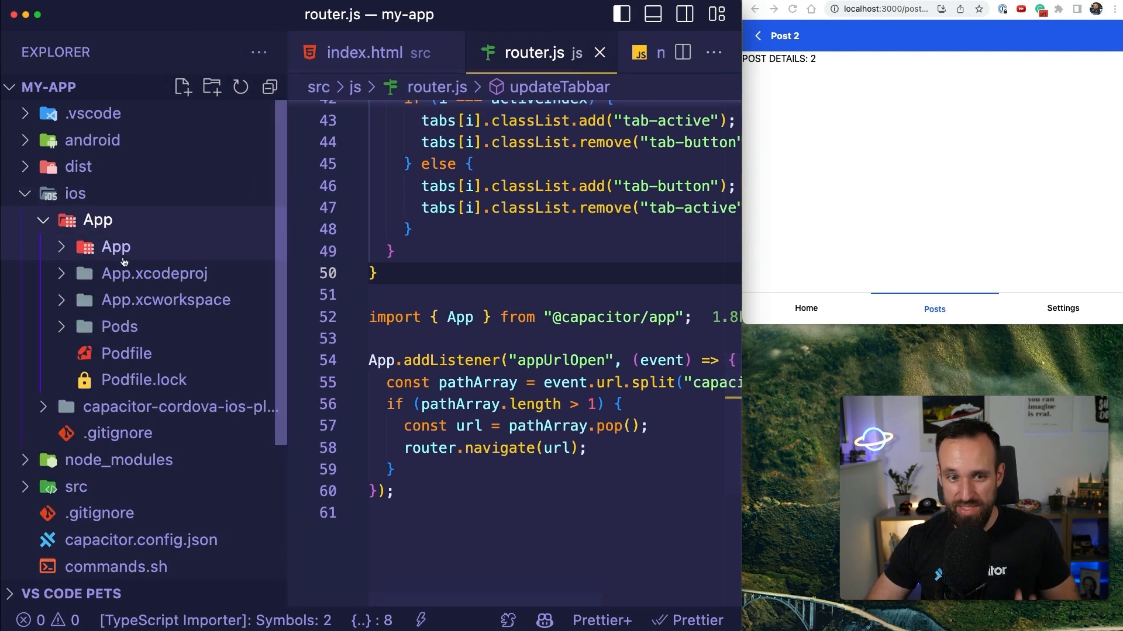
left_click(115, 246)
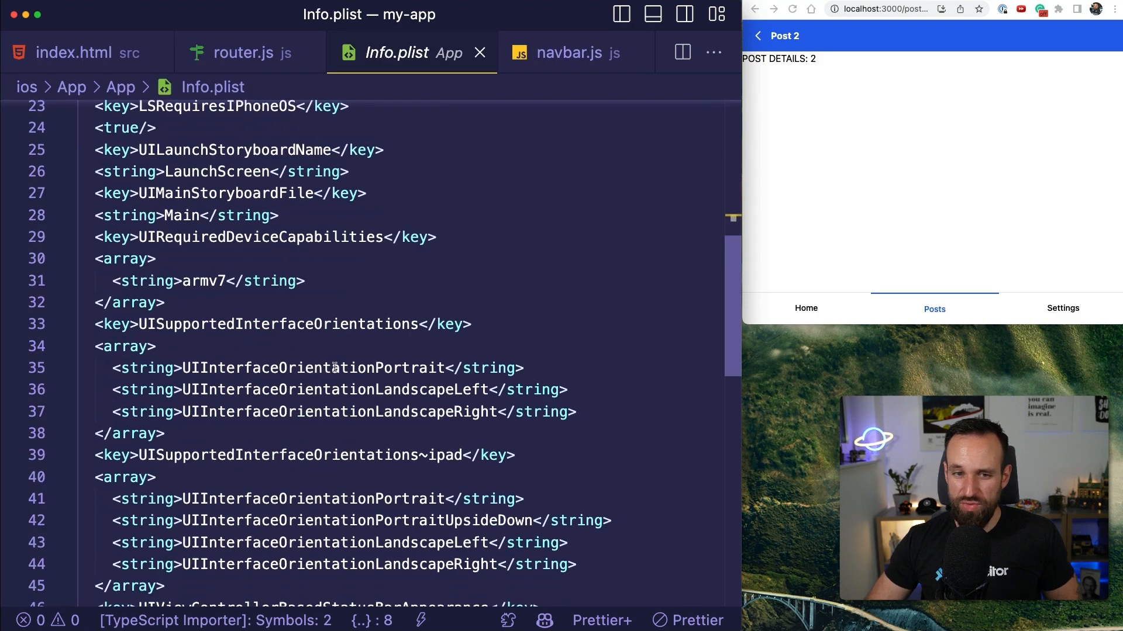
scroll("down", 3)
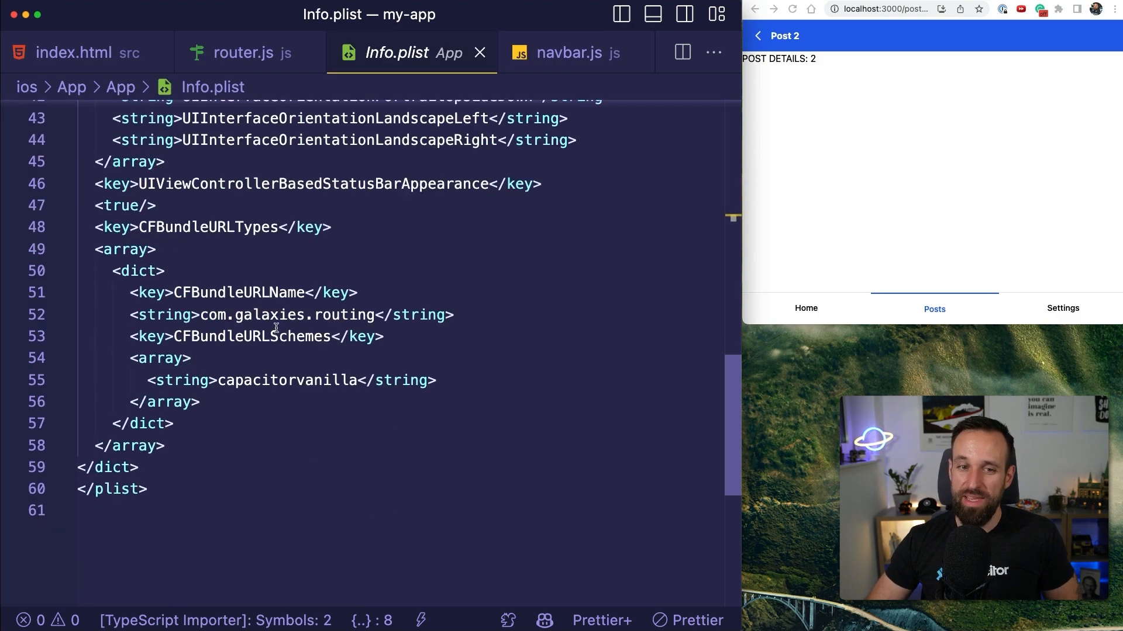
key("Return")
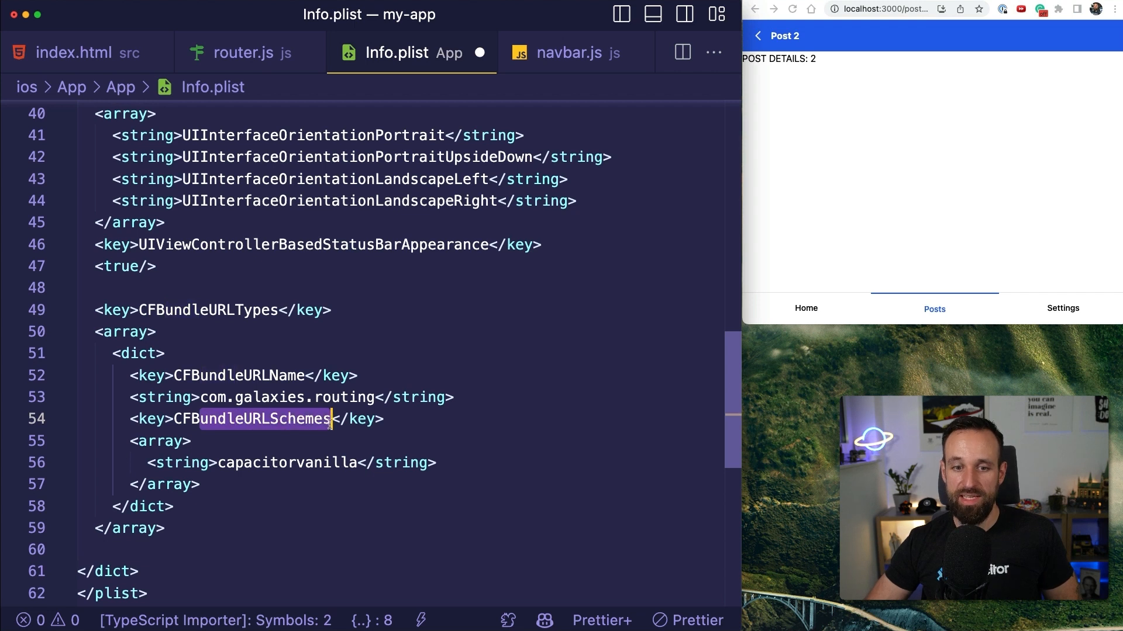
Return to router.js with the project files showing alongside it
left_click(167, 528)
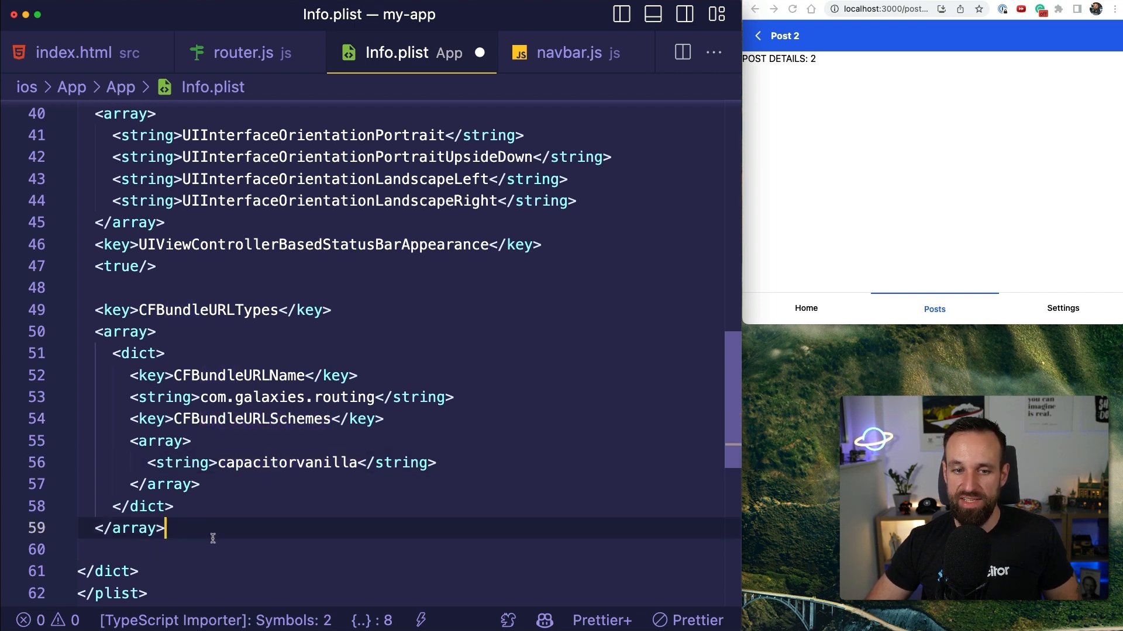
left_click(165, 353)
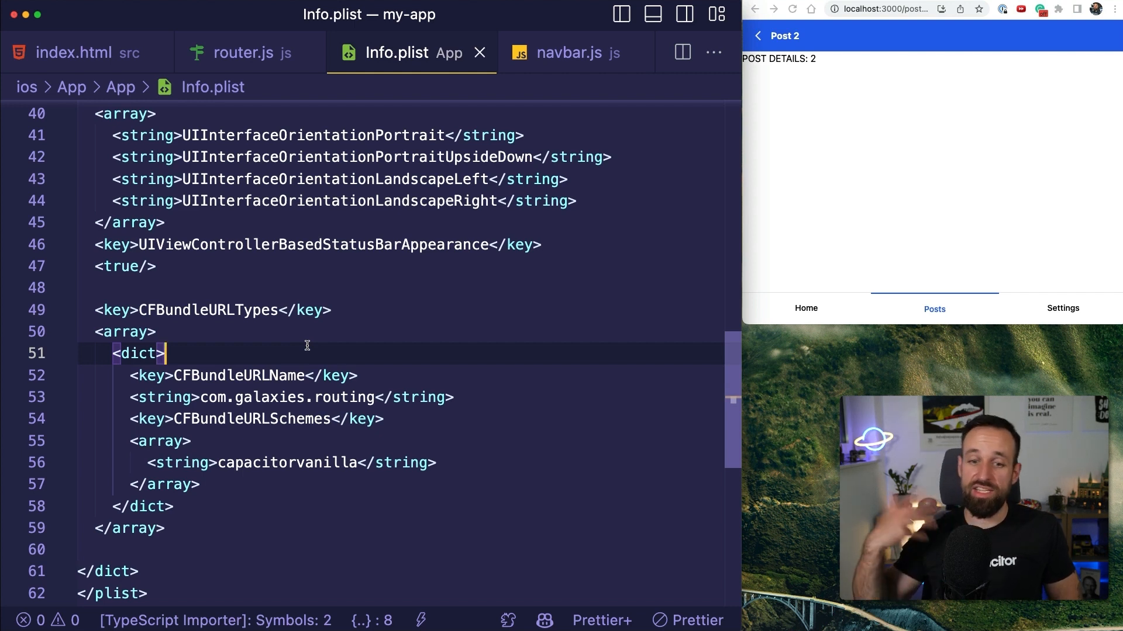
double_click(288, 463)
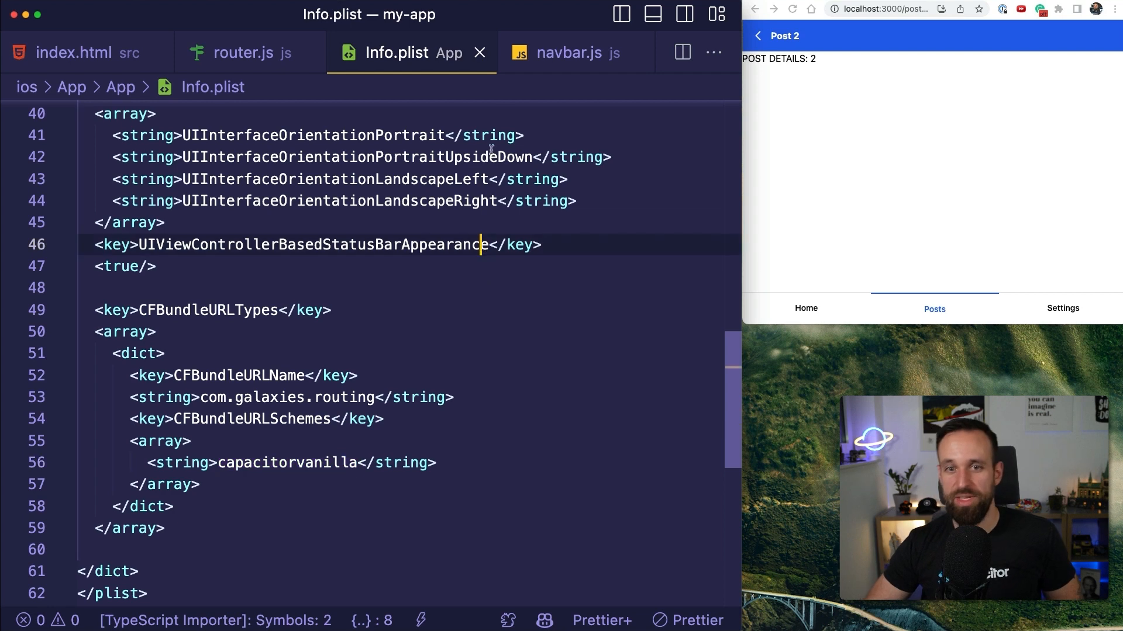
left_click(533, 52)
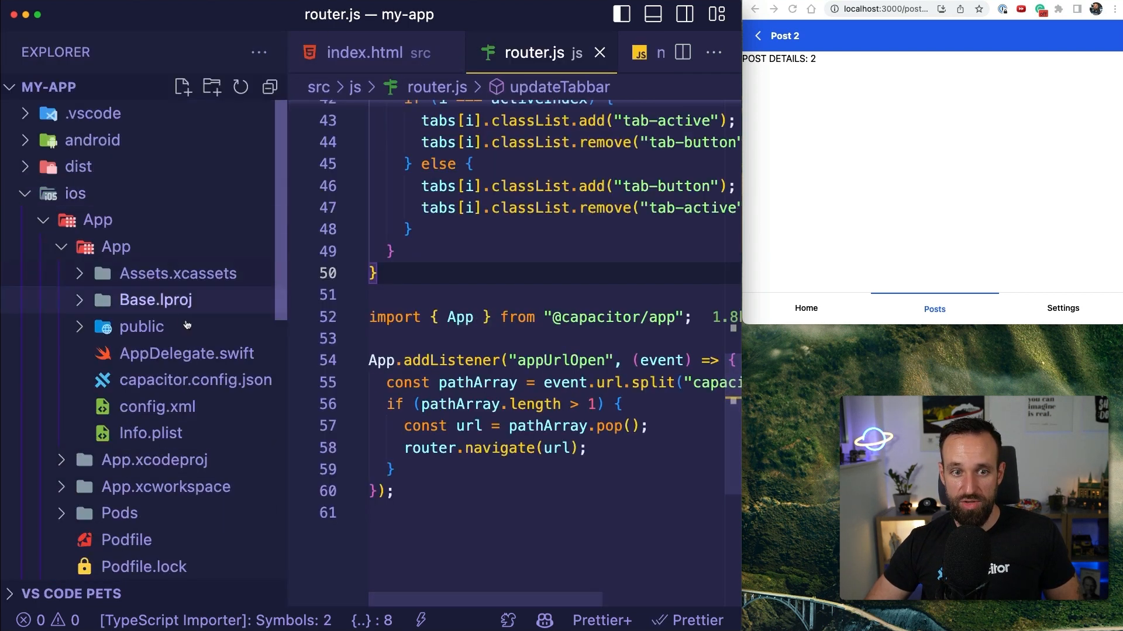
left_click(91, 139)
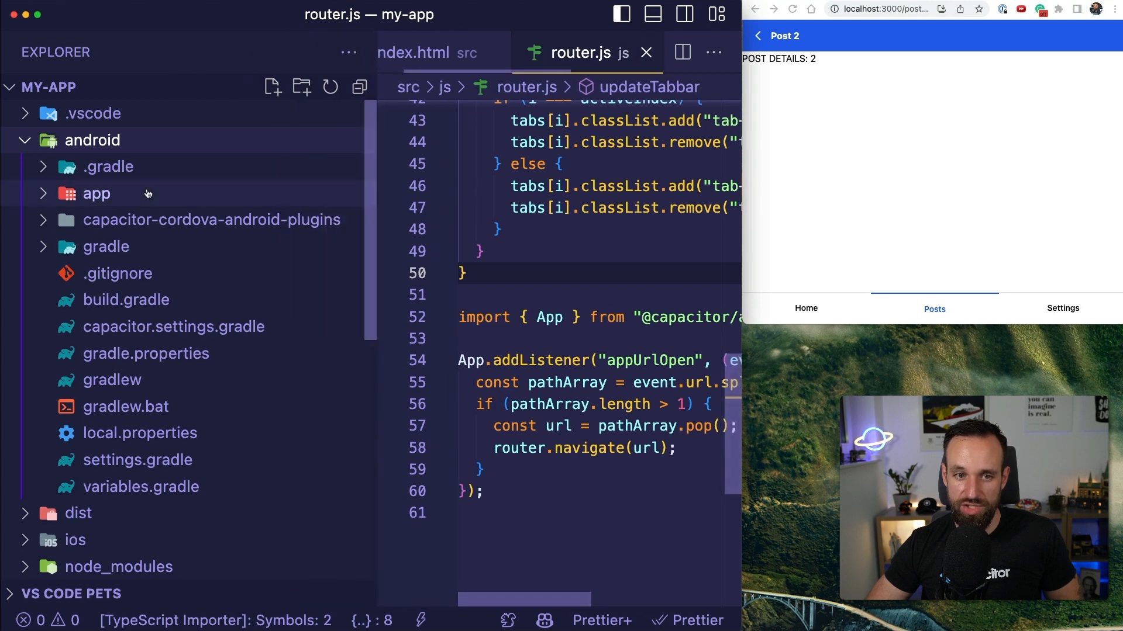
left_click(97, 193)
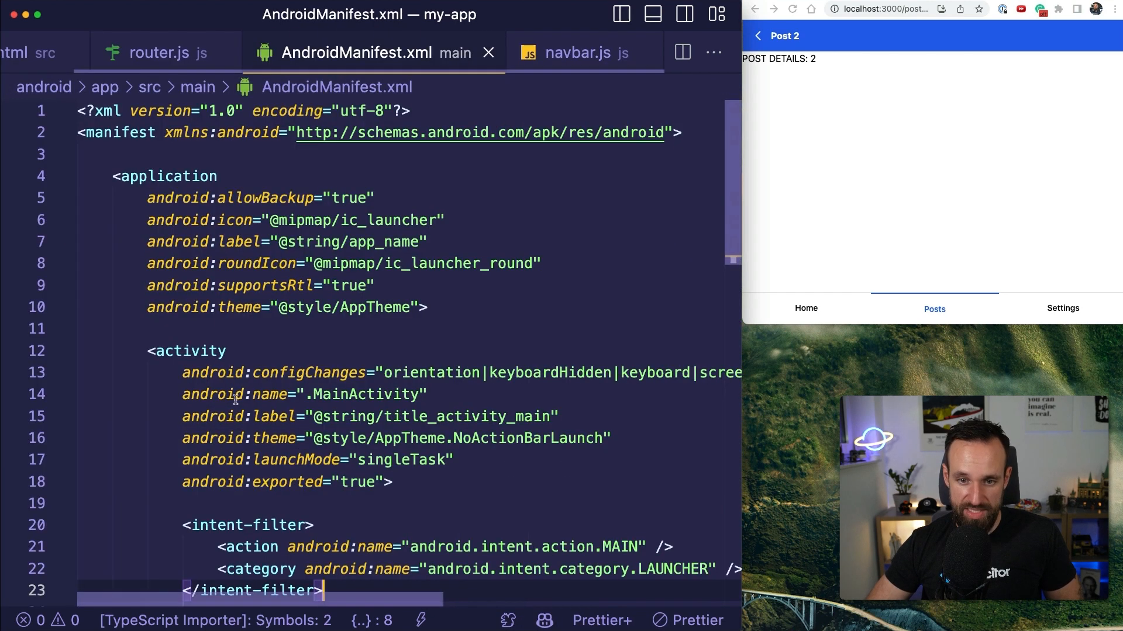
scroll("down", 3)
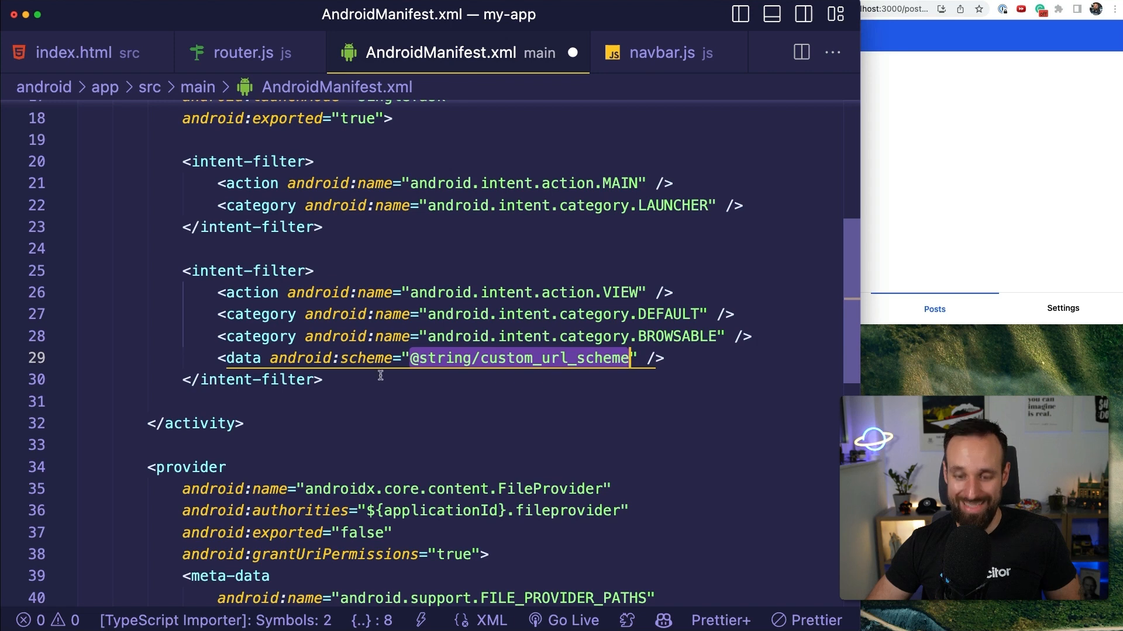
left_click(739, 13)
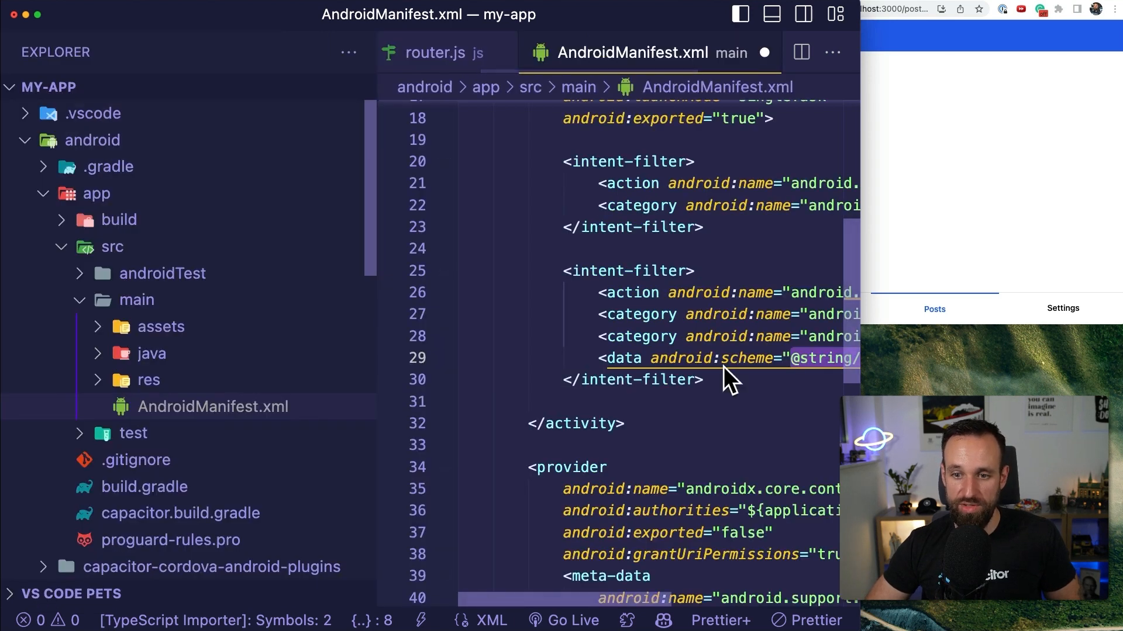
mouse_move(192, 379)
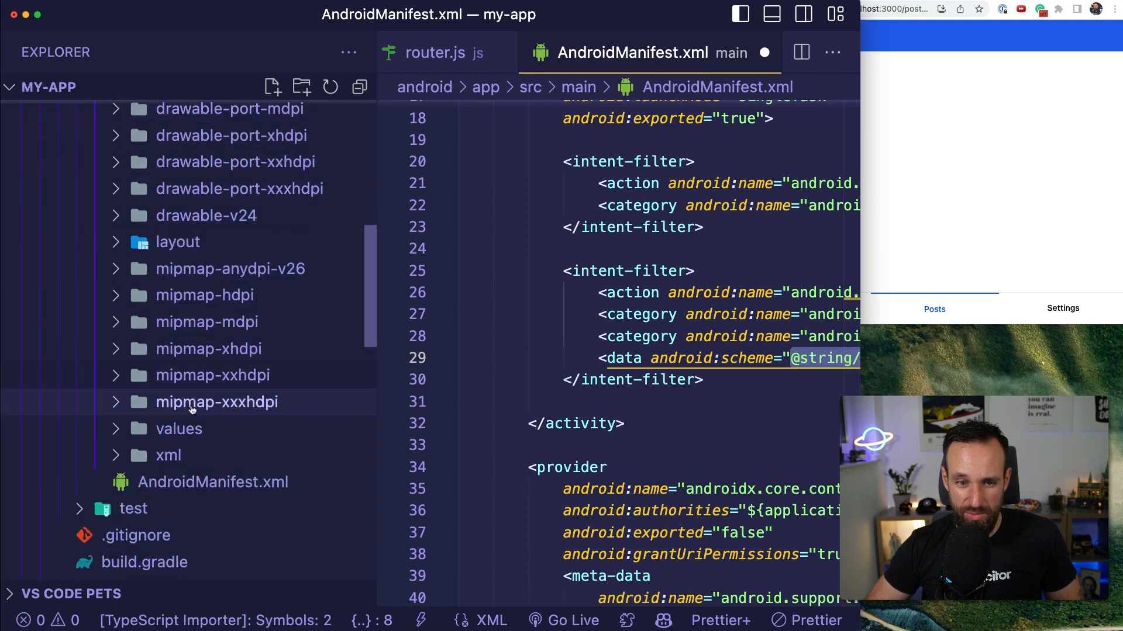
Set custom_url_scheme in strings.xml to capacitorvanilla
left_click(213, 421)
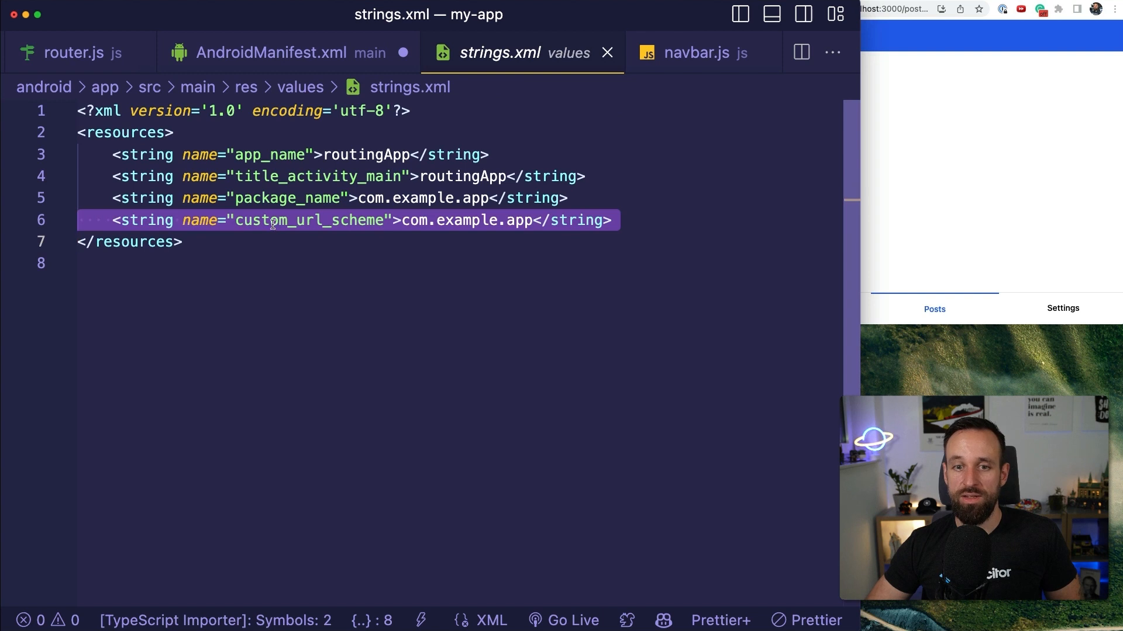
left_click(381, 220)
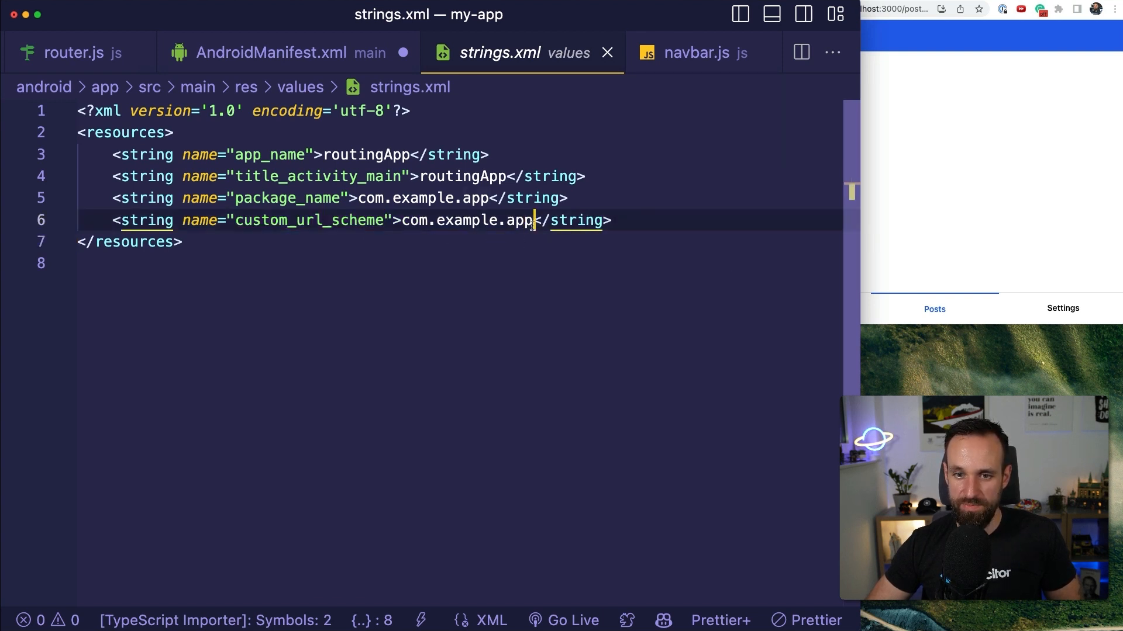
left_click(273, 53)
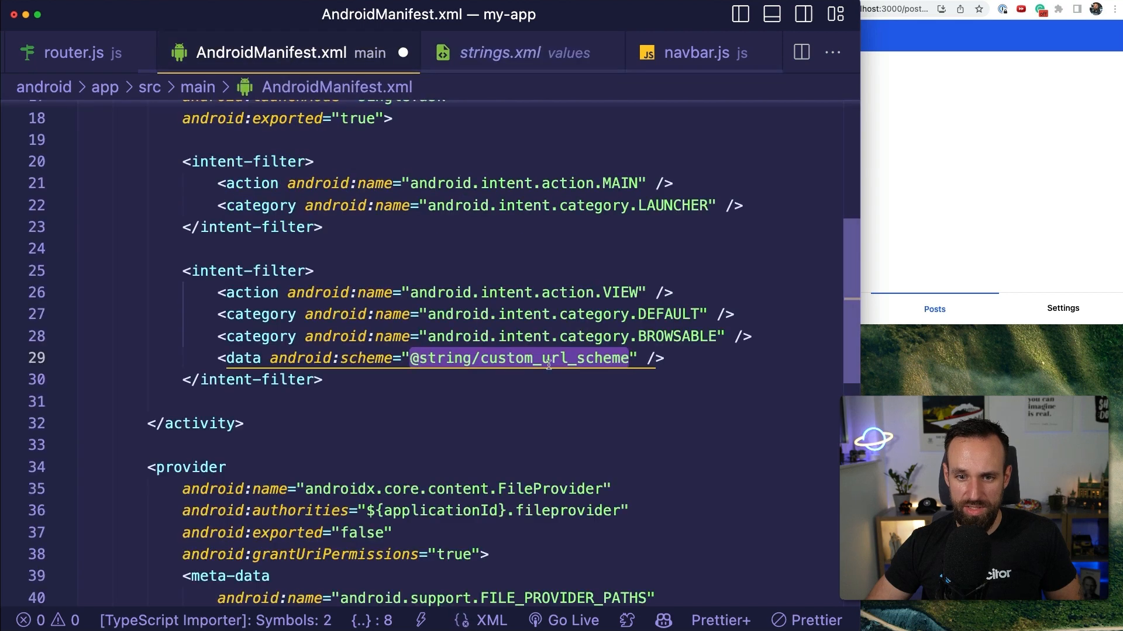
left_click(499, 53)
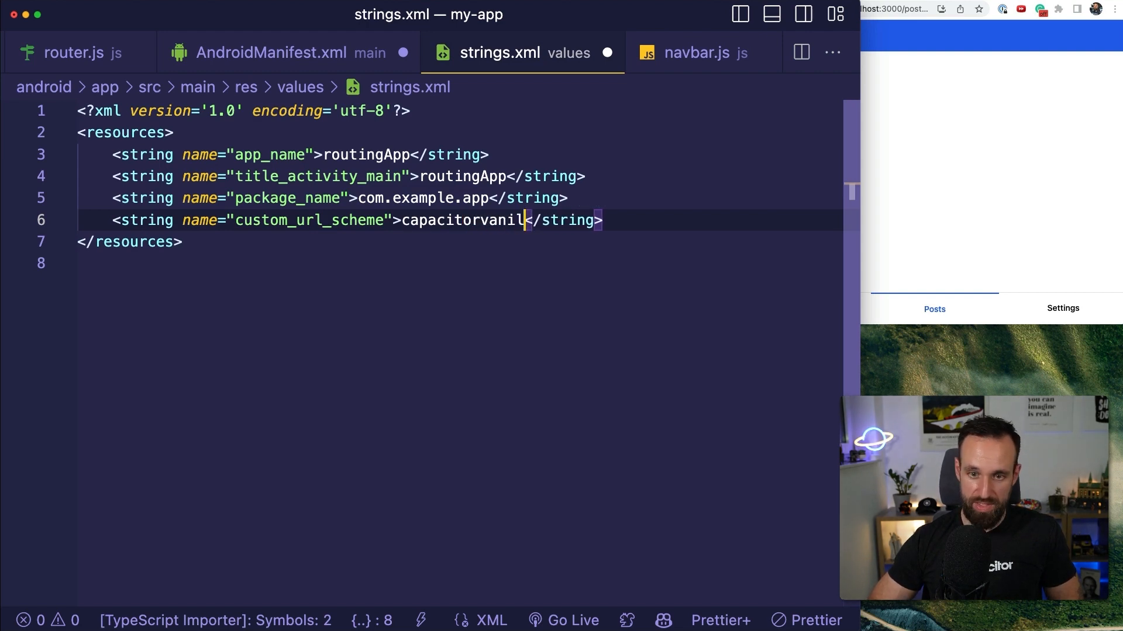
type("la")
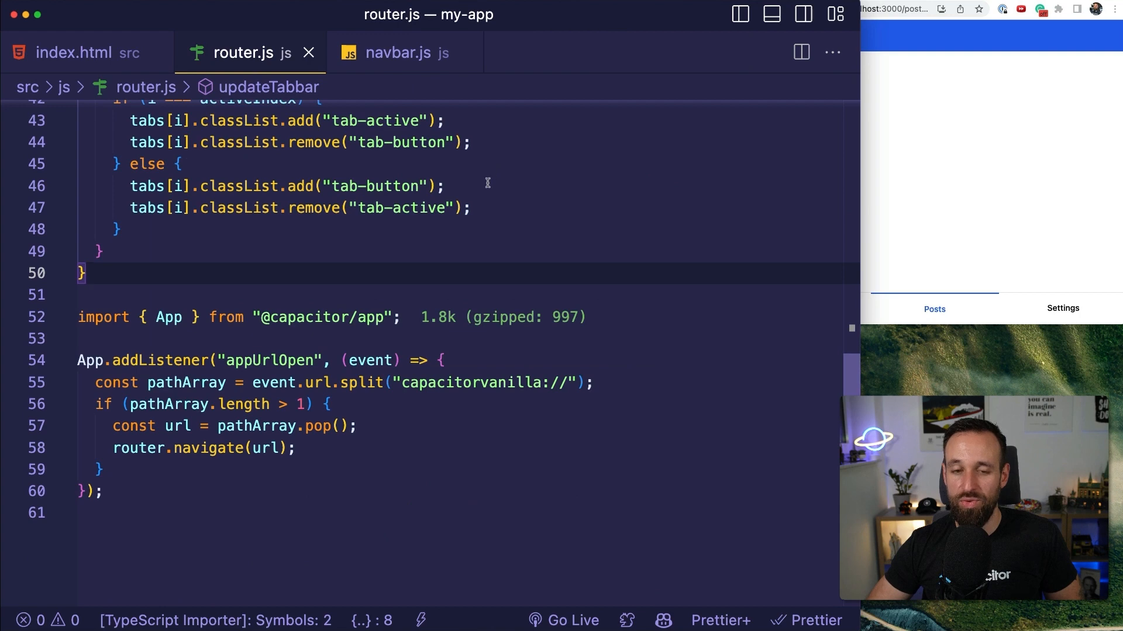
left_click(314, 295)
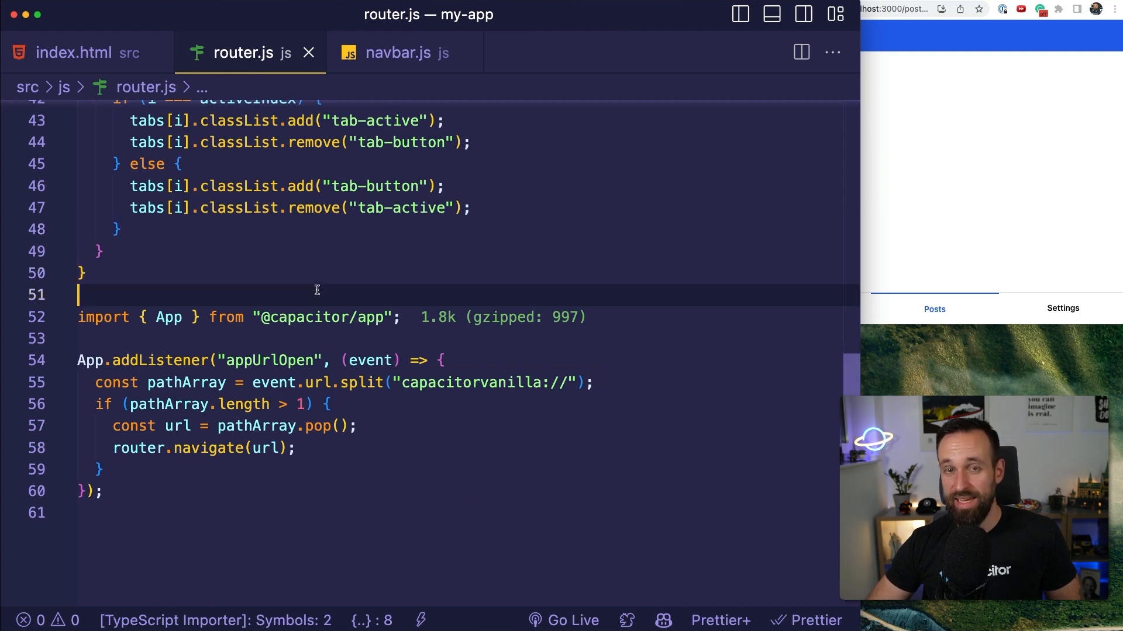
left_click(741, 14)
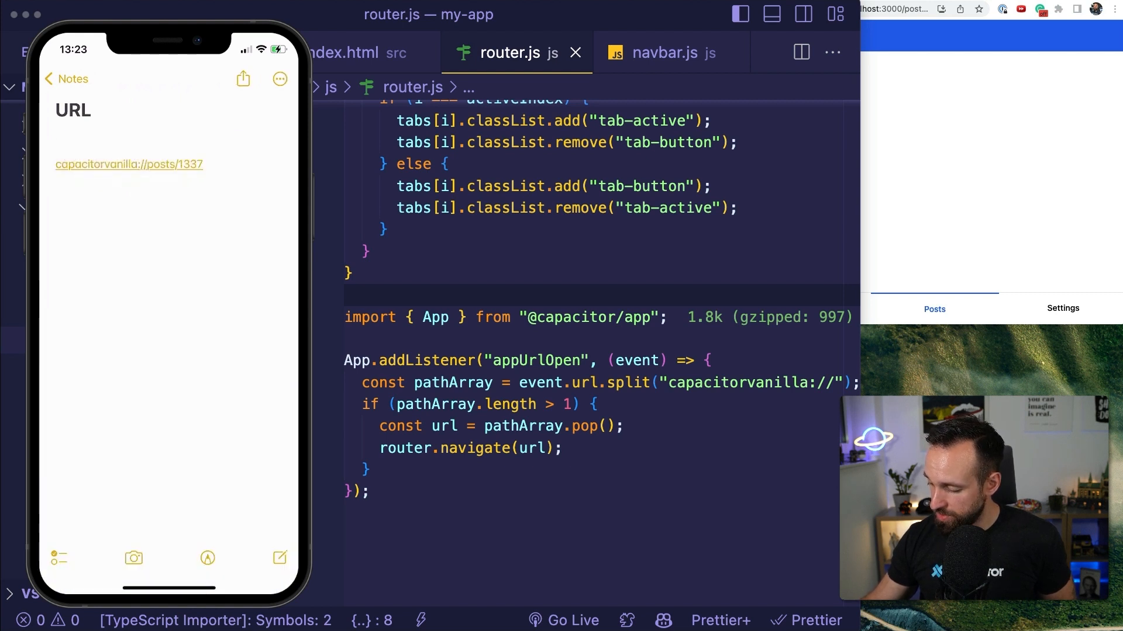
Open capacitorvanilla://posts/1337 from Notes to show Post 1337, then browse Home, Posts, Post 1 and back
left_click(129, 164)
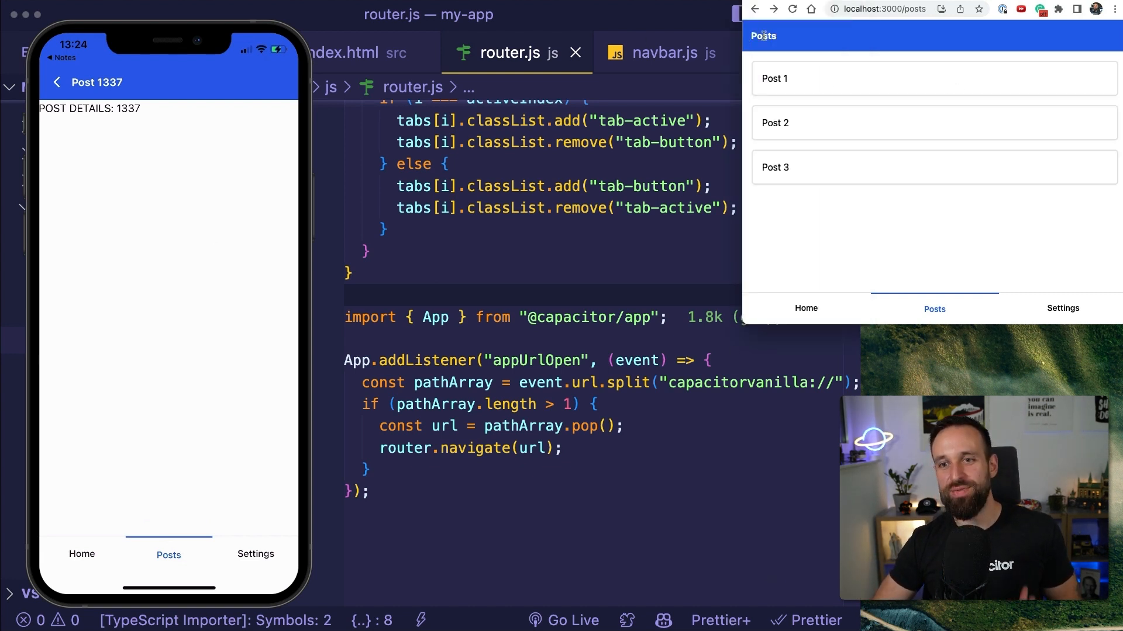
mouse_move(805, 308)
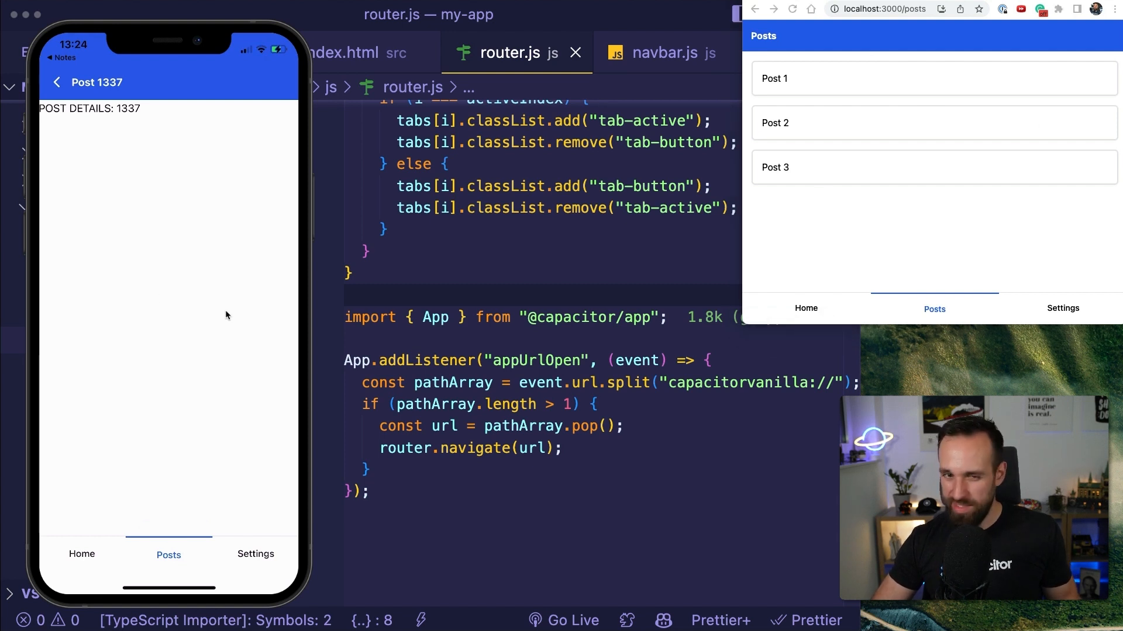
left_click(80, 555)
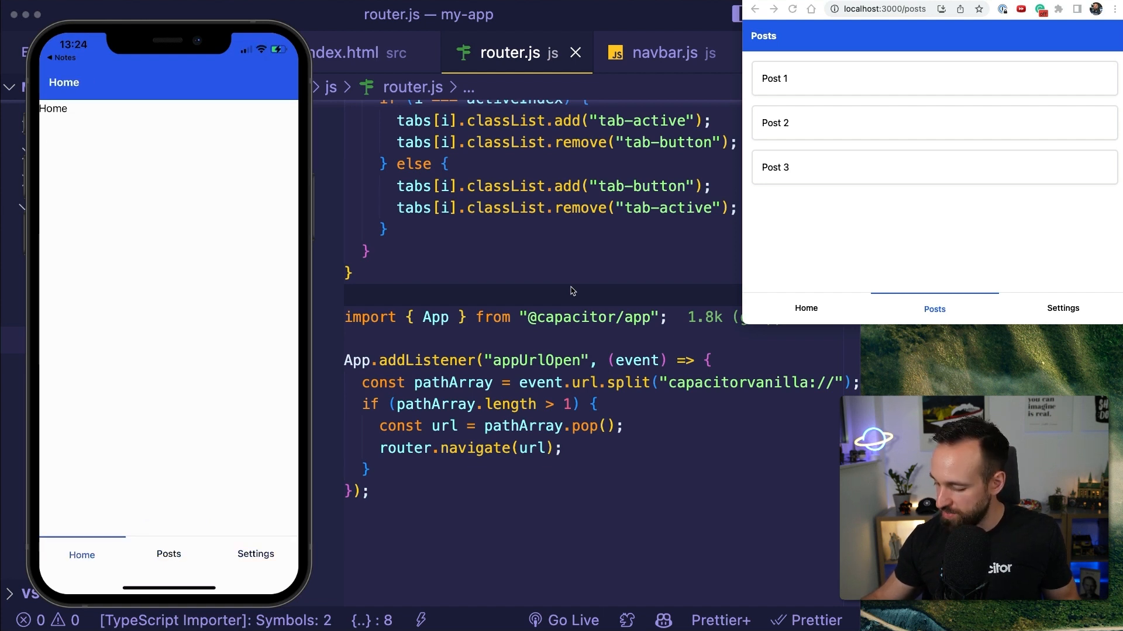
left_click(168, 553)
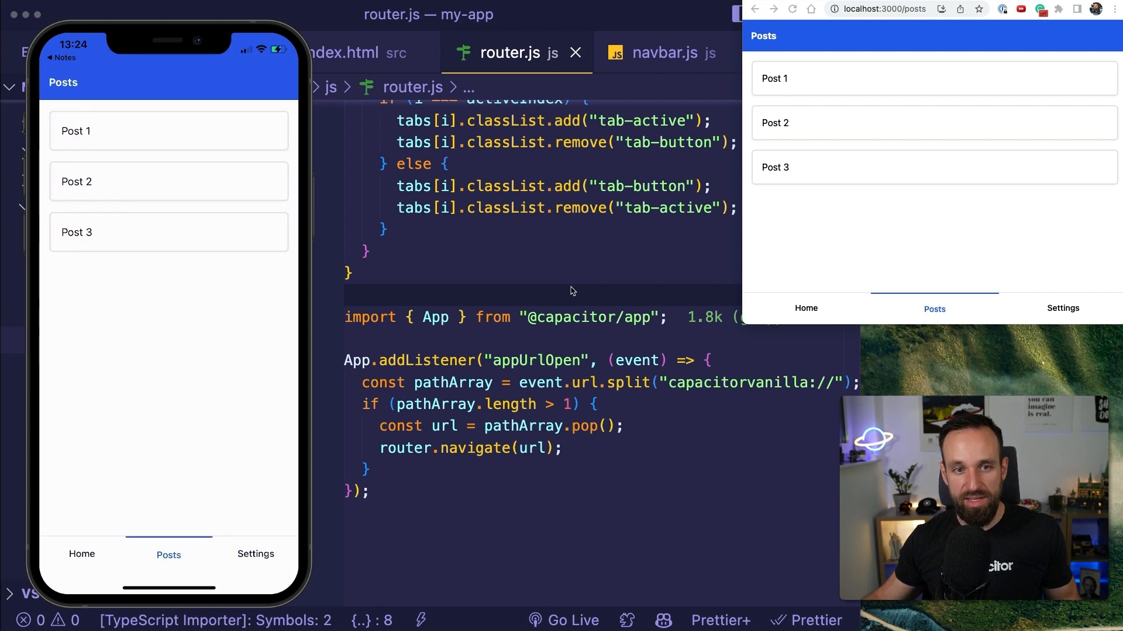
left_click(168, 130)
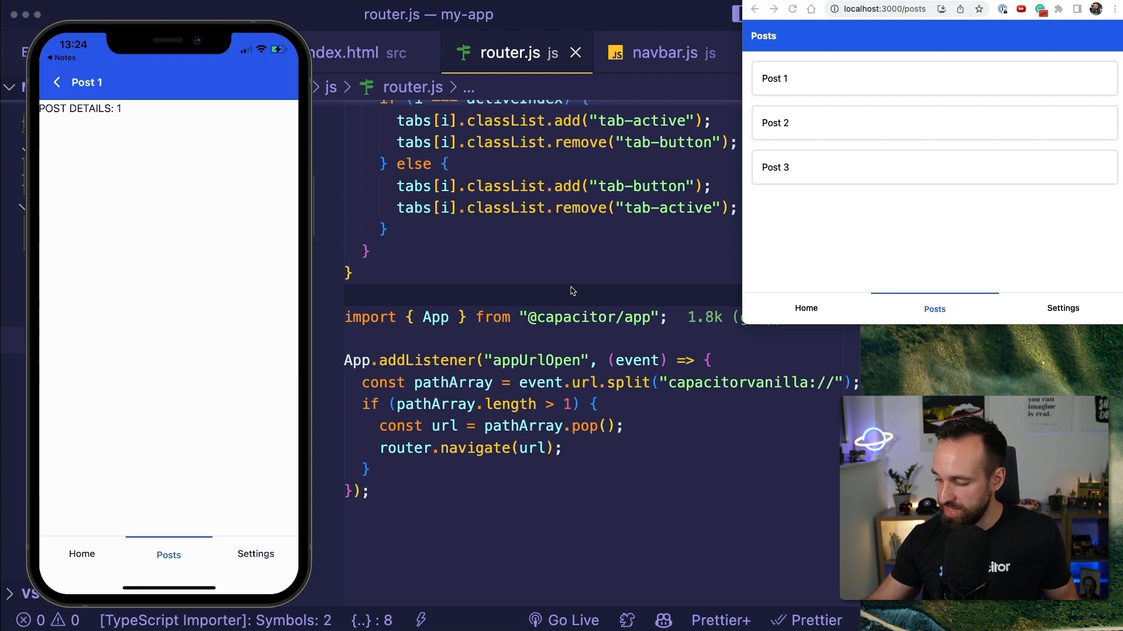
left_click(56, 82)
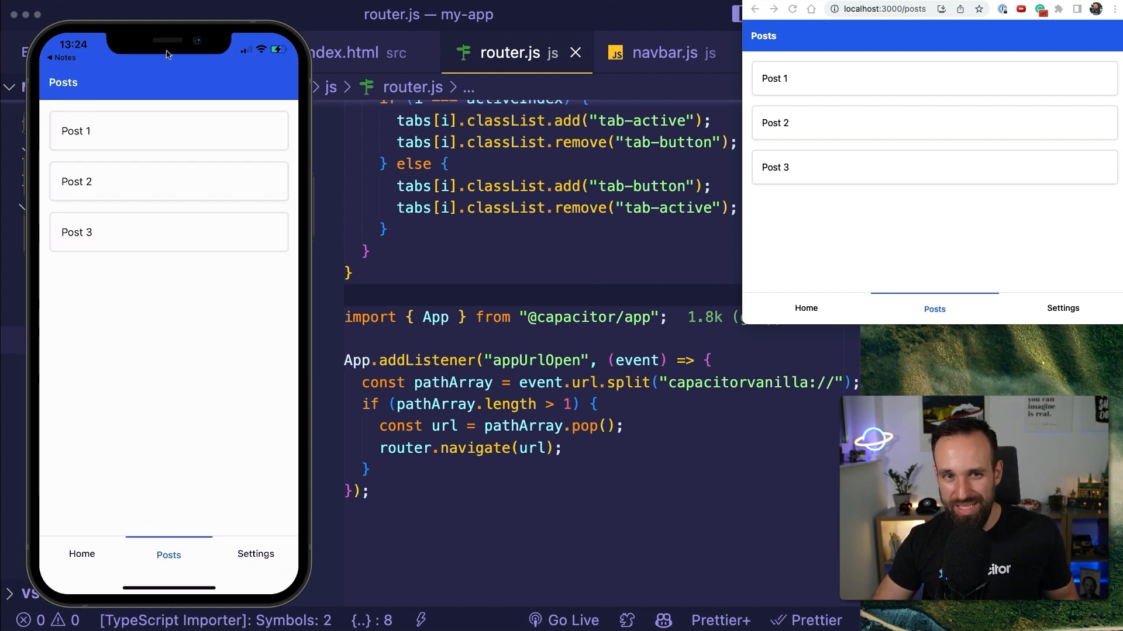
mouse_move(158, 30)
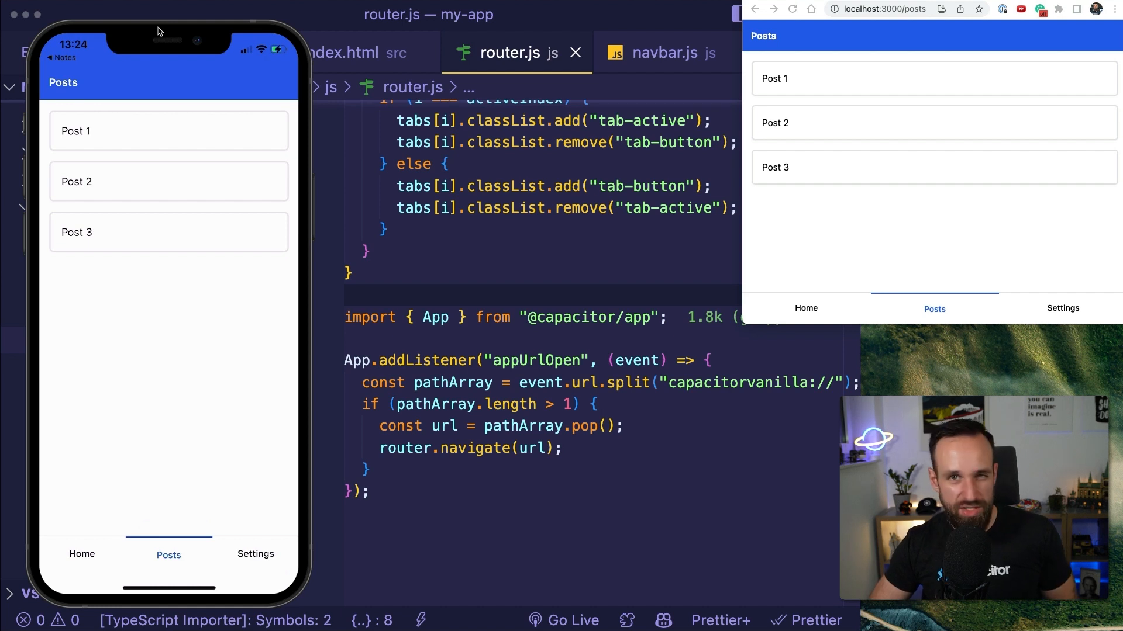
mouse_move(164, 33)
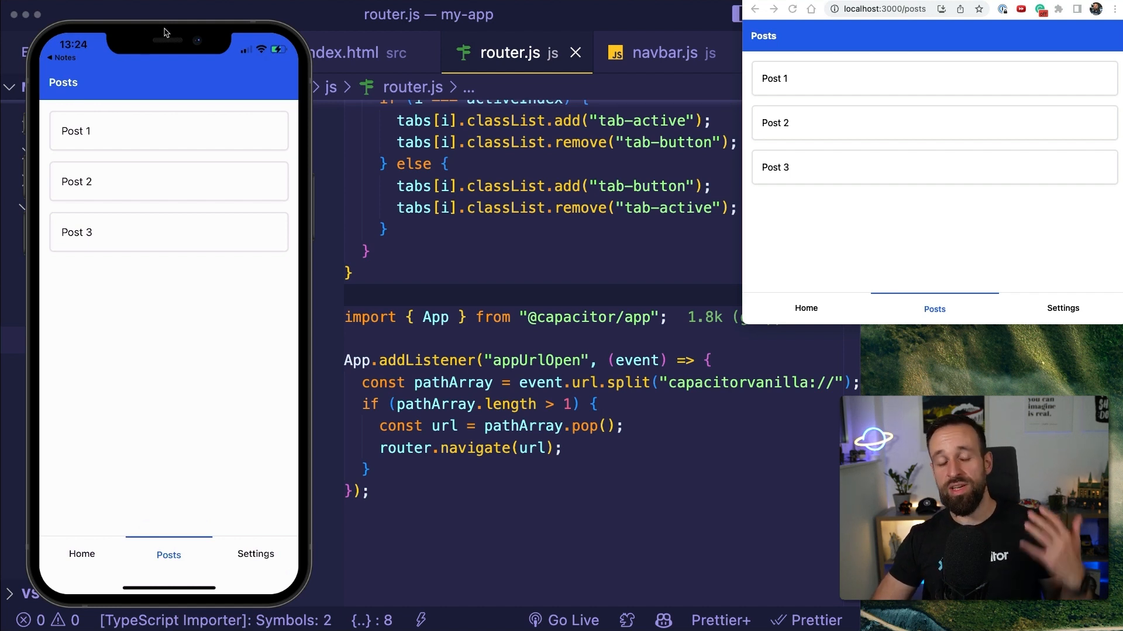